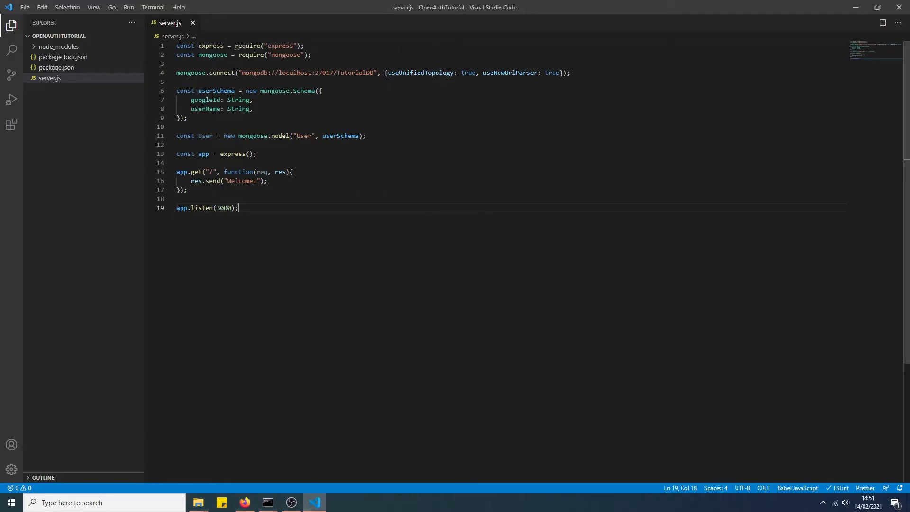
Bring up the npm passport-google-oauth20 package page in the browser for reference.
click(311, 55)
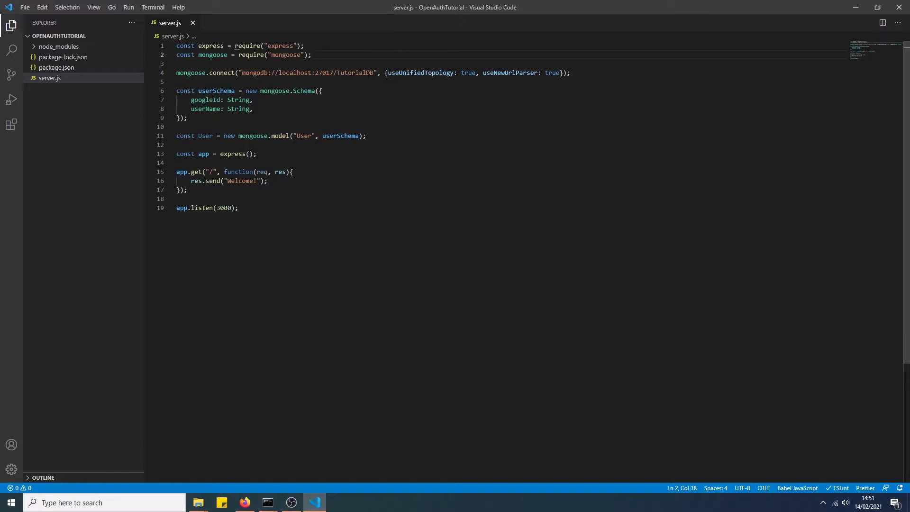
click(208, 100)
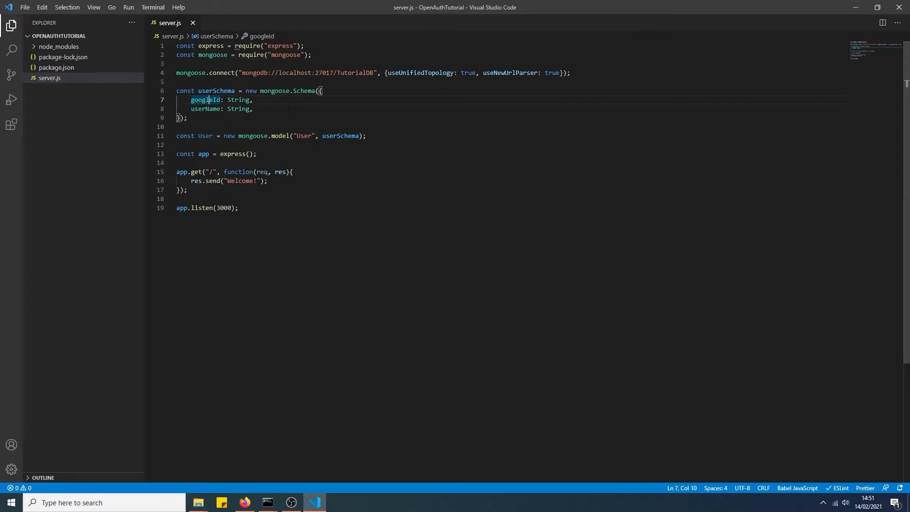
click(211, 108)
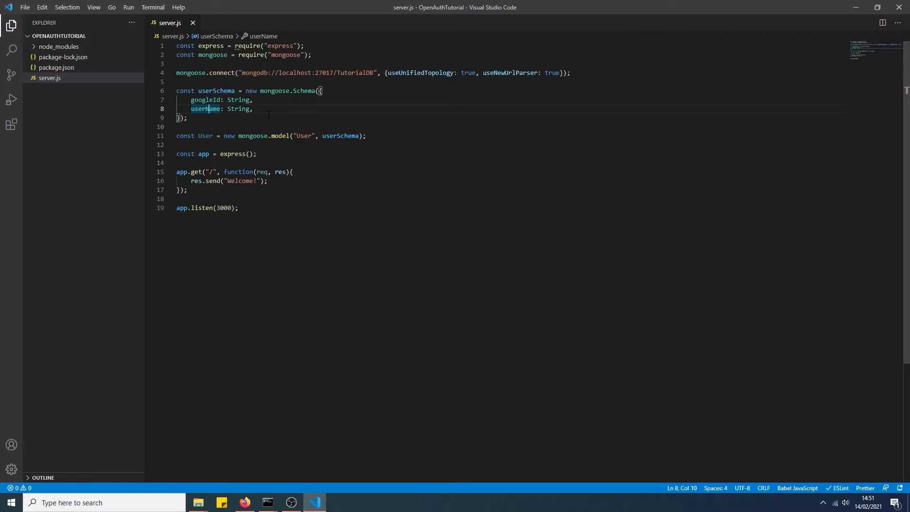
double_click(204, 100)
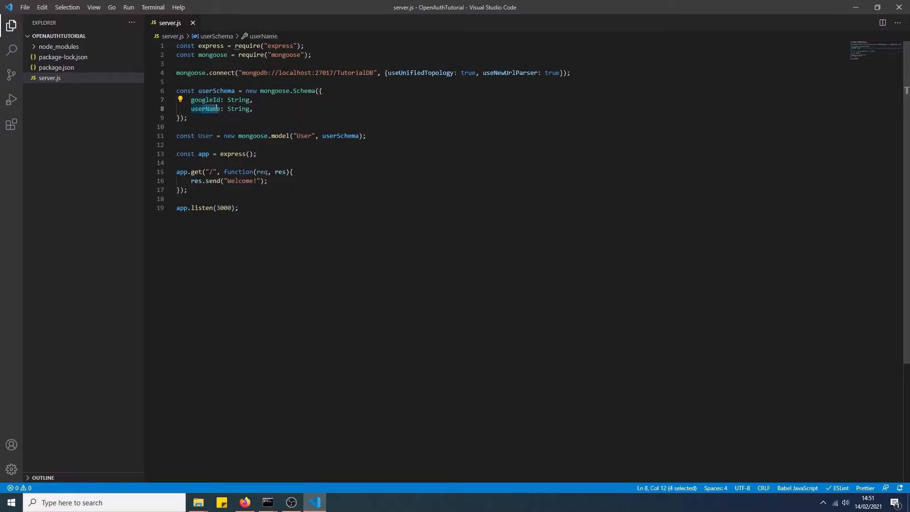
click(187, 118)
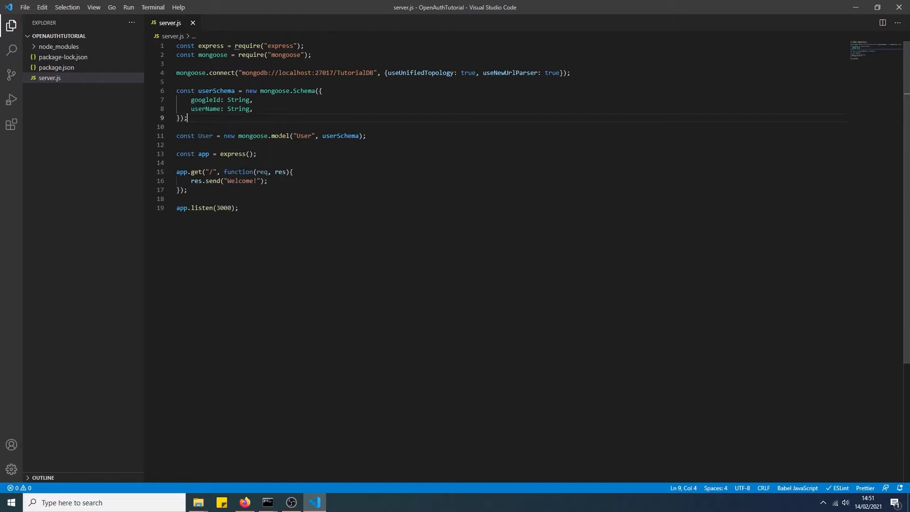
click(280, 136)
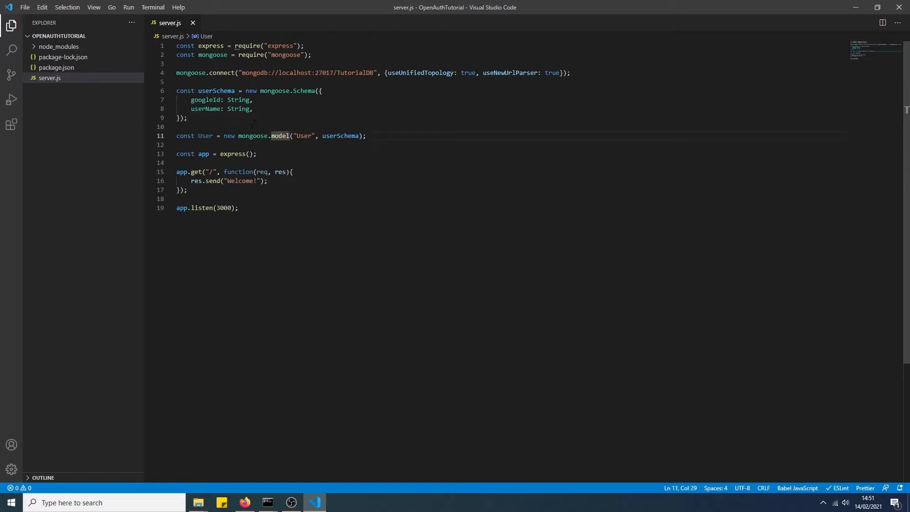
double_click(205, 136)
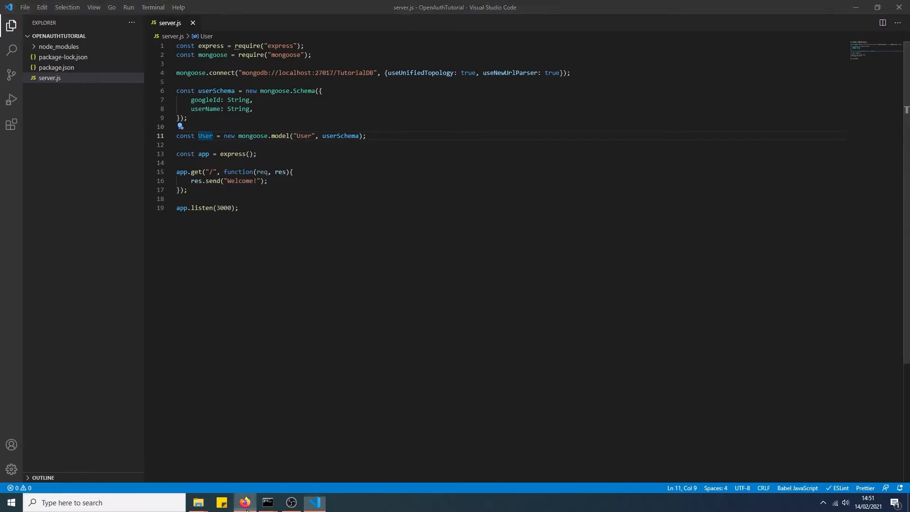
click(244, 502)
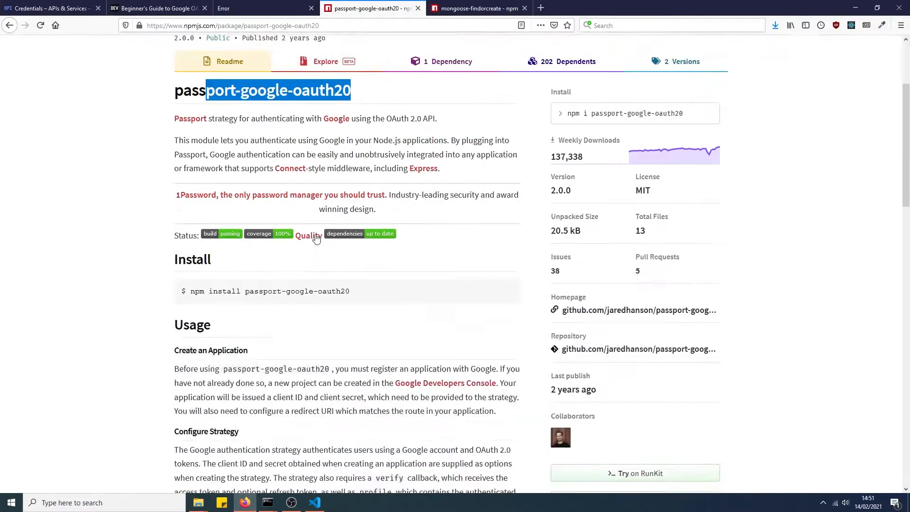
scroll(up, 3)
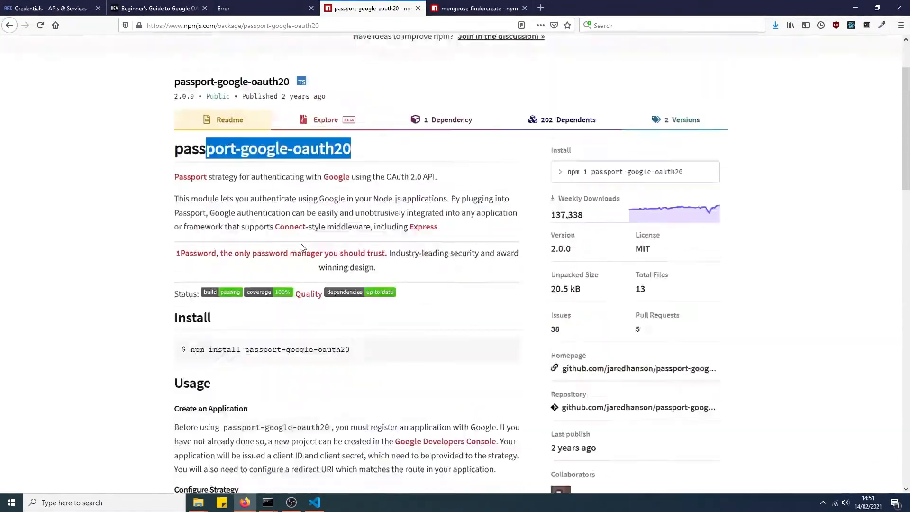
scroll(up, 3)
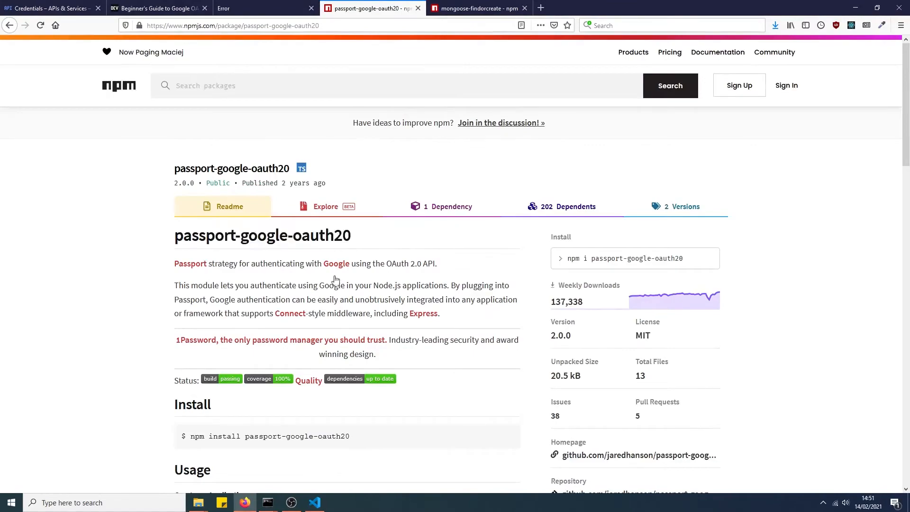
mouse_move(268, 502)
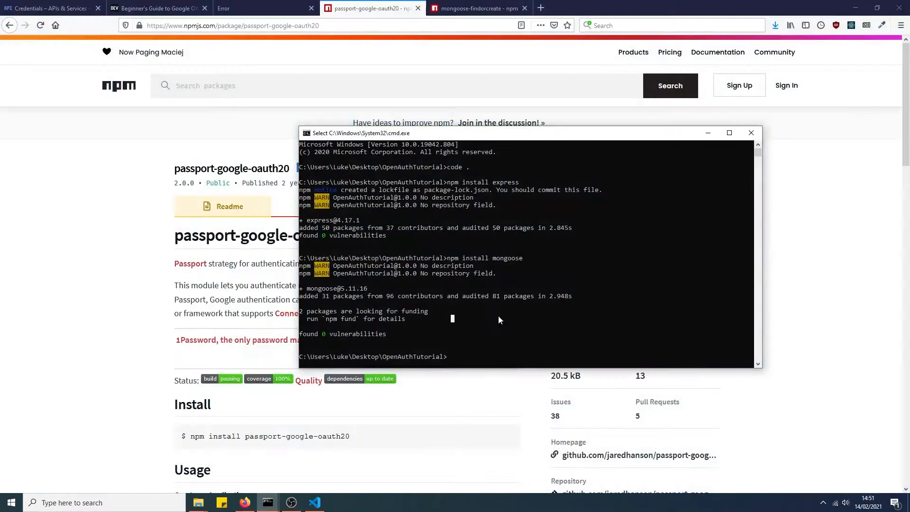
Run npm install passport, then enter npm install passport-google-oauth for the Google strategy package.
text(npm install passport)
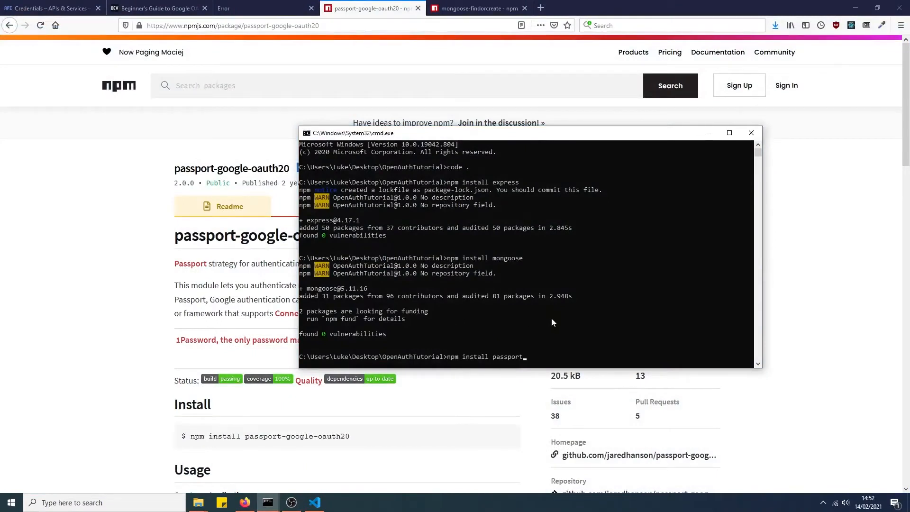
key(Return)
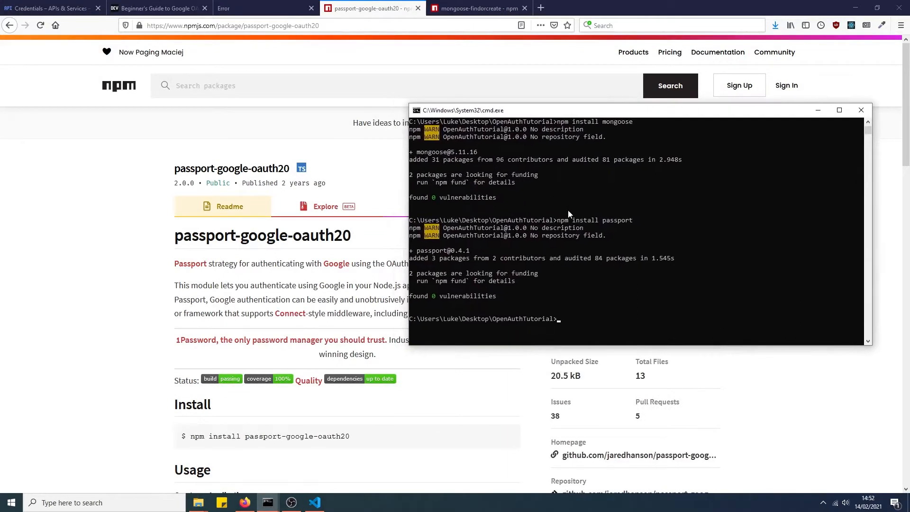
text(npm install)
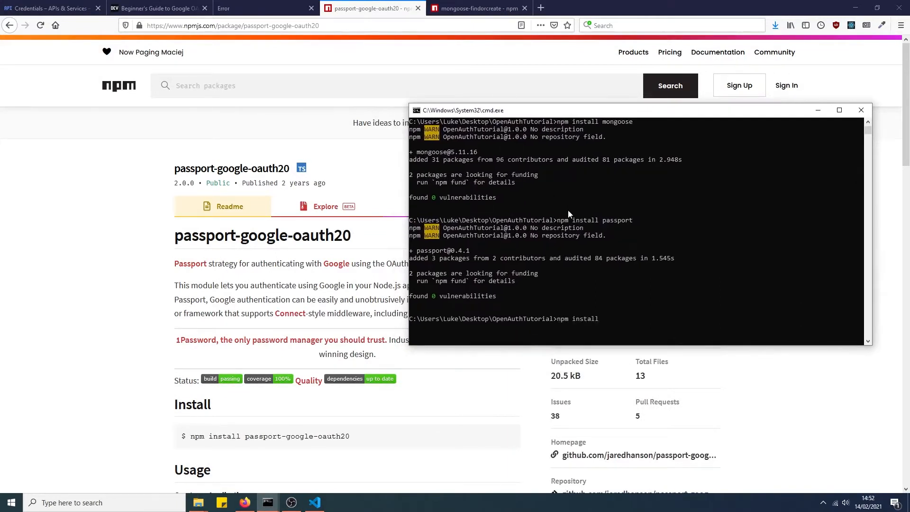
text(passport-)
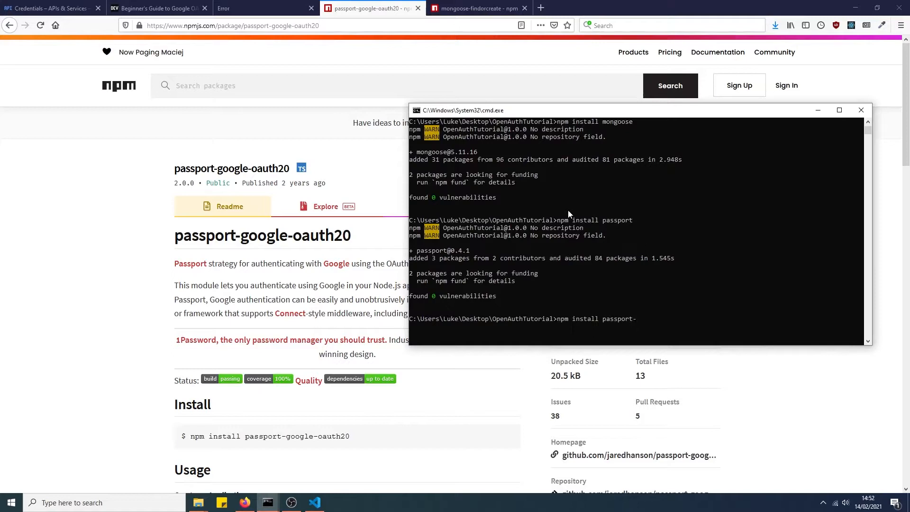
text(google)
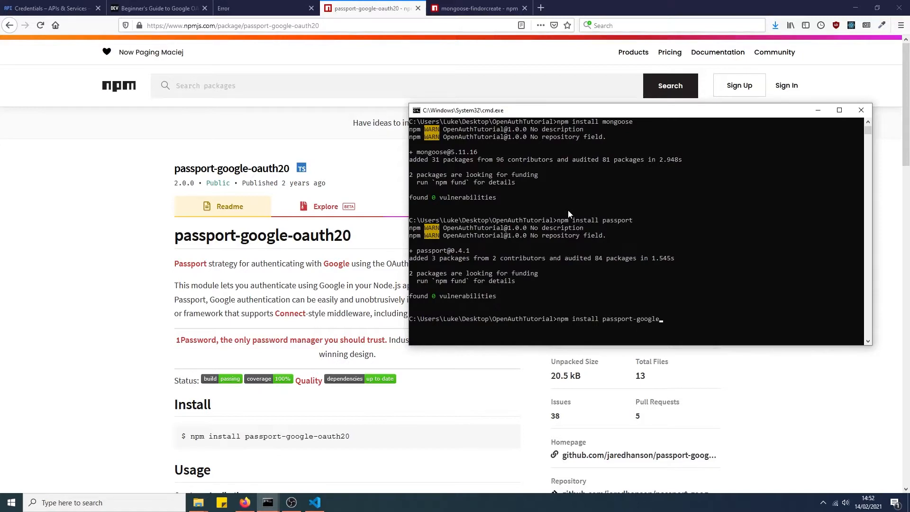
text(-)
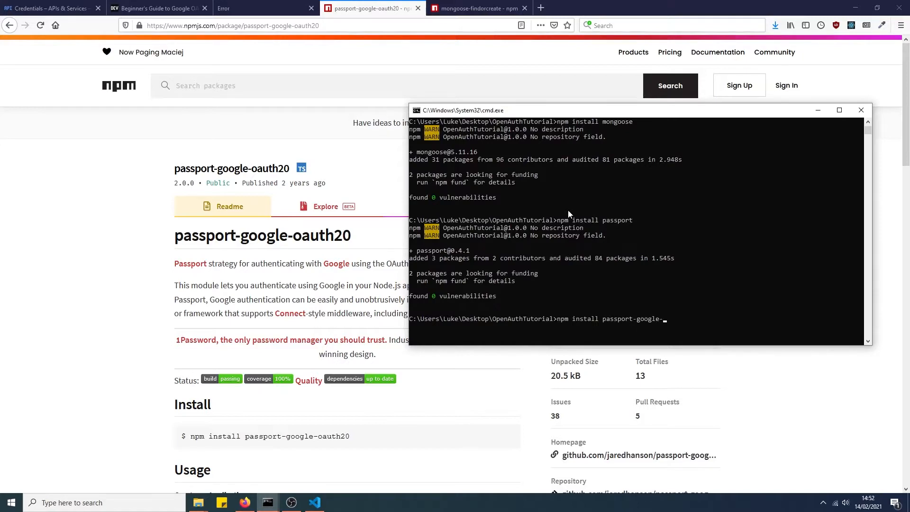
text(oauth20)
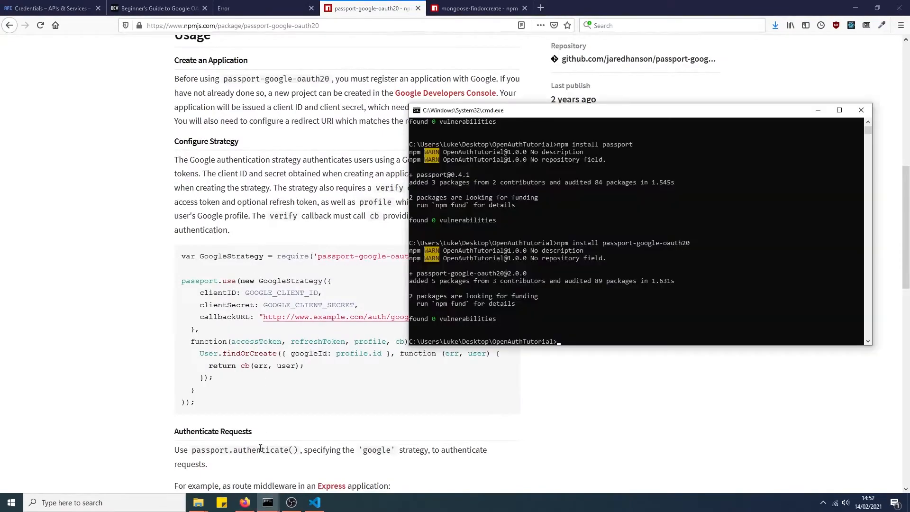
In server.js add const passport = require("passport") and begin the const GoogleStrategy line.
click(314, 503)
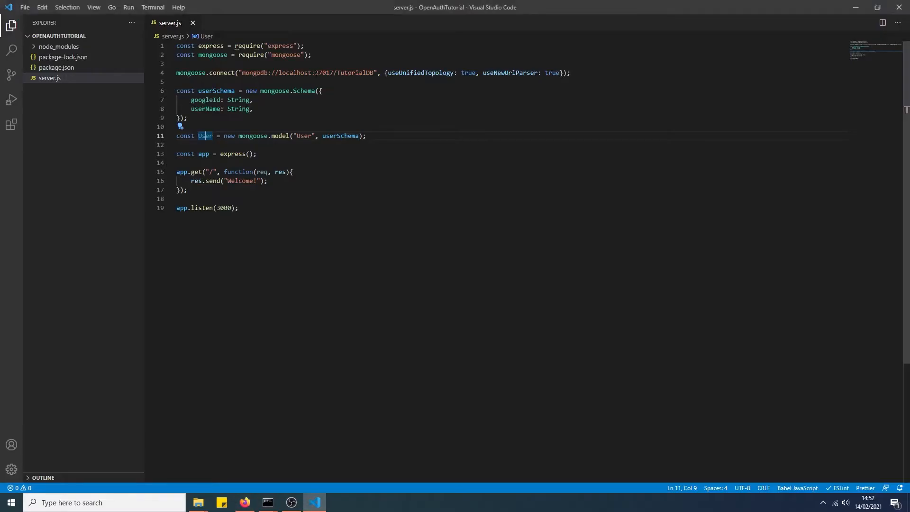
text(const)
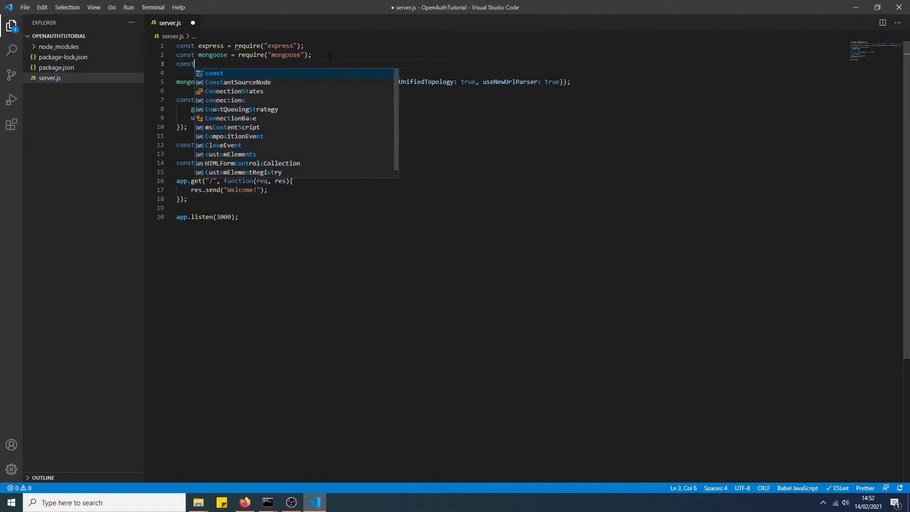
text(passport =)
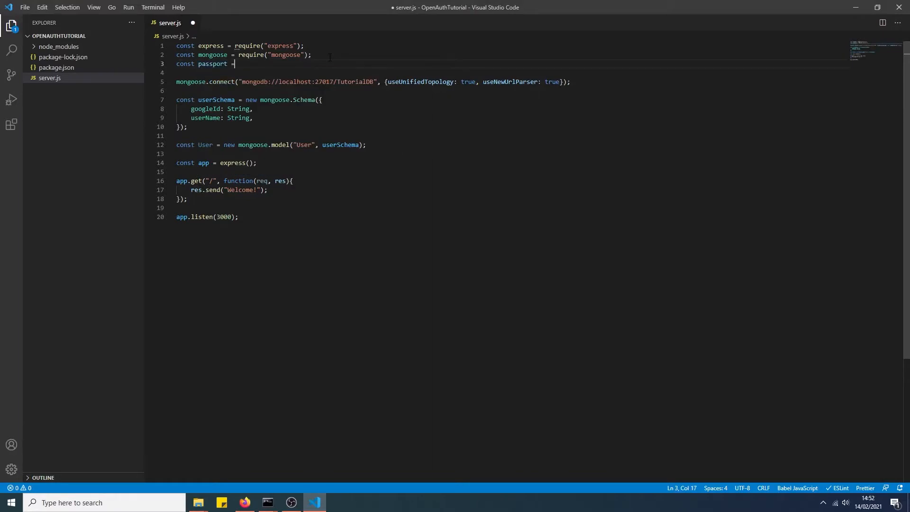
text(require)
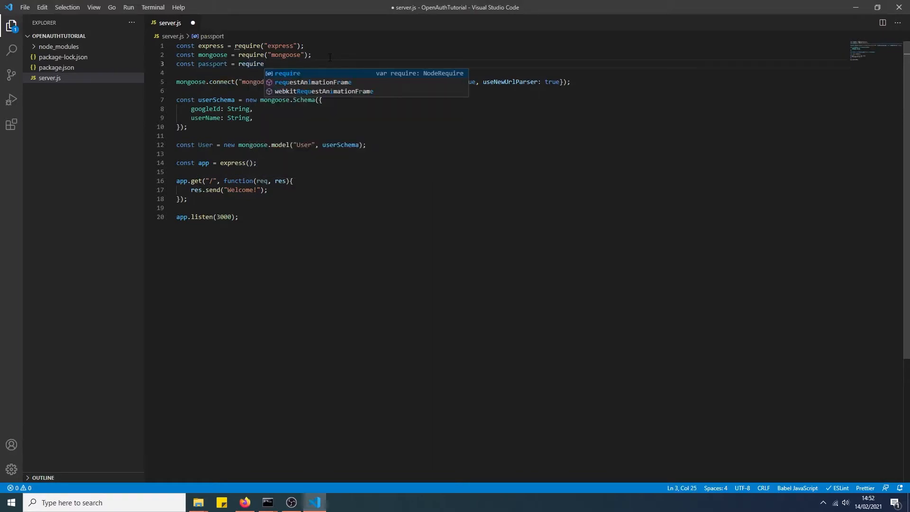
text(("passport")
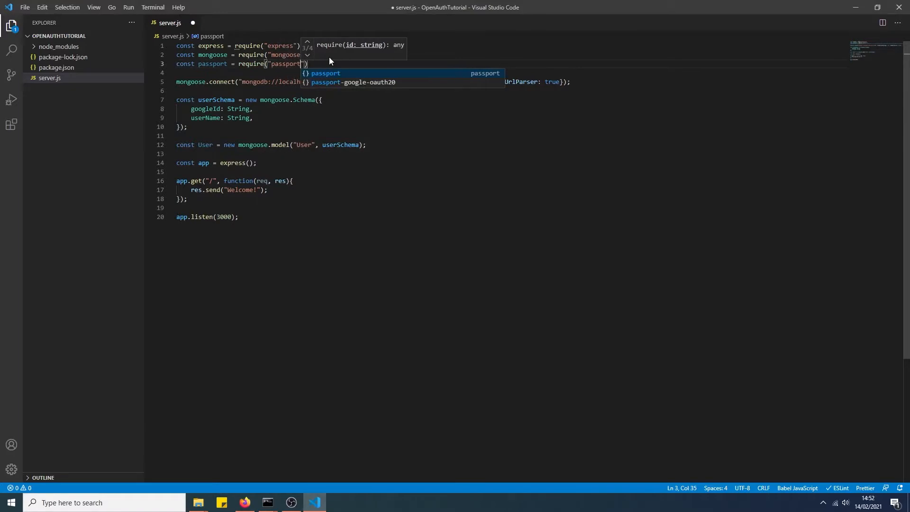
key(Enter)
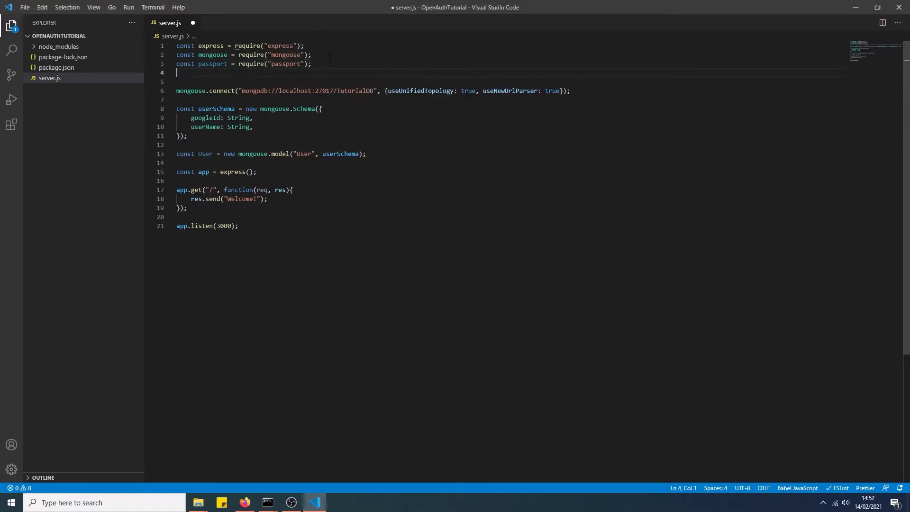
text(const Google)
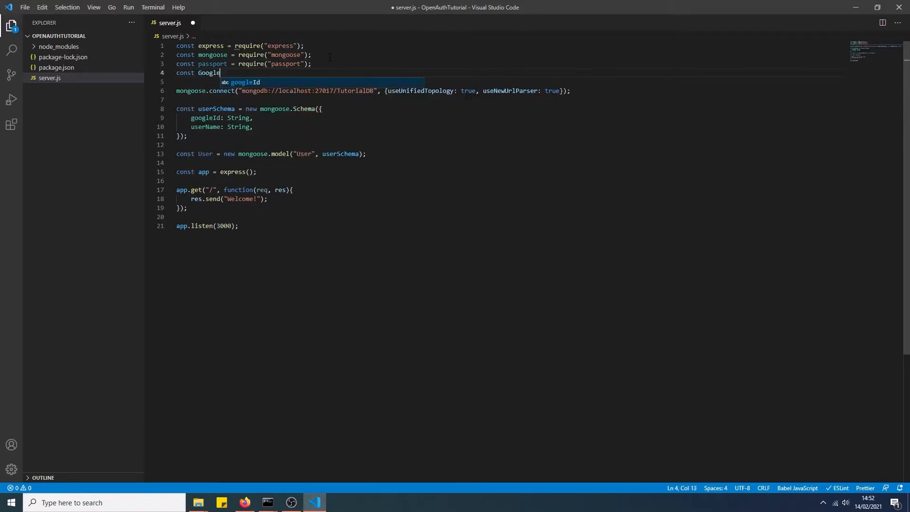
text(Strate)
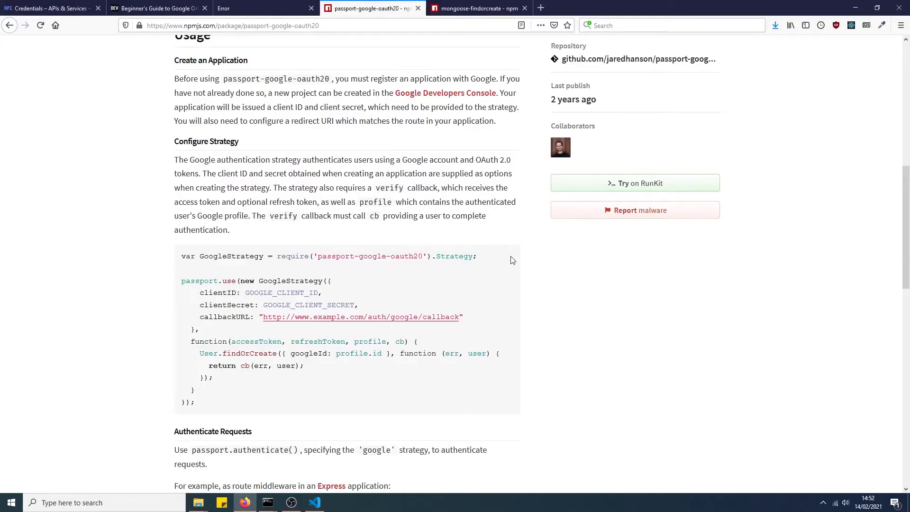
Copy the example's GoogleStrategy require line from the npm page into server.js.
triple_click(328, 256)
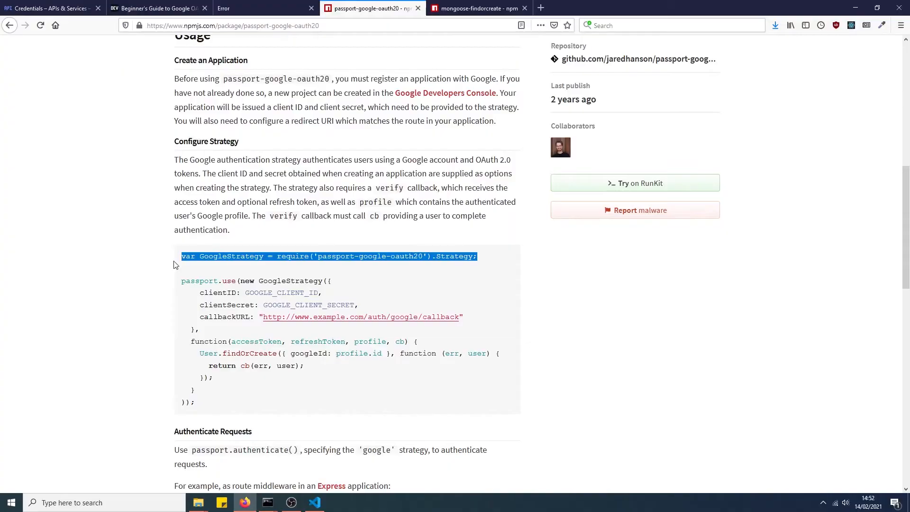
click(314, 506)
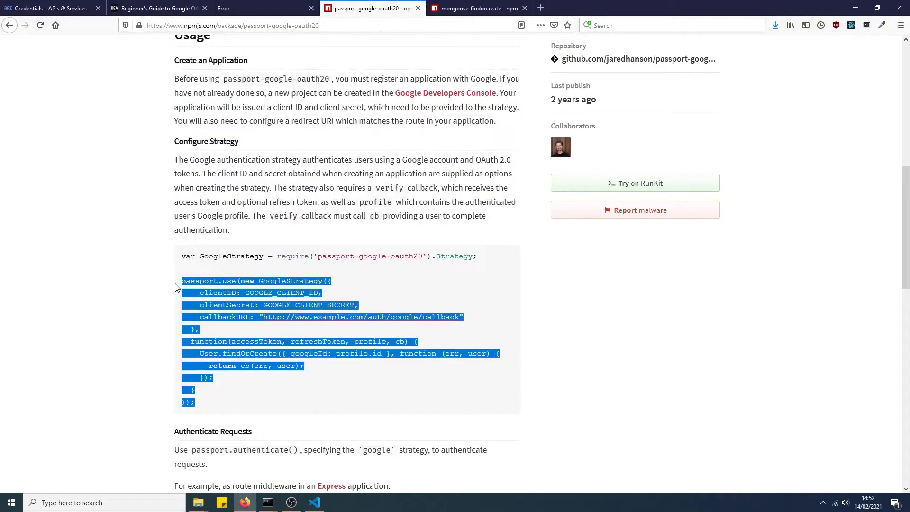
click(314, 502)
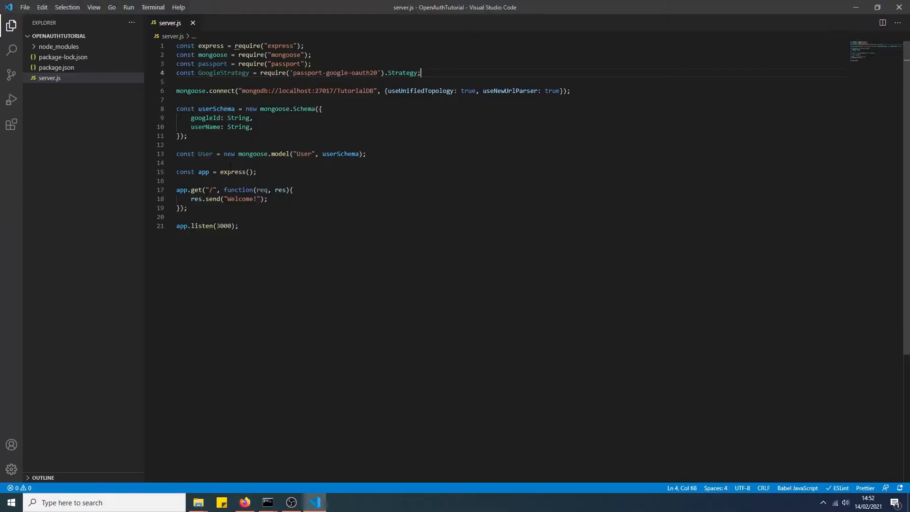
click(257, 172)
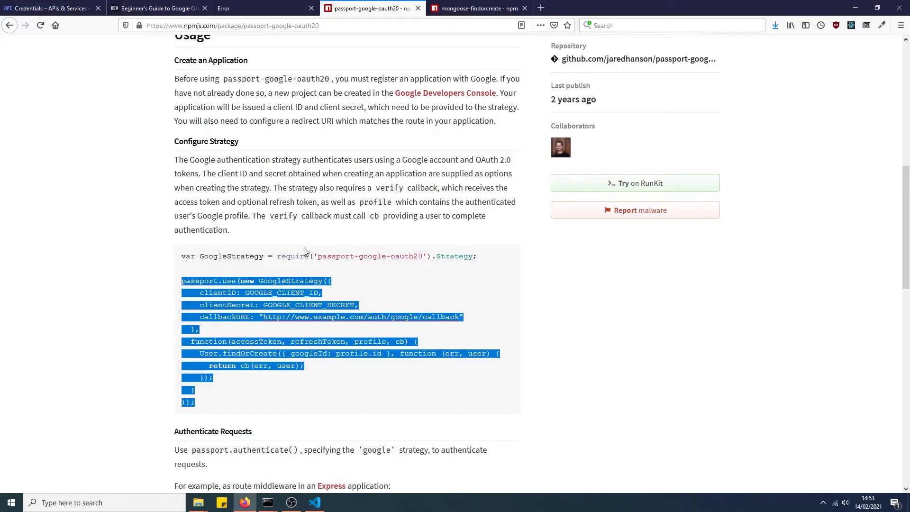
In the Cloud console leave the consent screen scopes unchanged and return to the project's Credentials list.
click(49, 9)
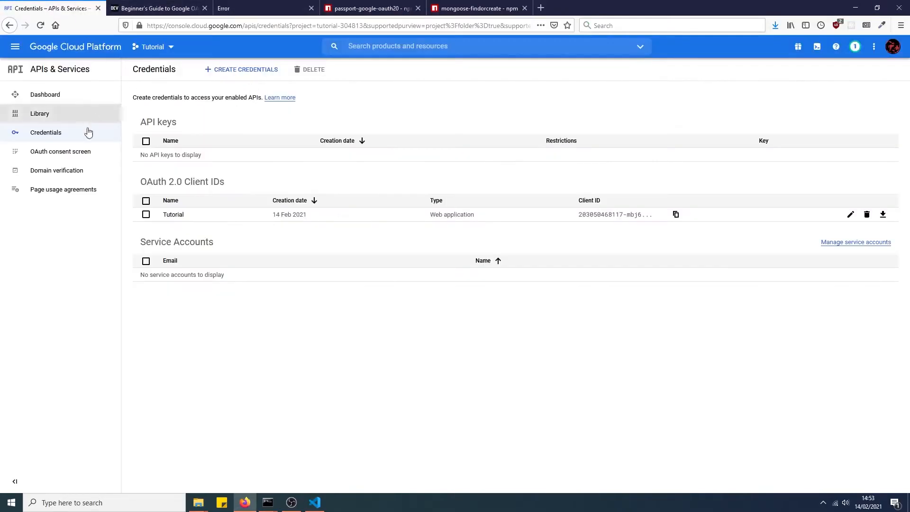
mouse_move(469, 146)
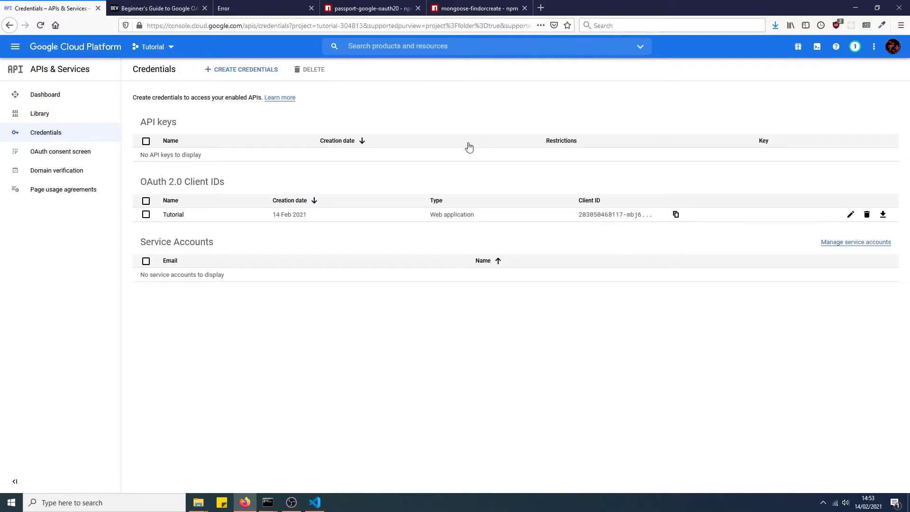
mouse_move(79, 47)
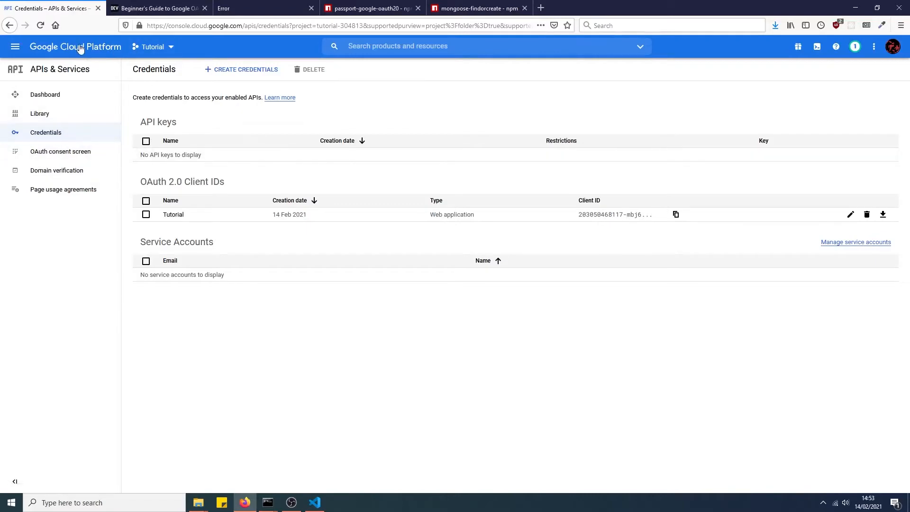
click(152, 46)
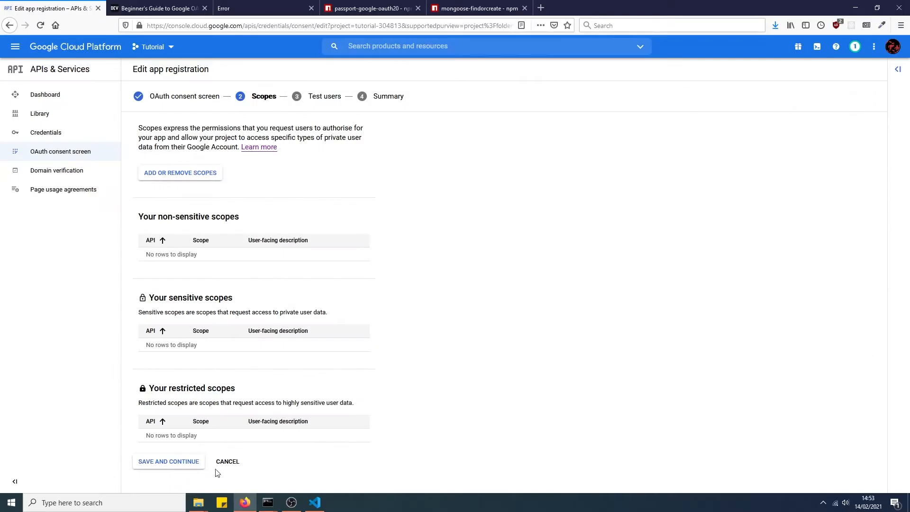
click(169, 461)
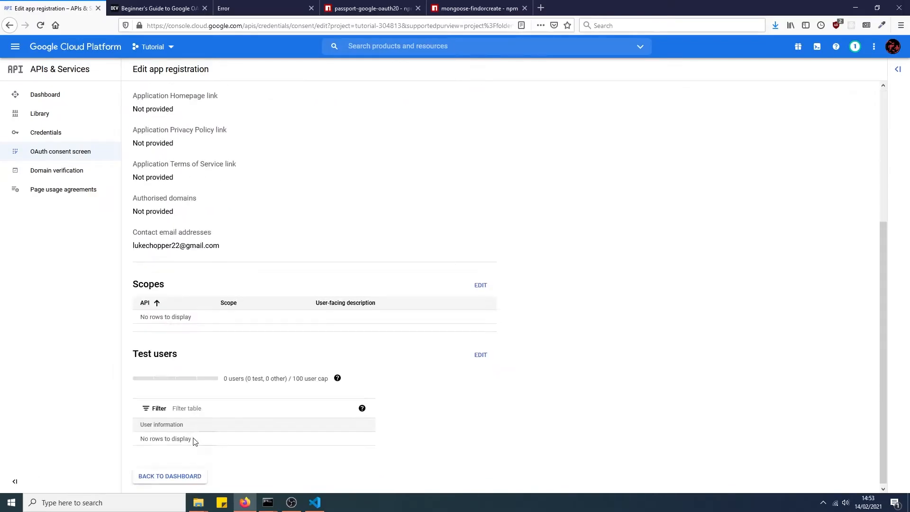
click(45, 133)
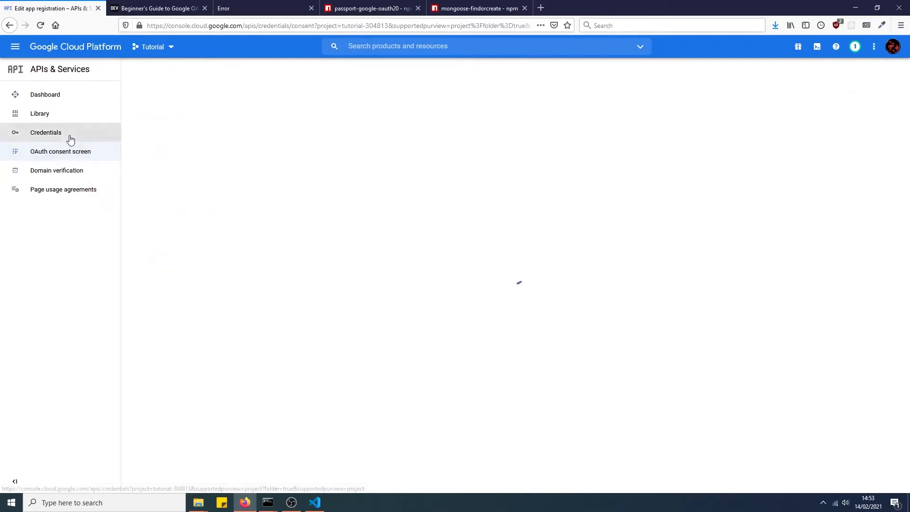
click(46, 133)
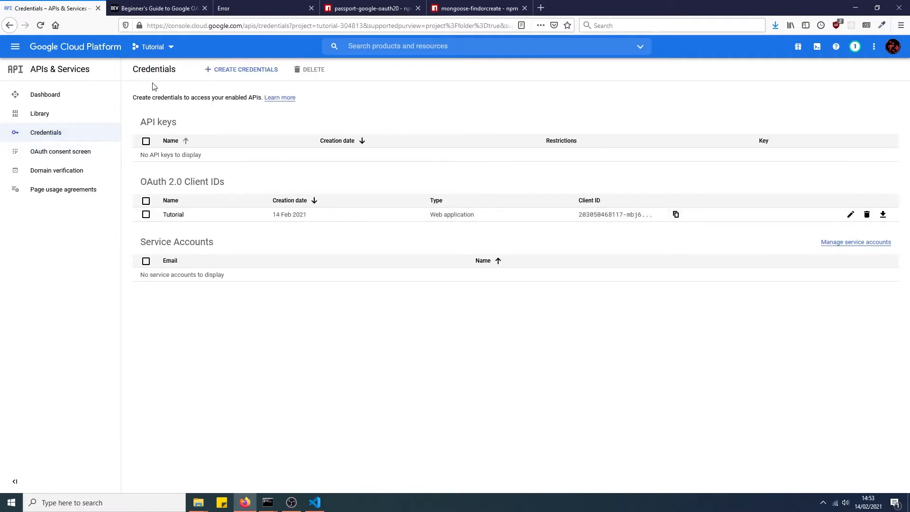
mouse_move(241, 70)
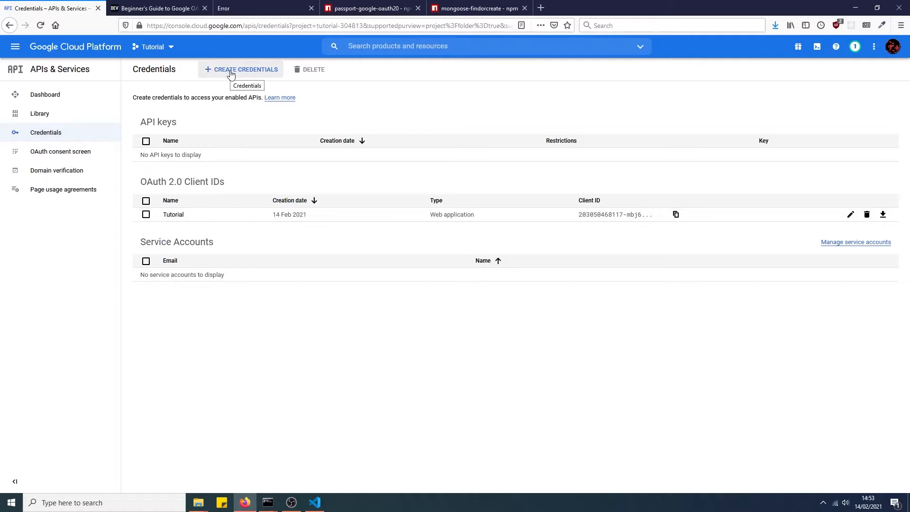
click(240, 69)
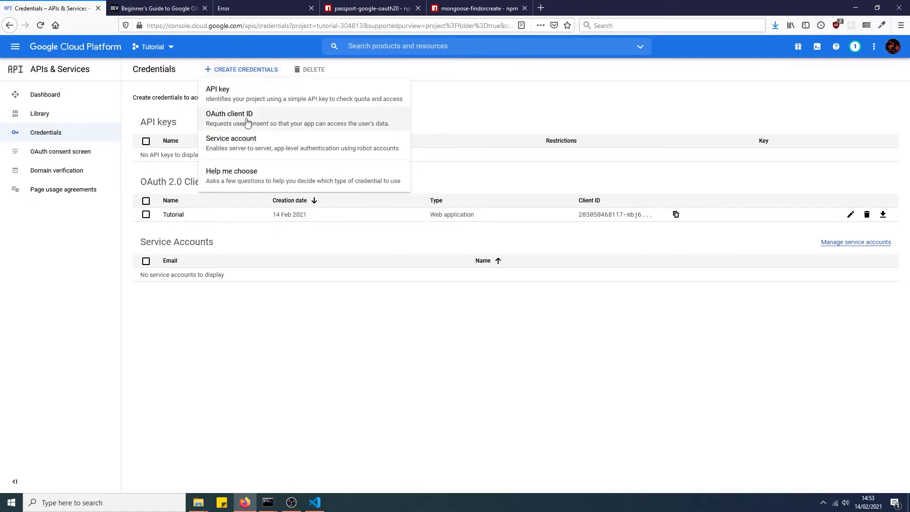
mouse_move(847, 227)
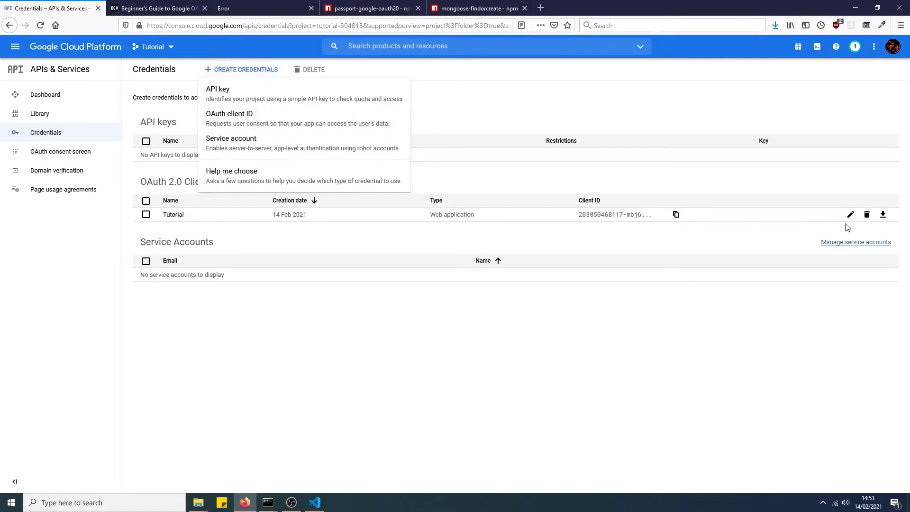
Open the Tutorial OAuth client for editing and select its localhost auth/google/redirect URIs to copy.
click(850, 214)
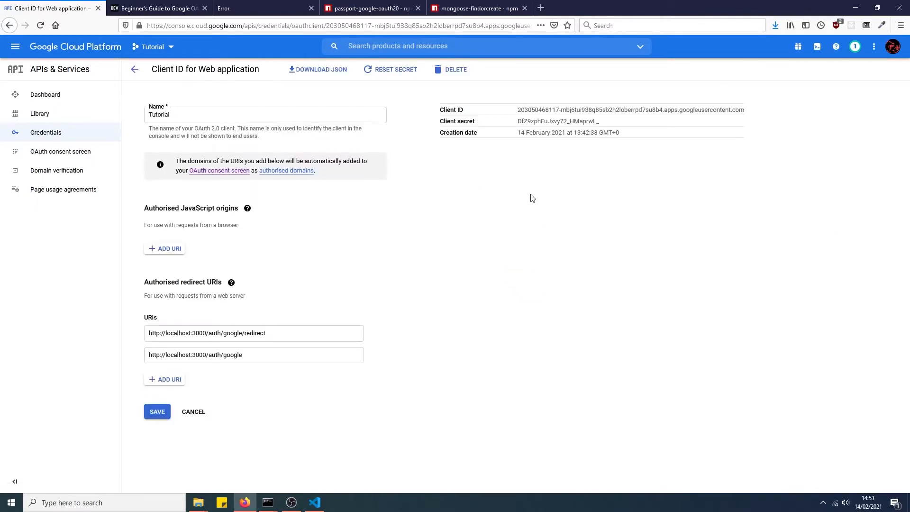
mouse_move(254, 347)
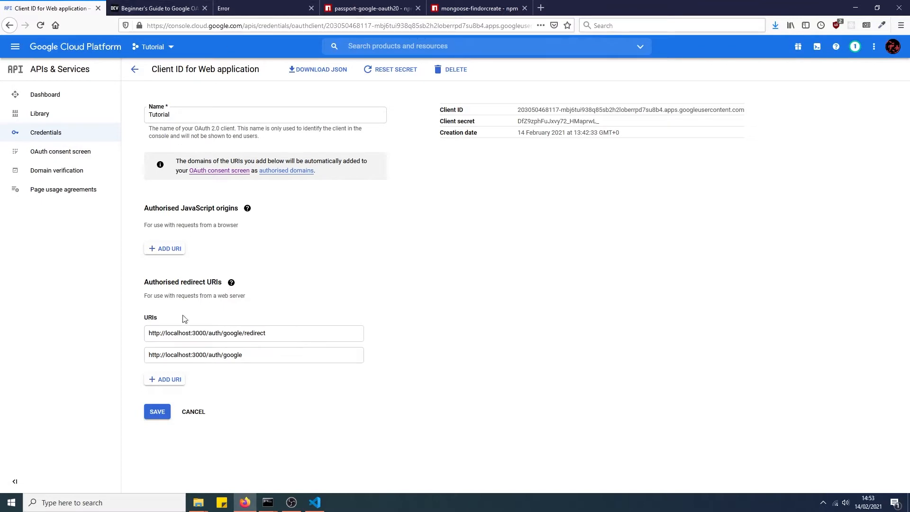
click(233, 333)
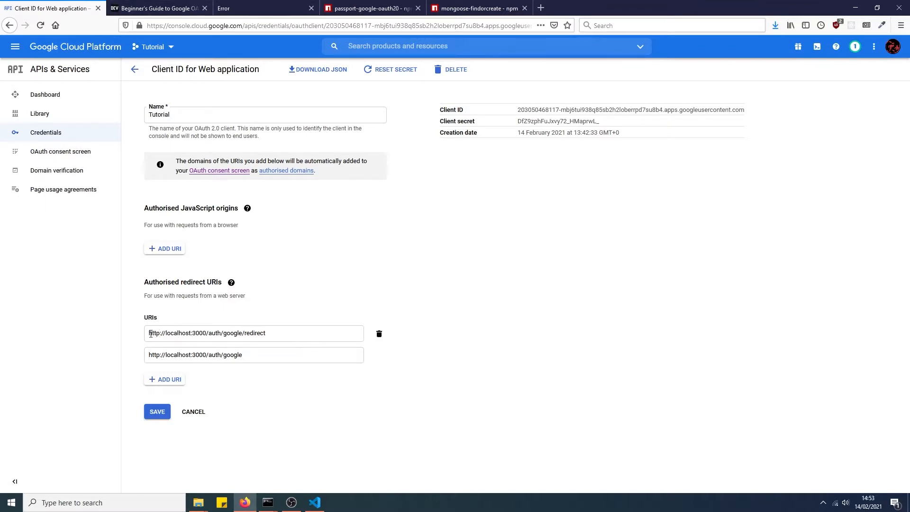
click(286, 332)
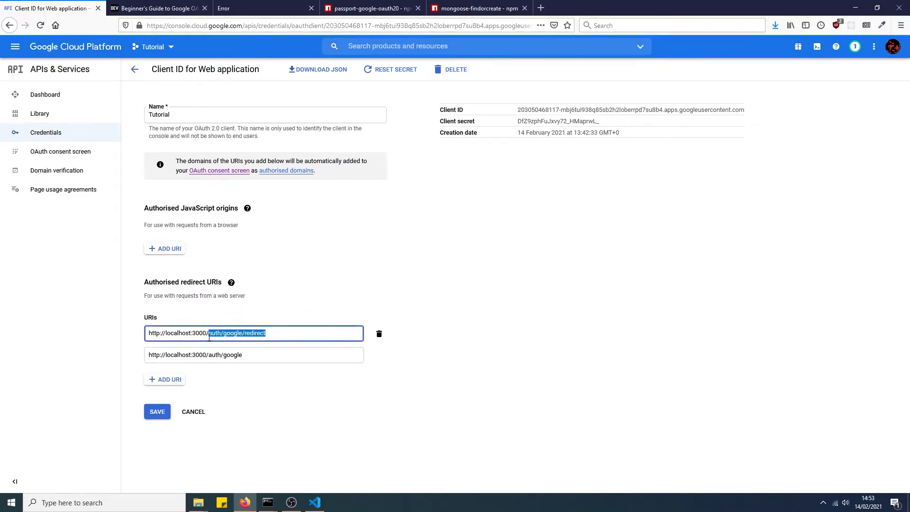
click(271, 332)
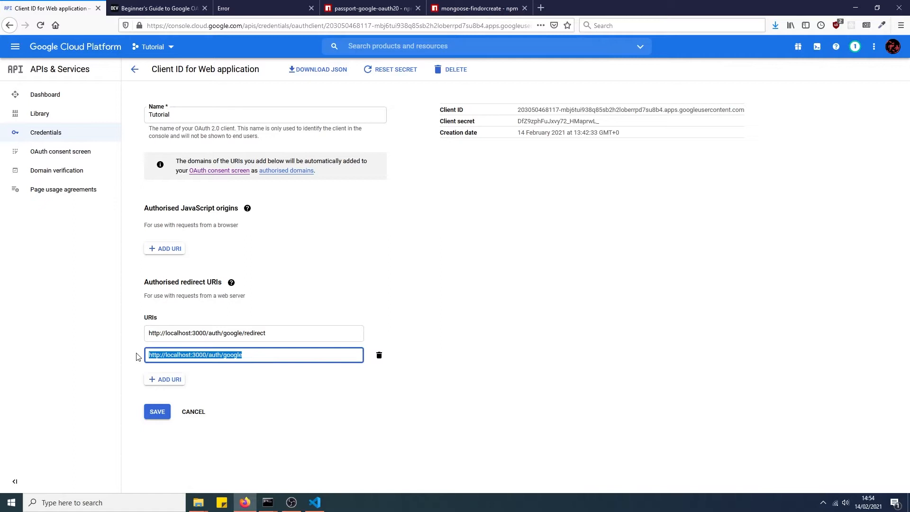
click(261, 354)
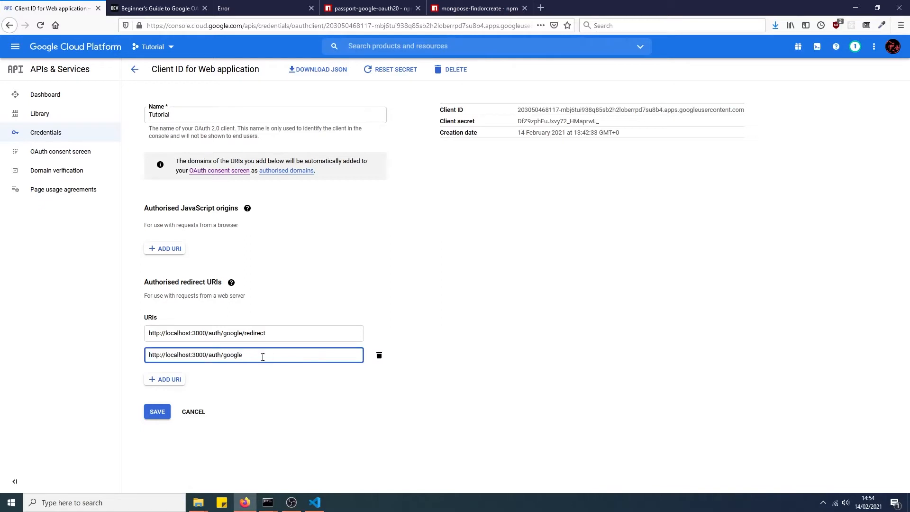
mouse_move(757, 115)
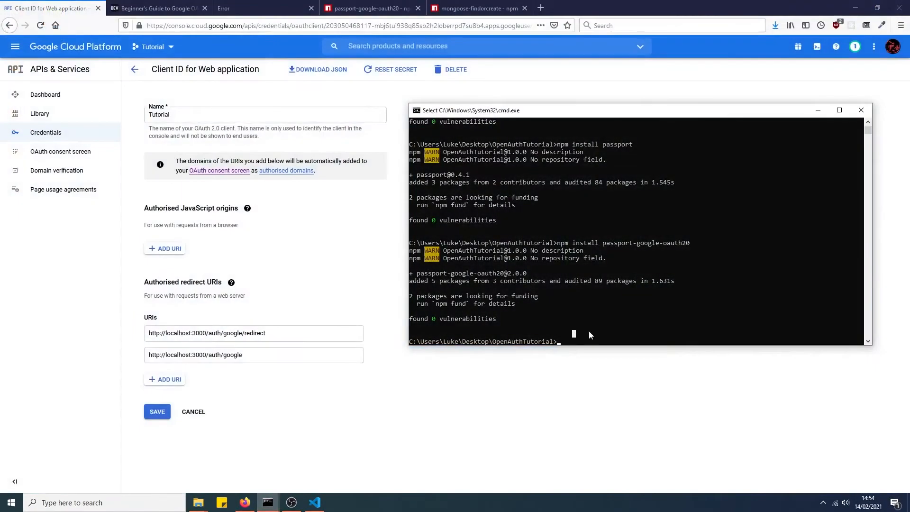
Run npm install dotenv in Command Prompt, retyping the command correctly.
text(npm d)
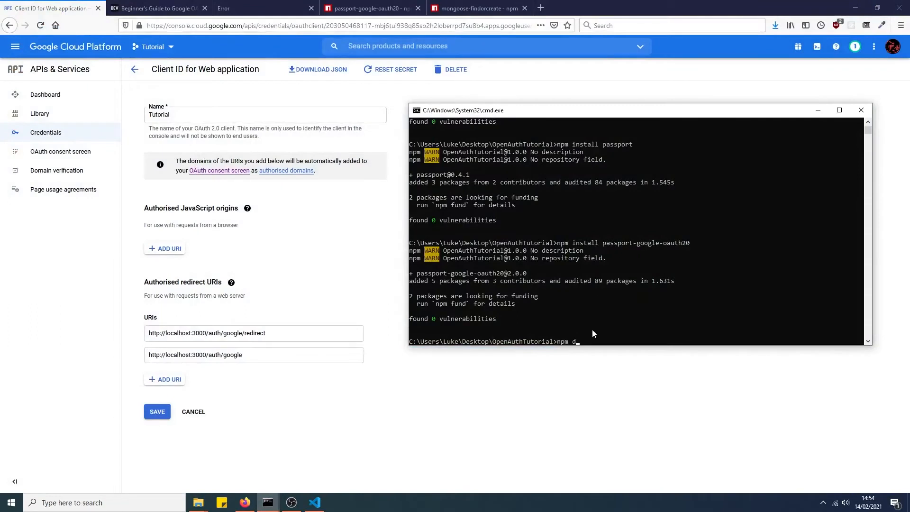
text(intal)
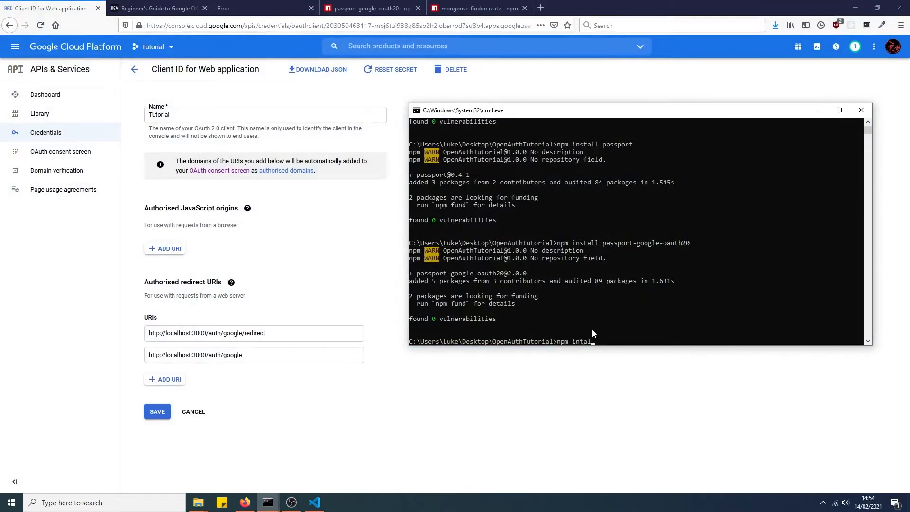
text(dotenv)
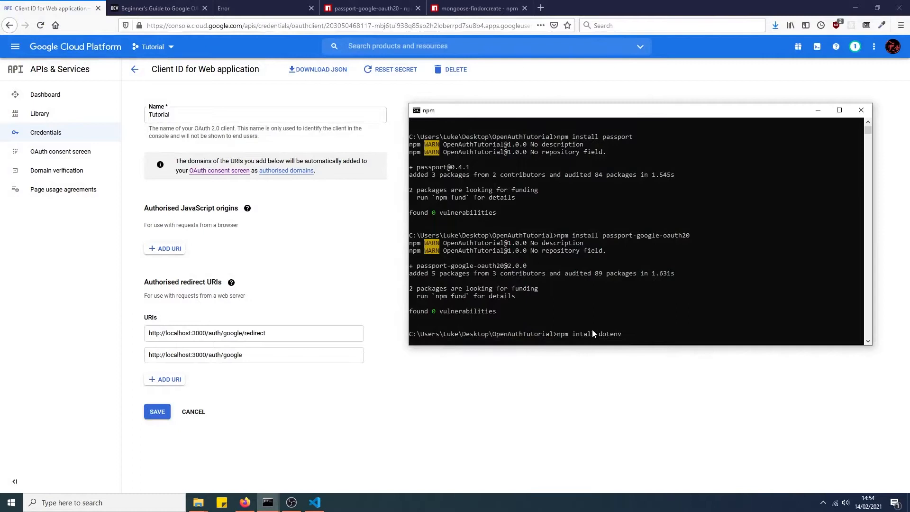
key(Return)
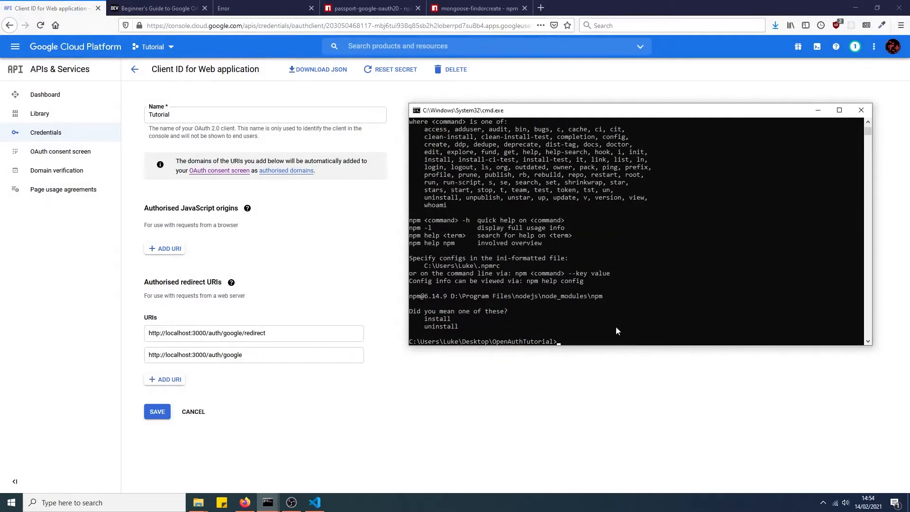
text(npm install)
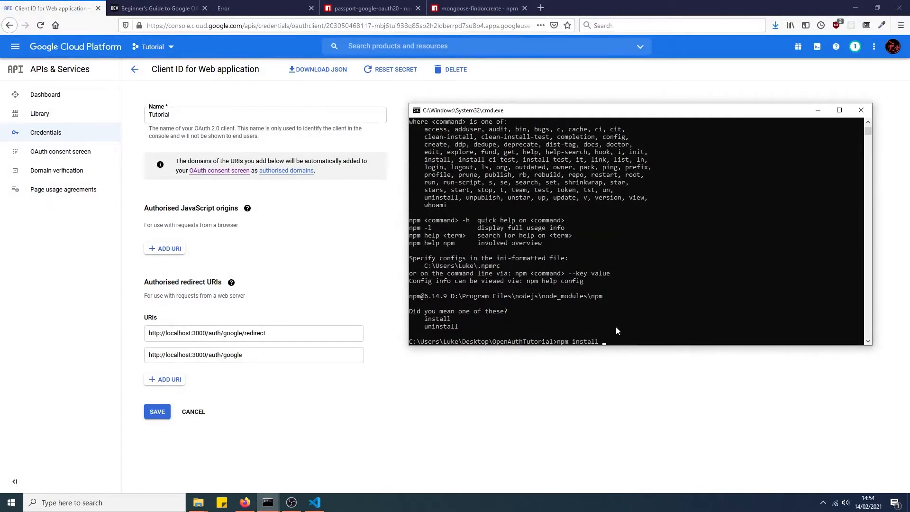
text(dotenv)
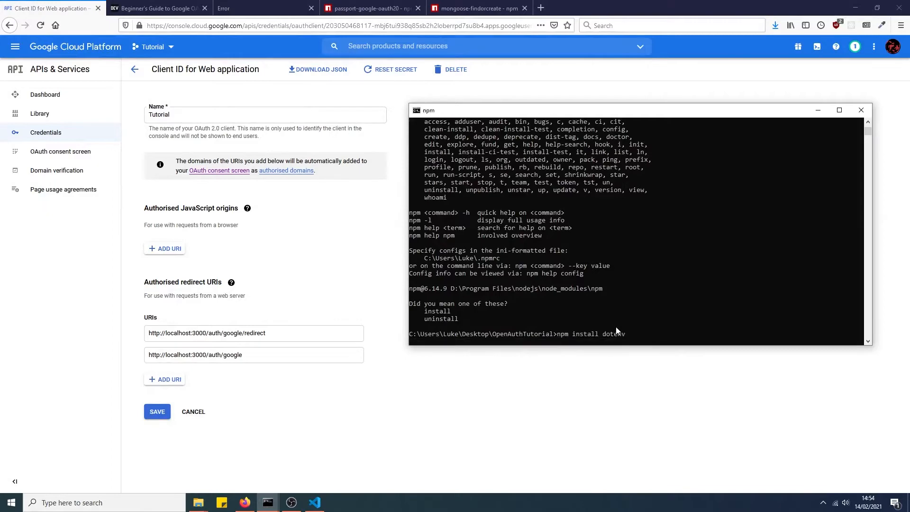
In a new Firefox tab search npmjs.com for dotenv and open its package page.
click(476, 9)
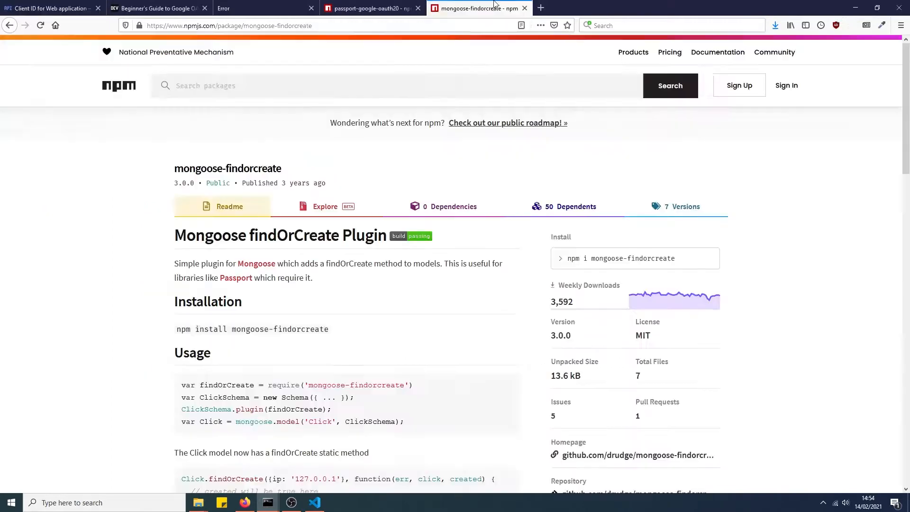
click(368, 8)
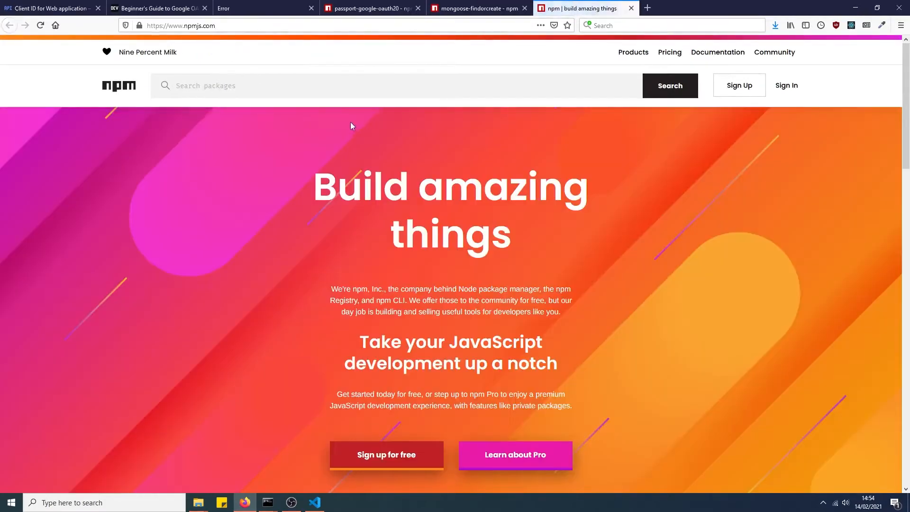
text(do)
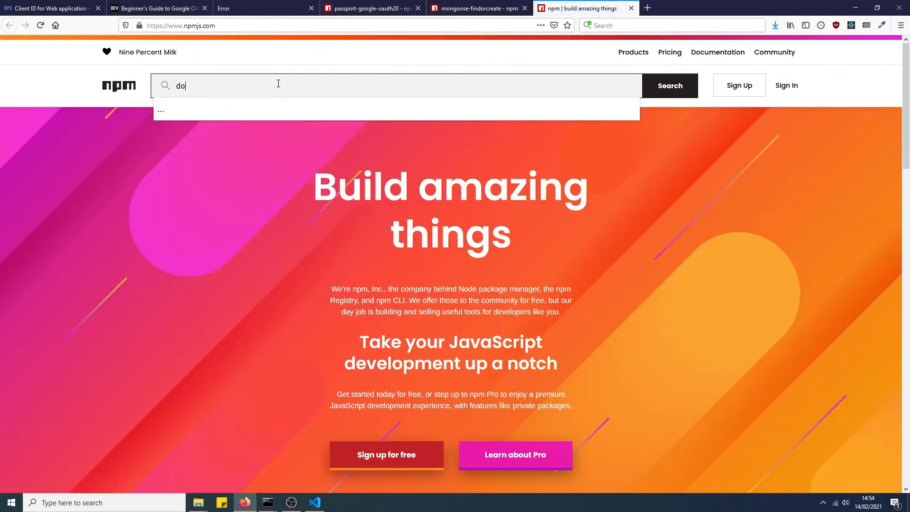
click(669, 85)
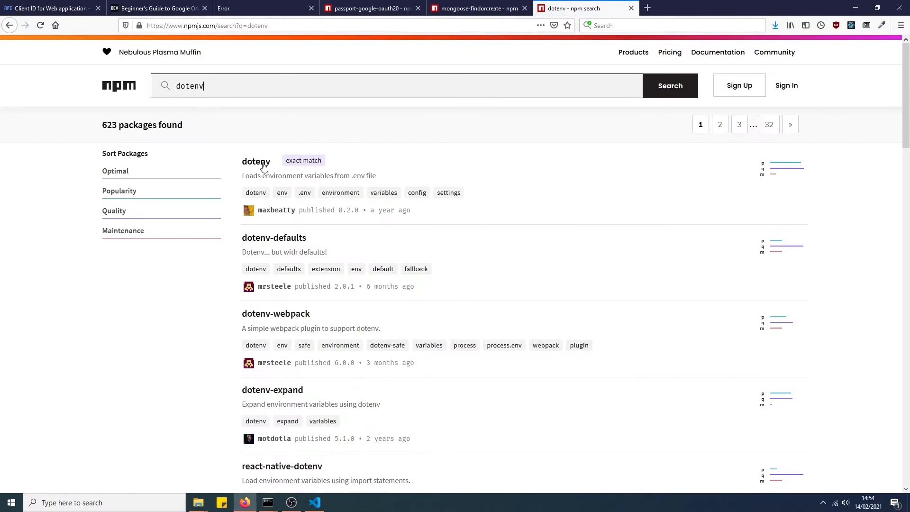
click(255, 161)
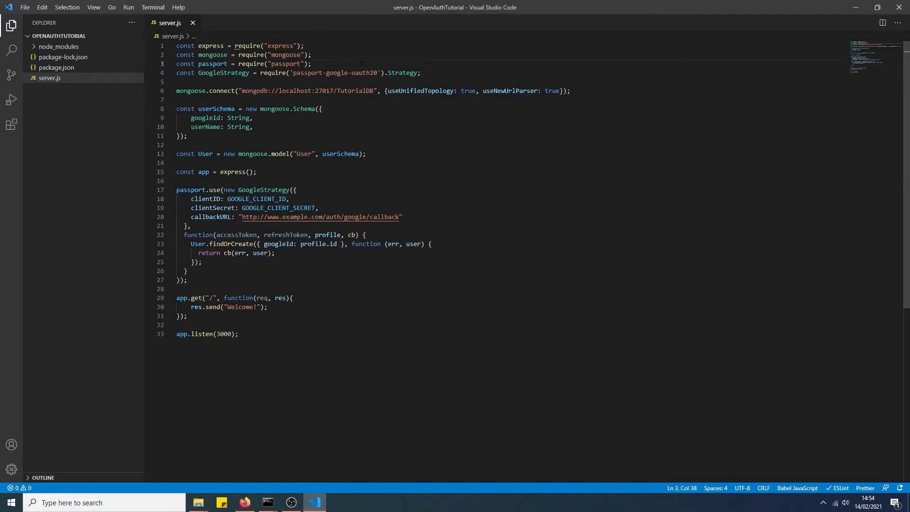
Add require('dotenv').config() to server.js and create a .env file with CLIENT_ID= and CLIENT_SECRET= entries.
text(require('dotenv').config();)
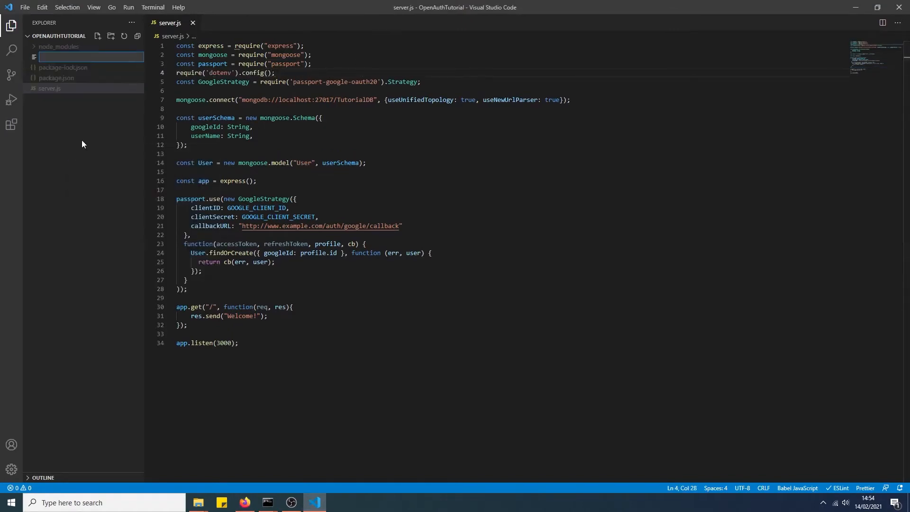
text(.env)
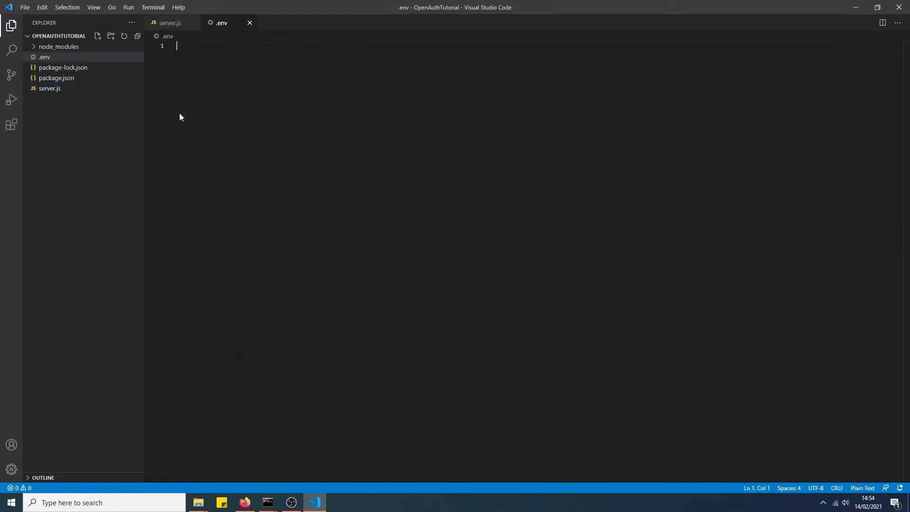
text(CLIENT)
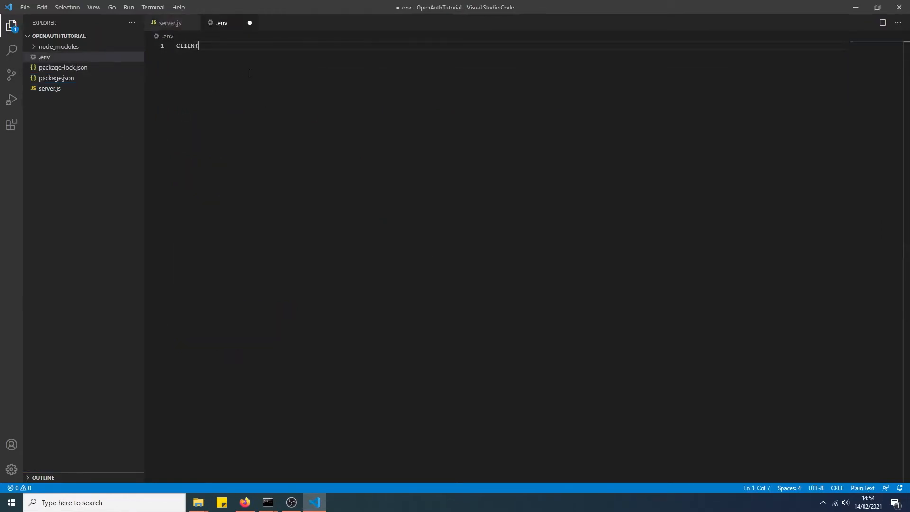
text(_ID=)
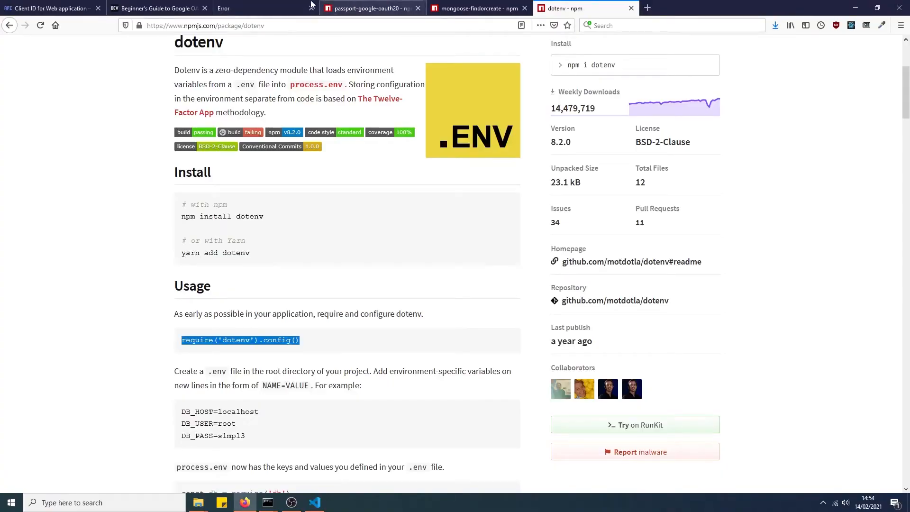
click(314, 502)
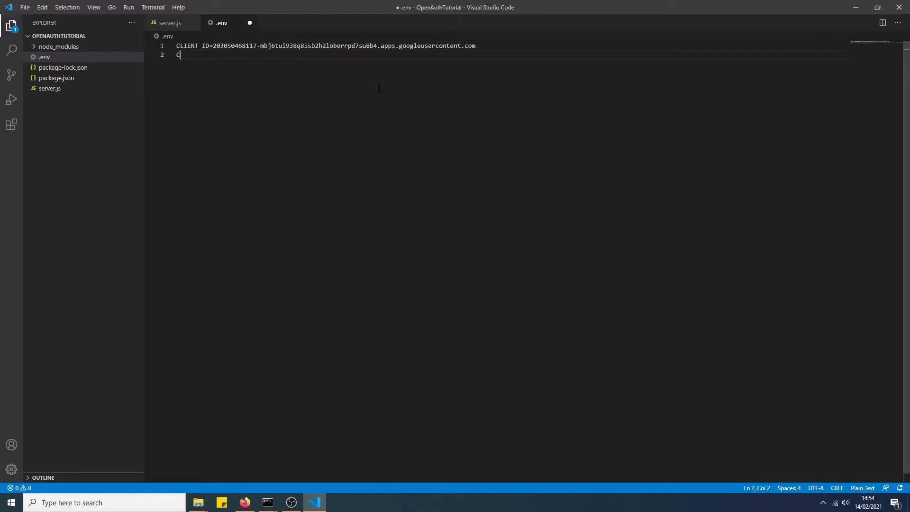
text(LIENT_SE)
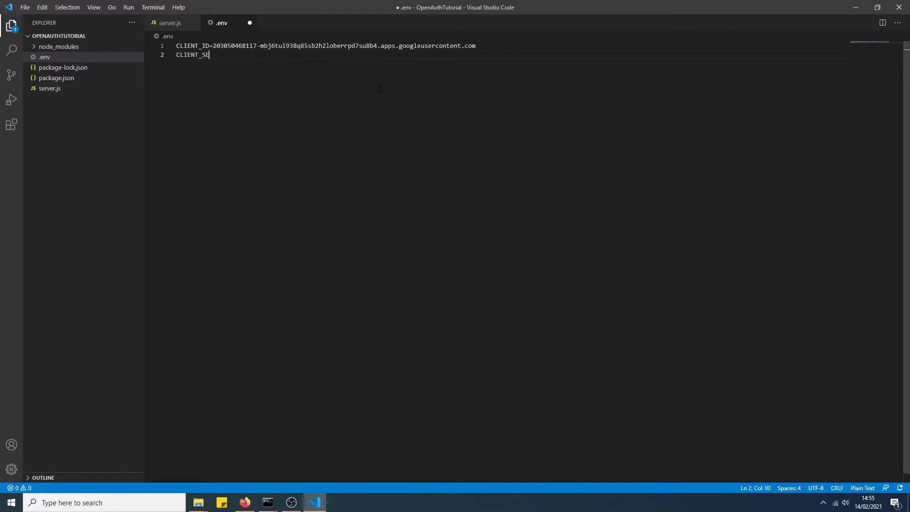
Fill the .env values from the Cloud console credentials and create a .gitignore file.
click(244, 502)
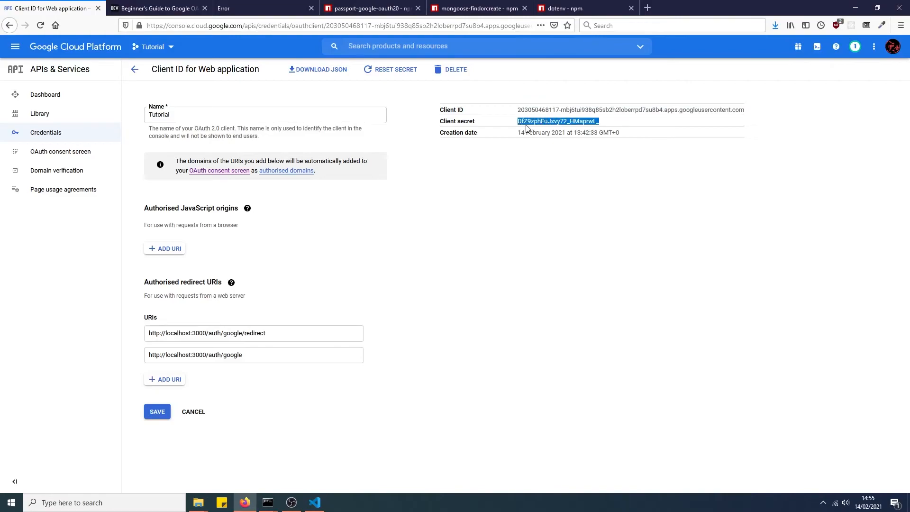
click(313, 502)
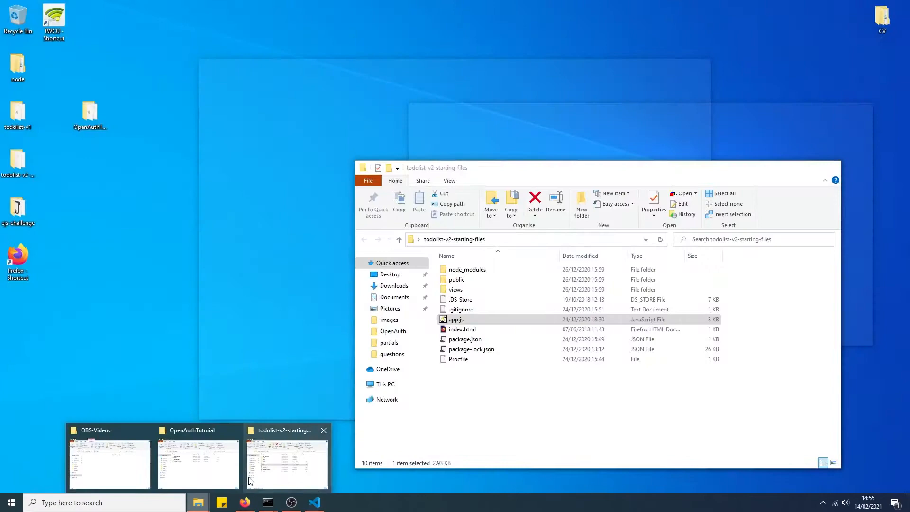
click(109, 464)
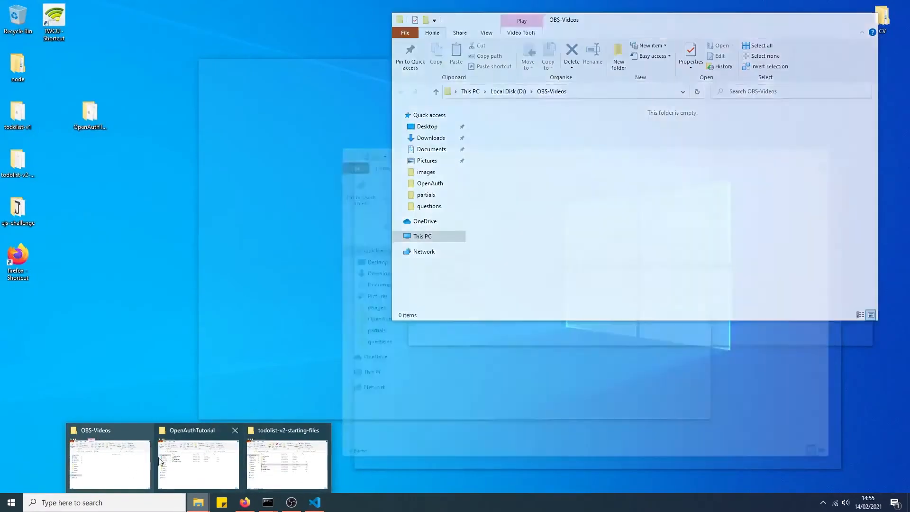
click(198, 465)
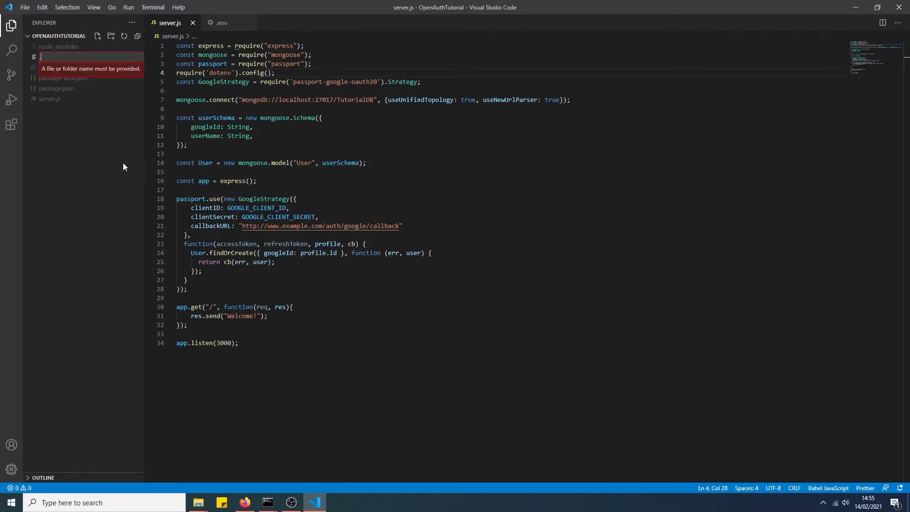
text(.gitignore)
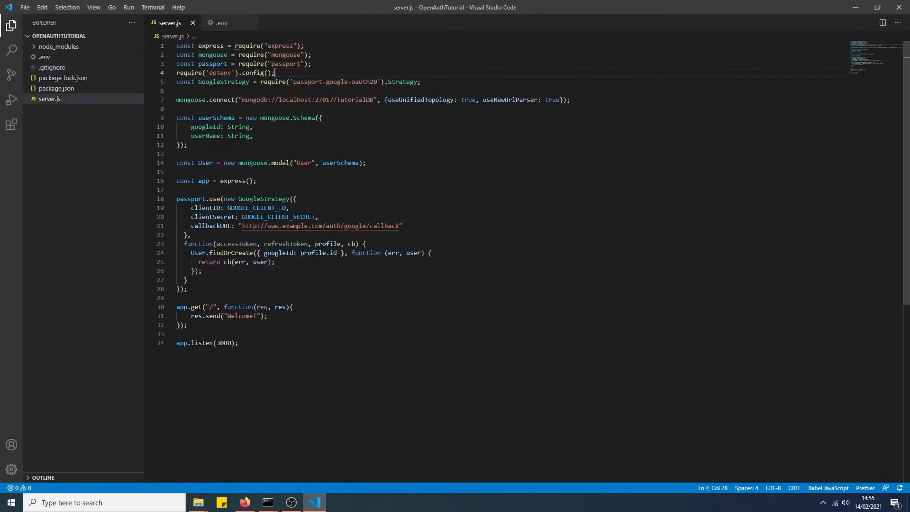
Replace the client ID and secret placeholders with process.env.CLIENT_ID and process.env.CLIENT_SECRET.
double_click(257, 208)
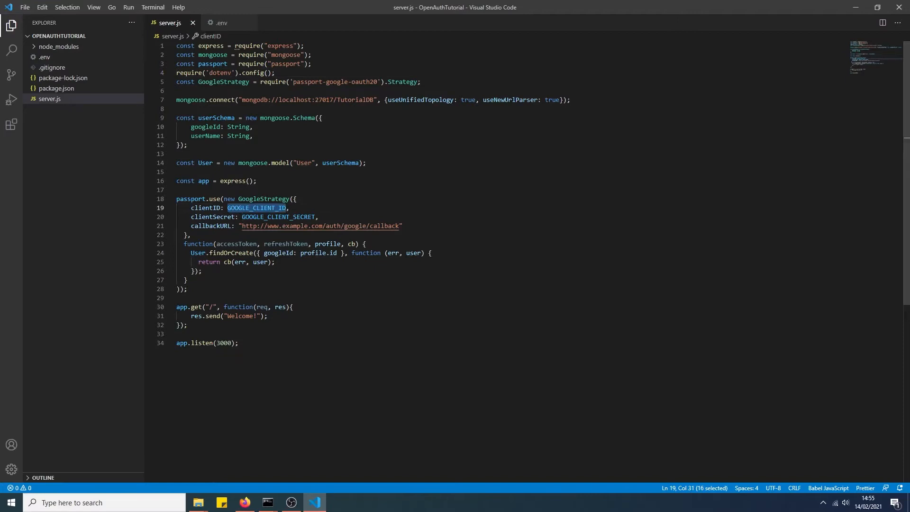
text(process,)
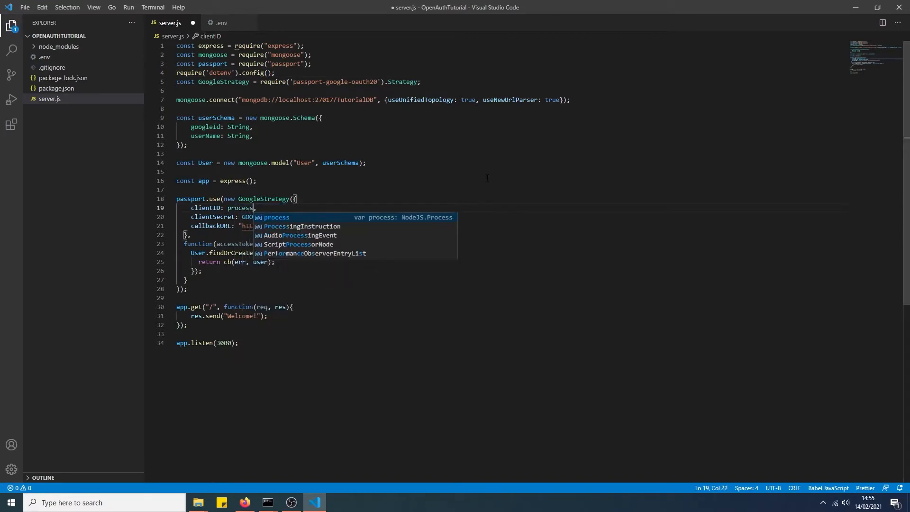
text(.env.CLIENT_ID)
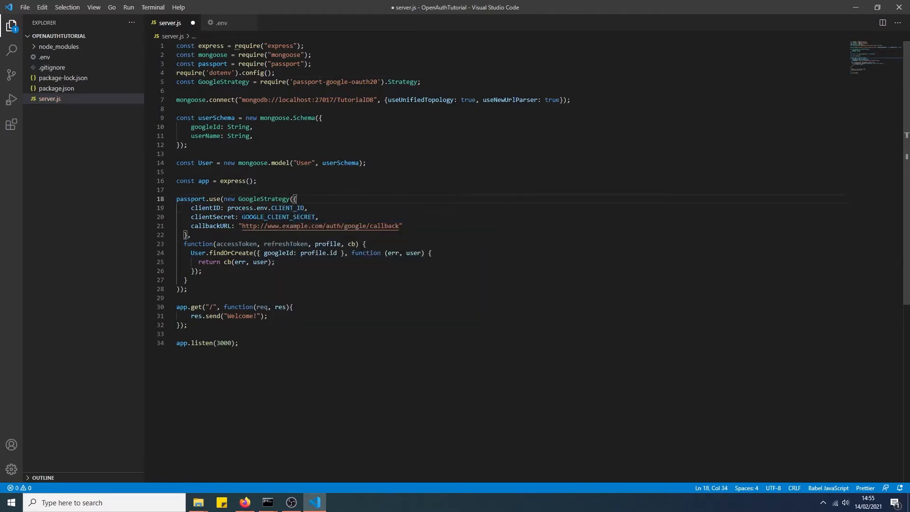
double_click(267, 208)
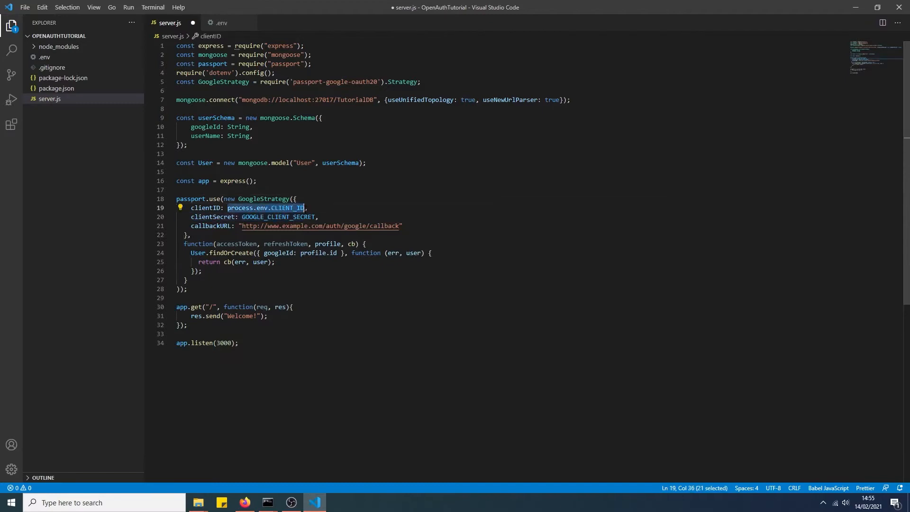
double_click(278, 216)
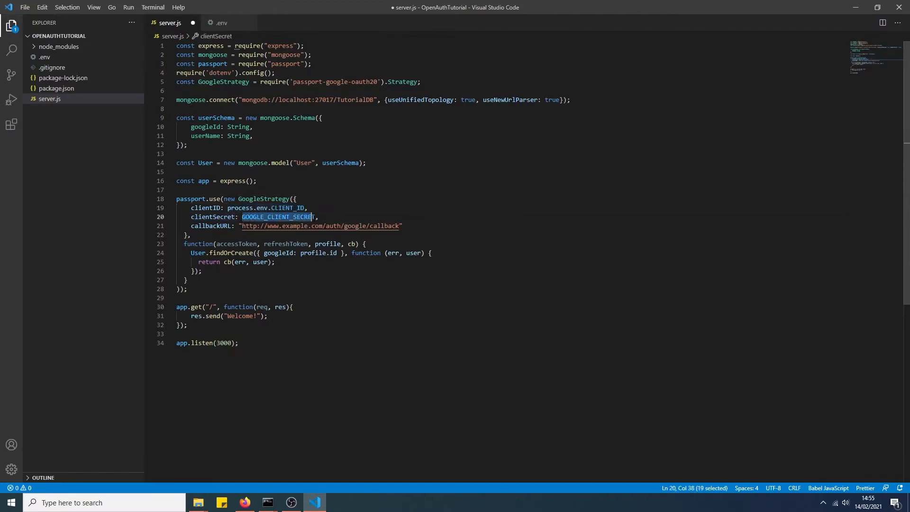
text(process.env.CLIENT_I)
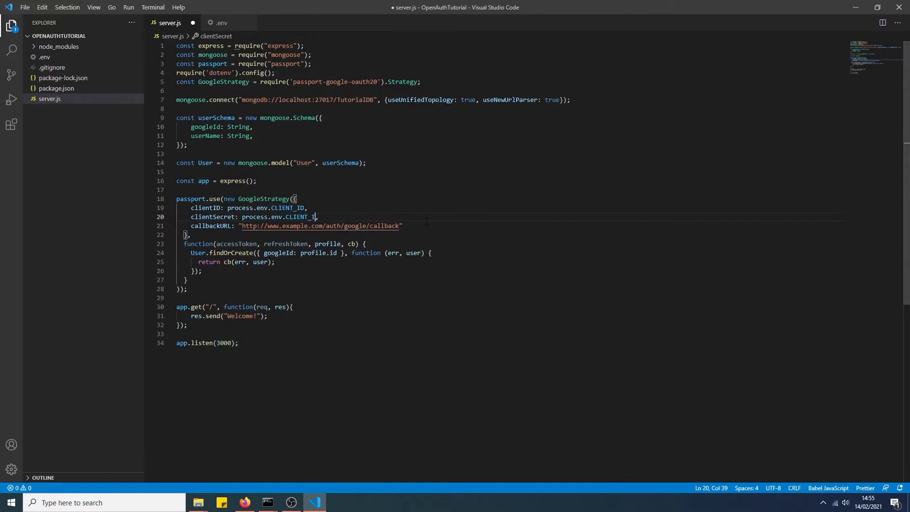
text(SECRET)
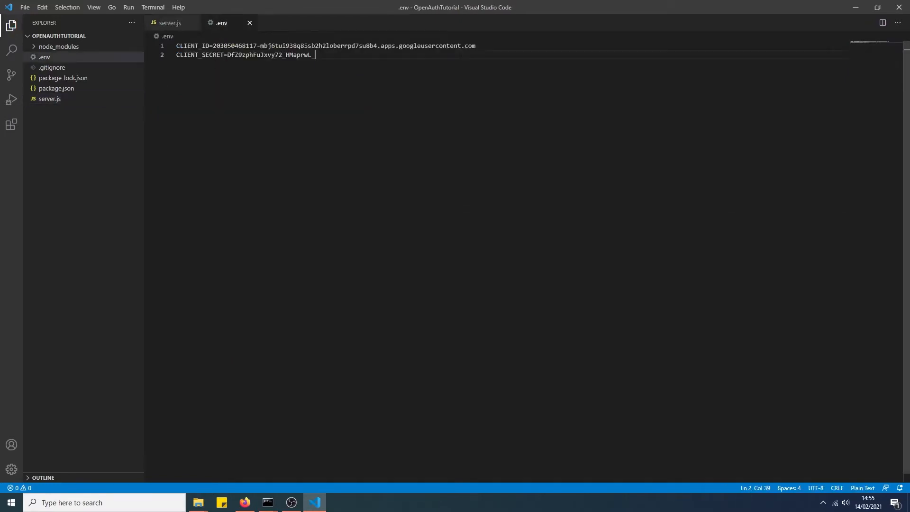
Set the strategy callbackURL to "/auth/google/redirect" and save server.js.
click(170, 22)
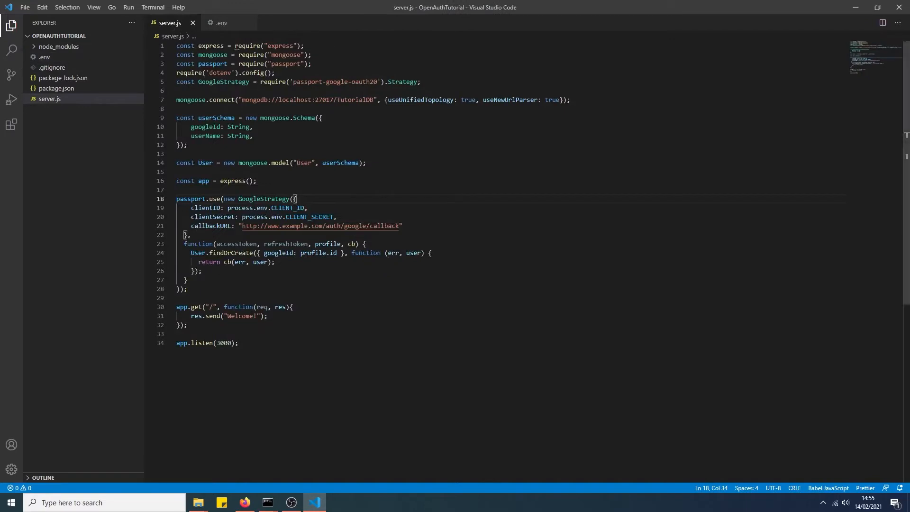
click(364, 243)
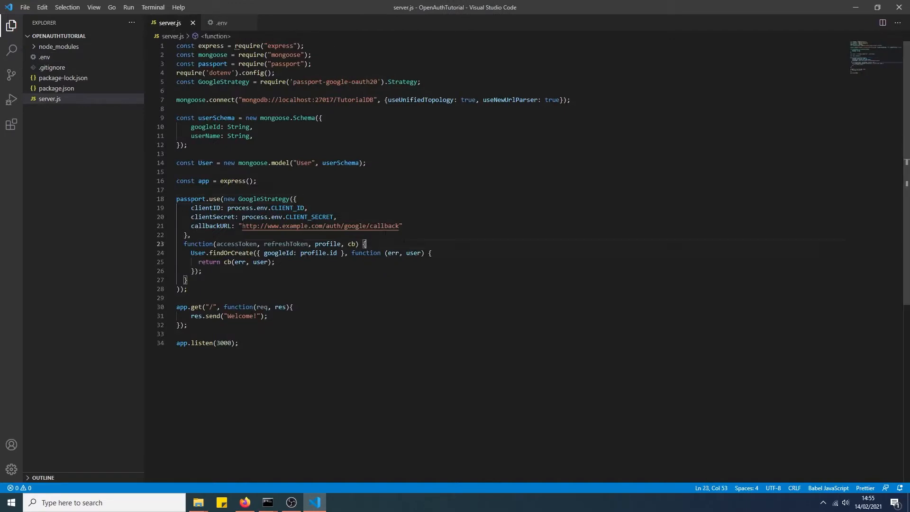
double_click(319, 225)
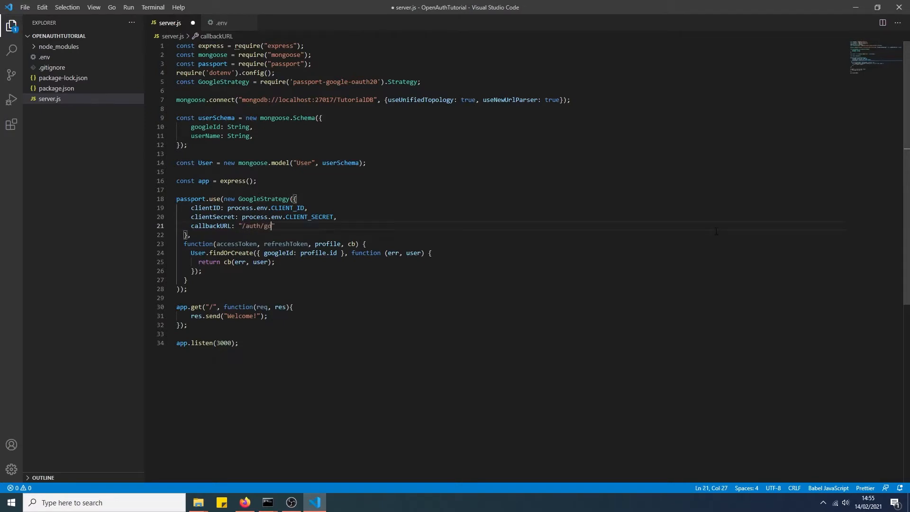
text(ogle/)
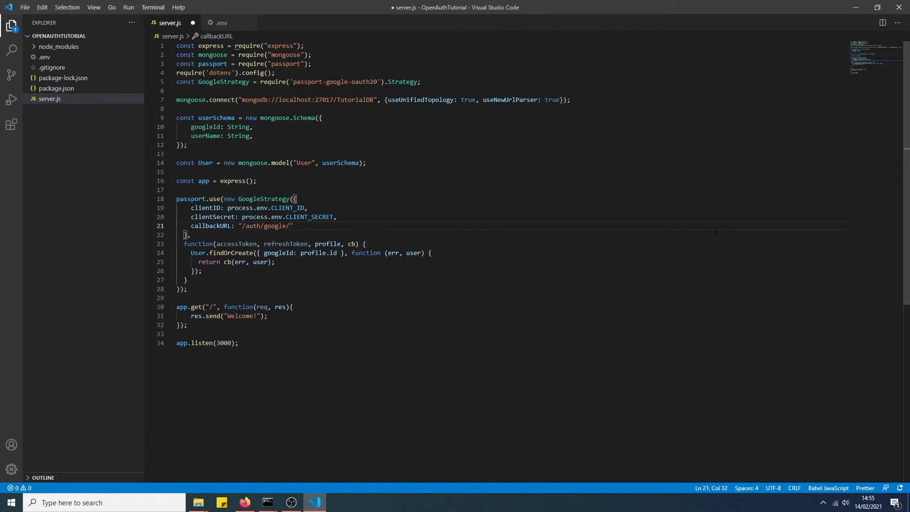
text(redirect)
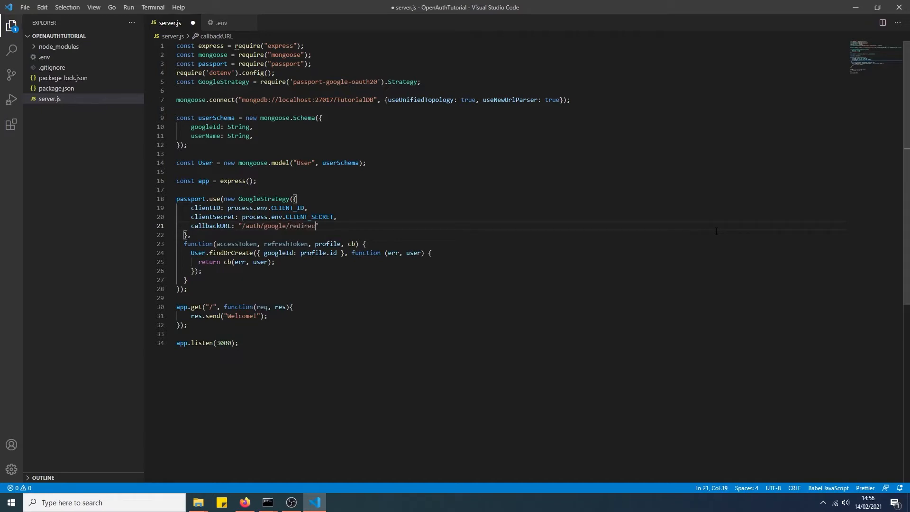
key(ctrl+s)
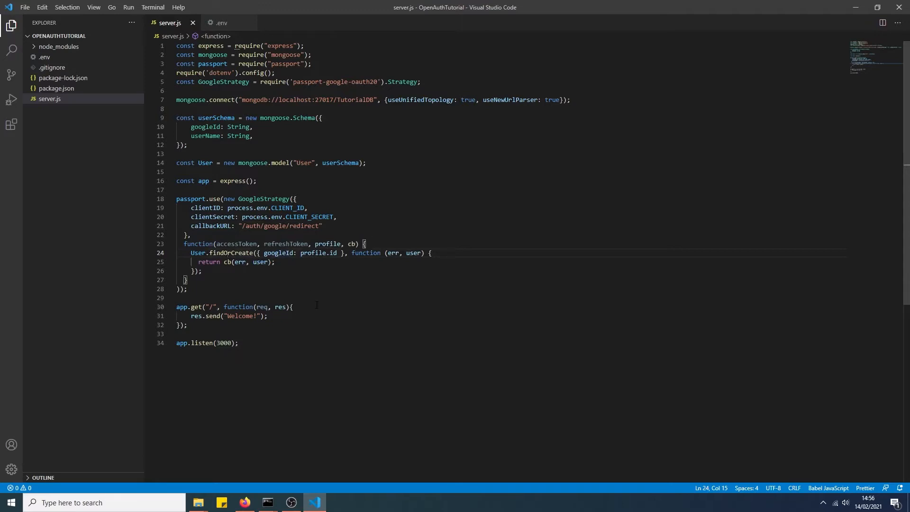
Consult the mongoose-findorcreate npm page and install the package in Command Prompt.
click(244, 506)
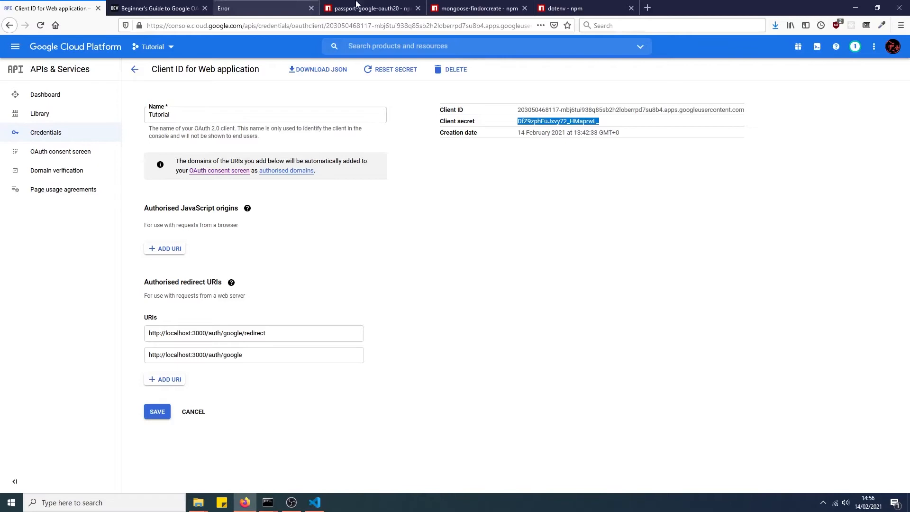
click(478, 9)
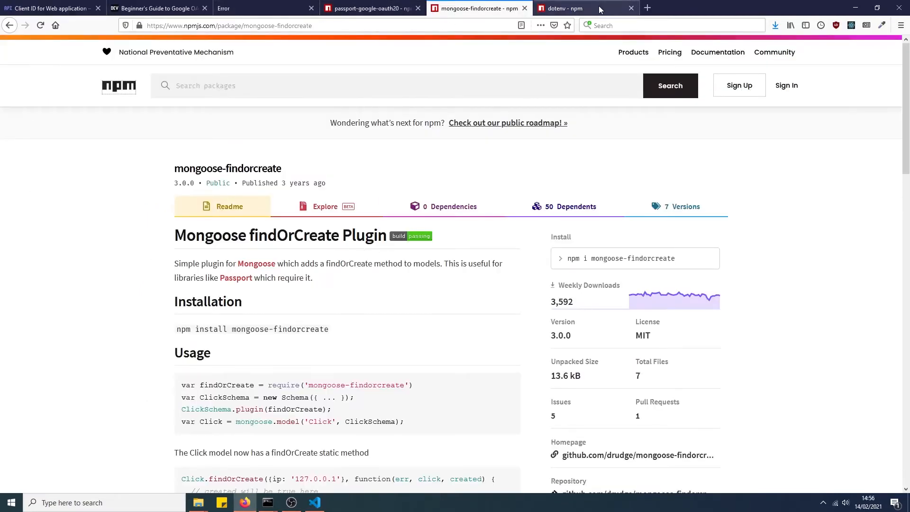
scroll(down, 3)
text(npm install mongoose-)
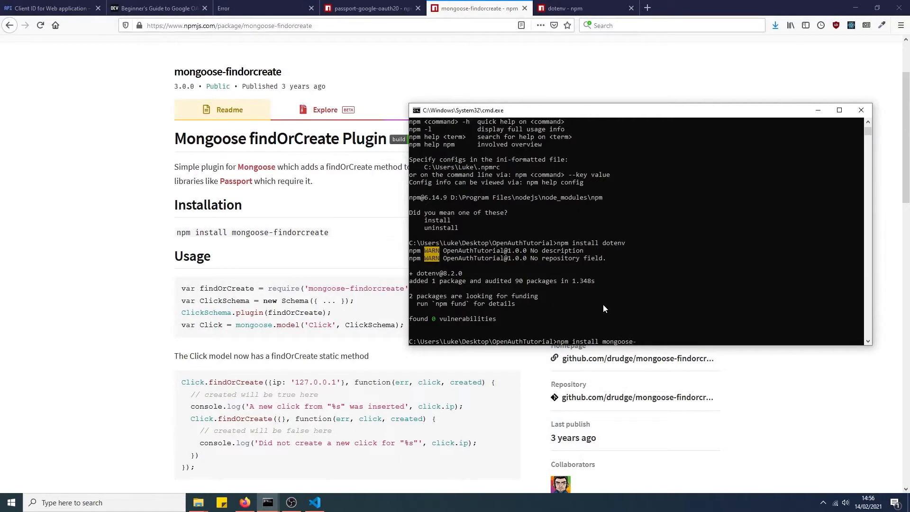
text(findorcreate)
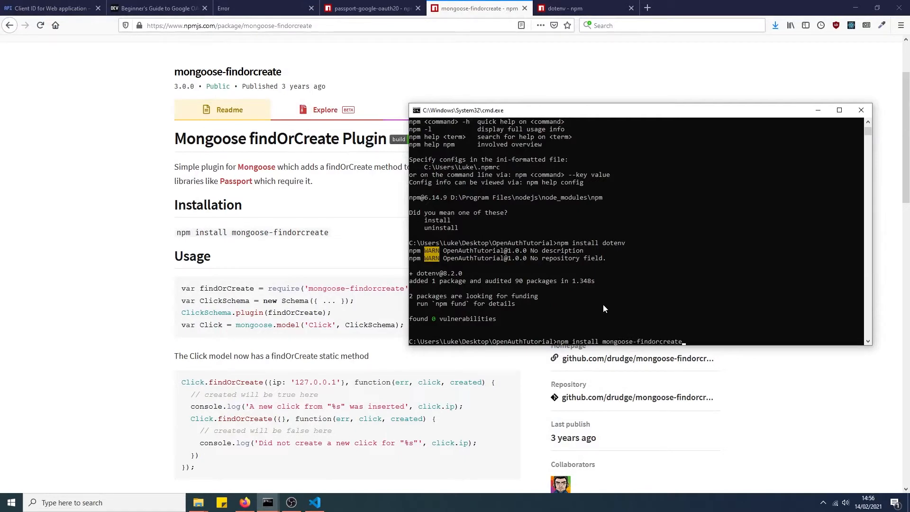
key(Return)
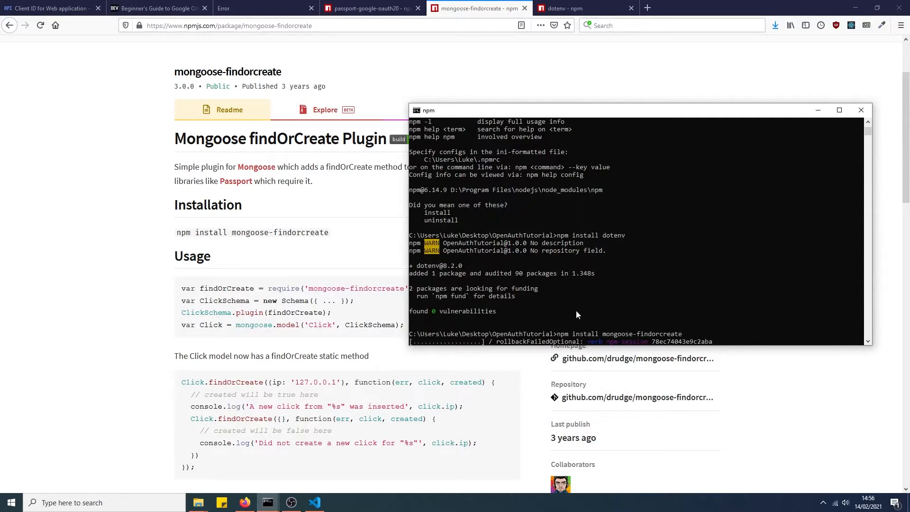
Add const findOrCreate = require('mongoose-findorcreate') below the passport require in server.js.
click(860, 110)
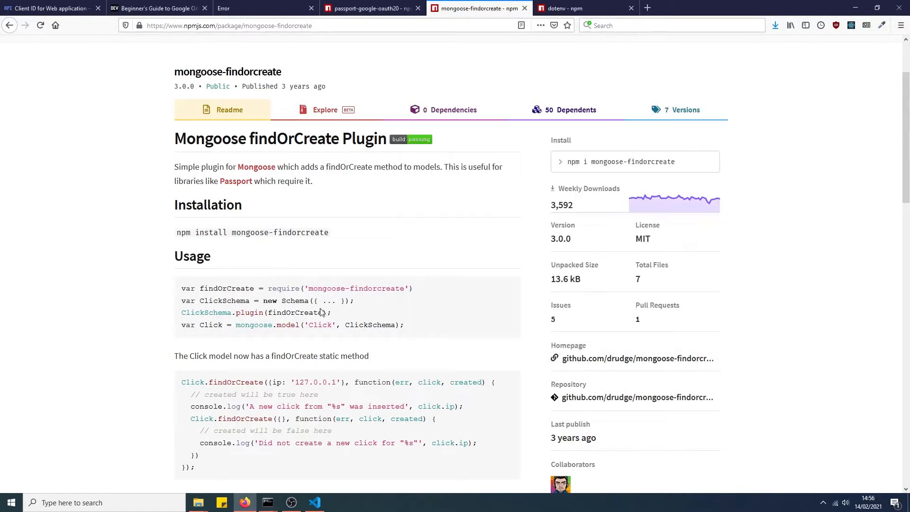
triple_click(295, 288)
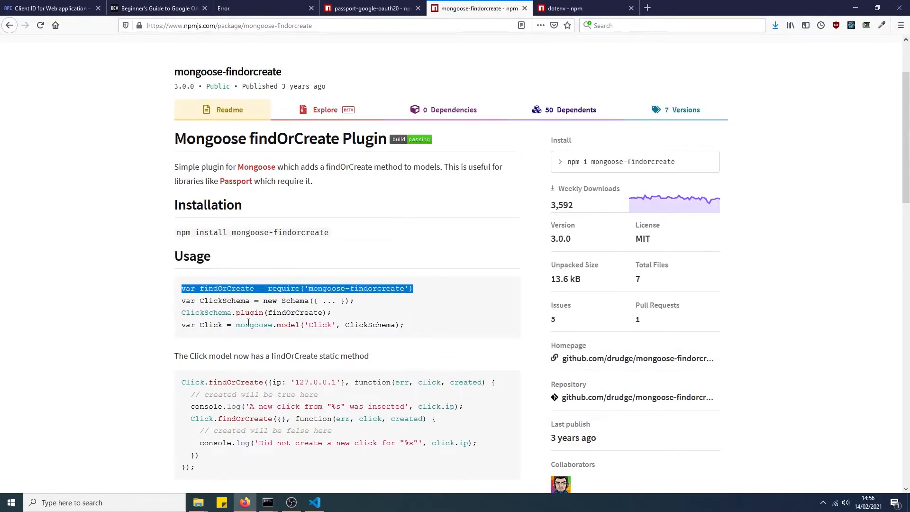
click(314, 505)
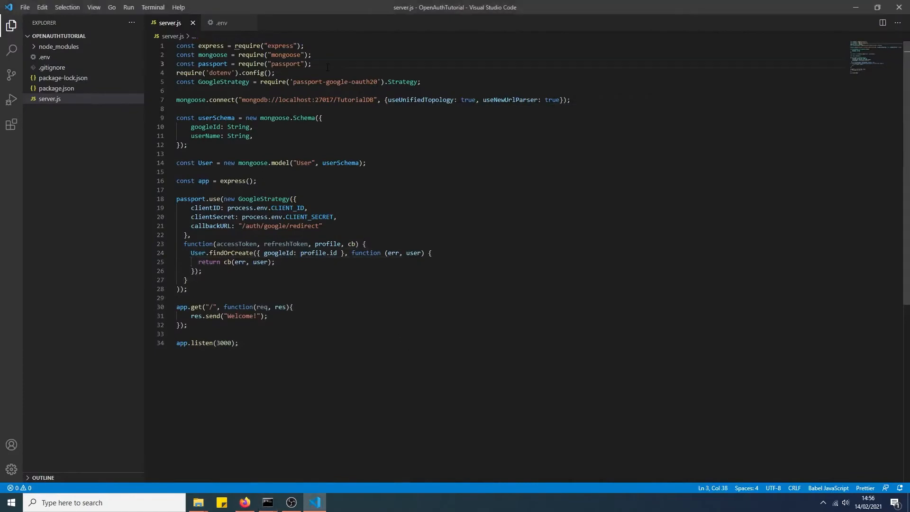
text(const findOrCreate = require('mongoose-findorcreate'))
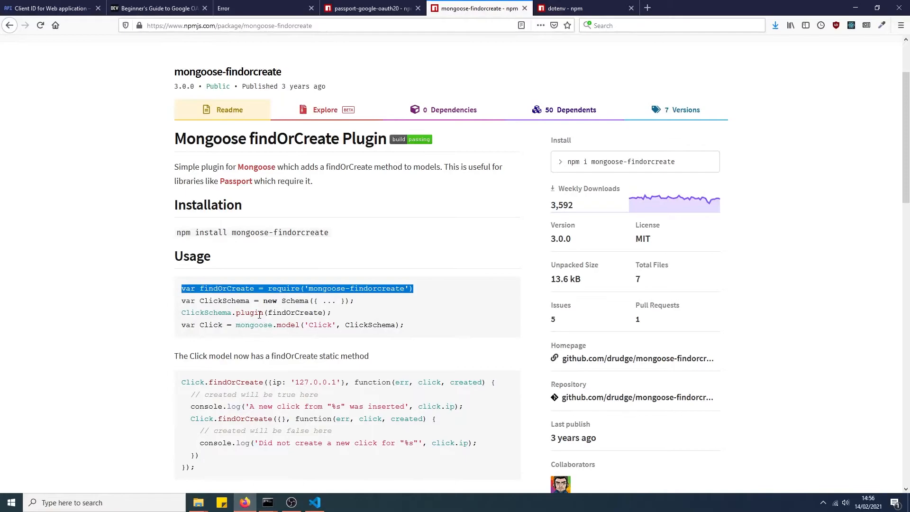
Register the plugin with userSchema.plugin(findOrCreate) above the model line.
click(314, 502)
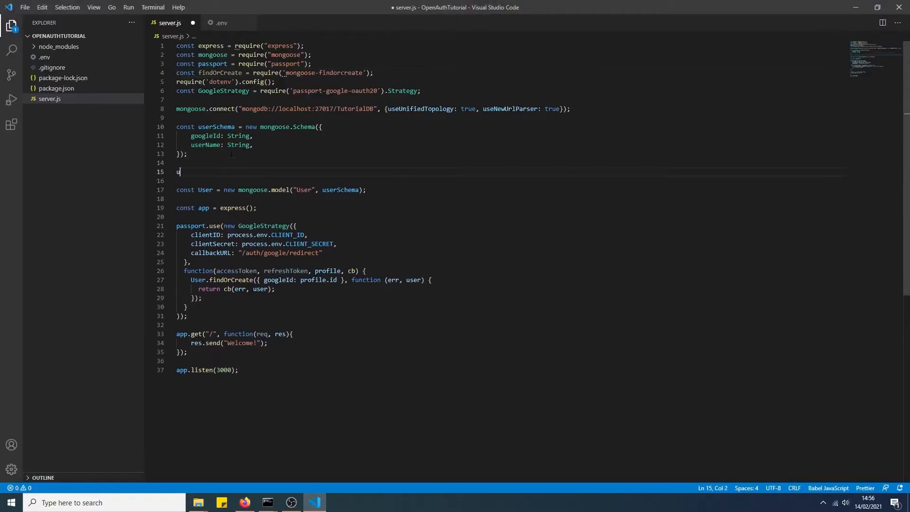
text(serSchema)
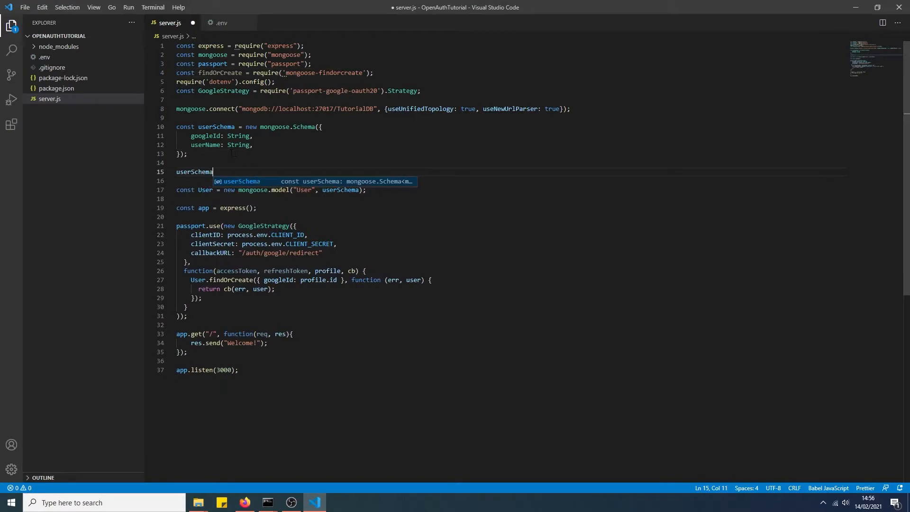
text(.plugin())
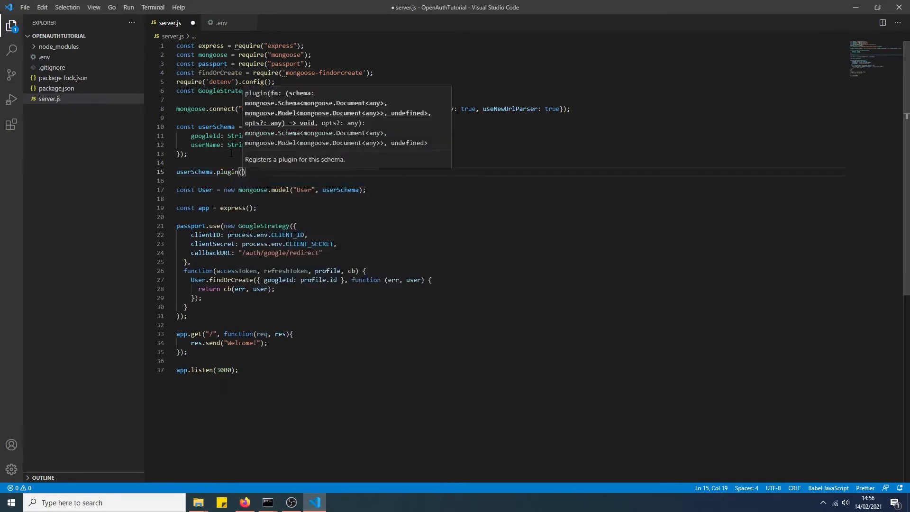
text(findOrCreate)
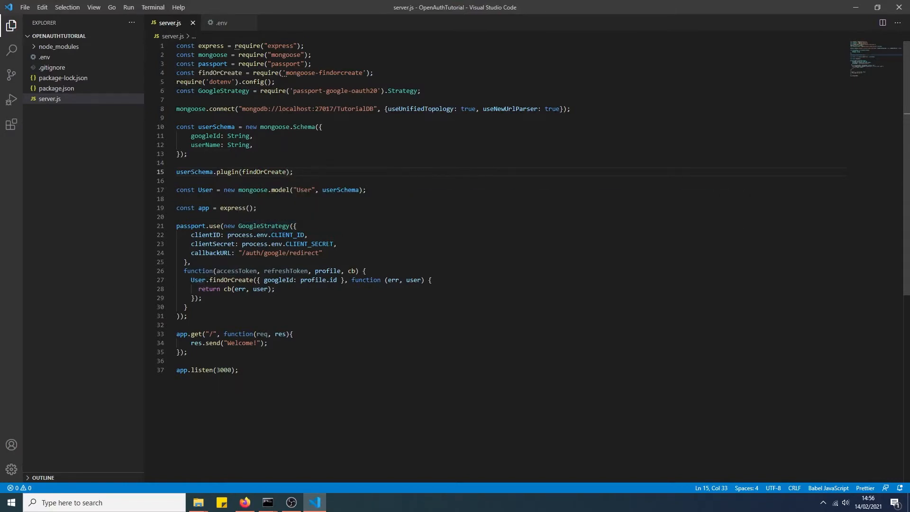
Pass userName: profile.displayName alongside profile.id in the findOrCreate lookup and save.
double_click(264, 225)
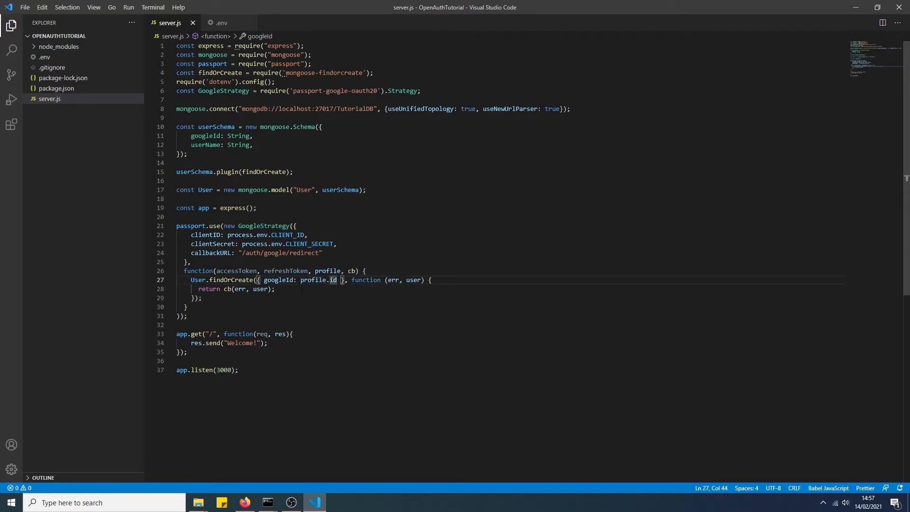
mouse_move(279, 279)
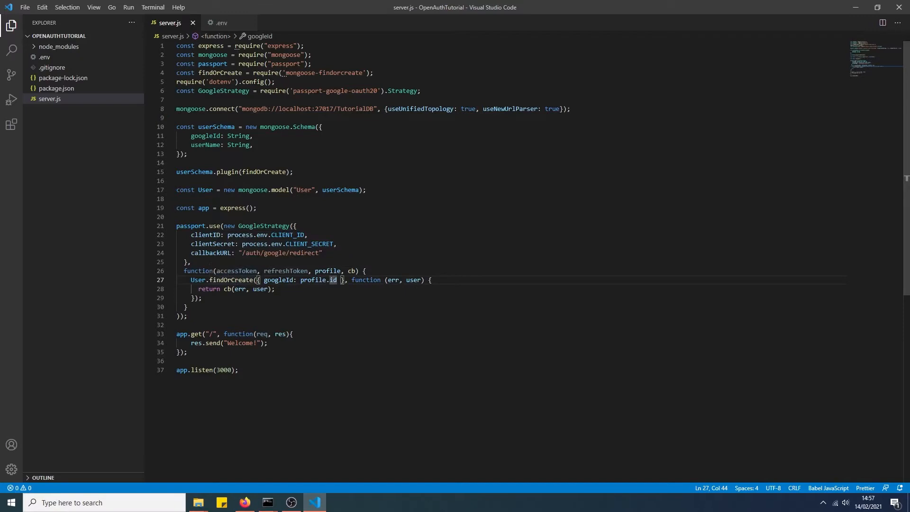
click(275, 289)
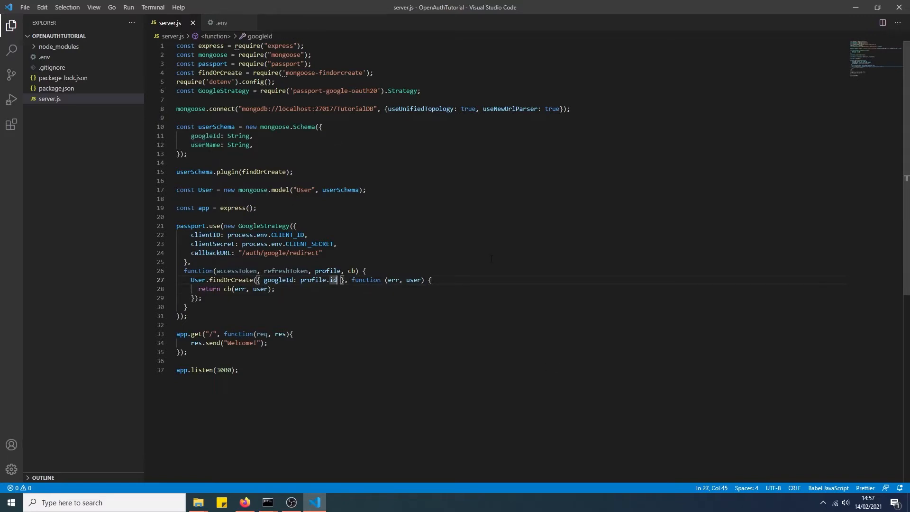
text(, userName:)
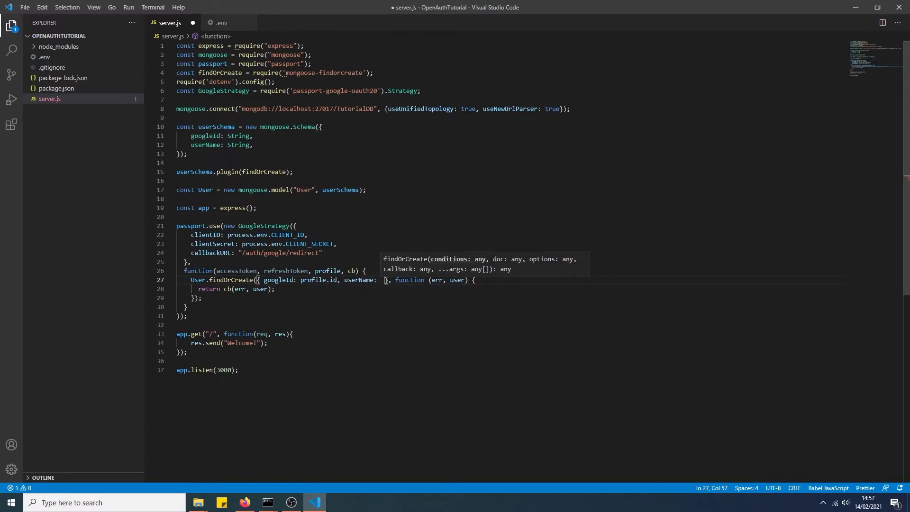
text(profile.displayName)
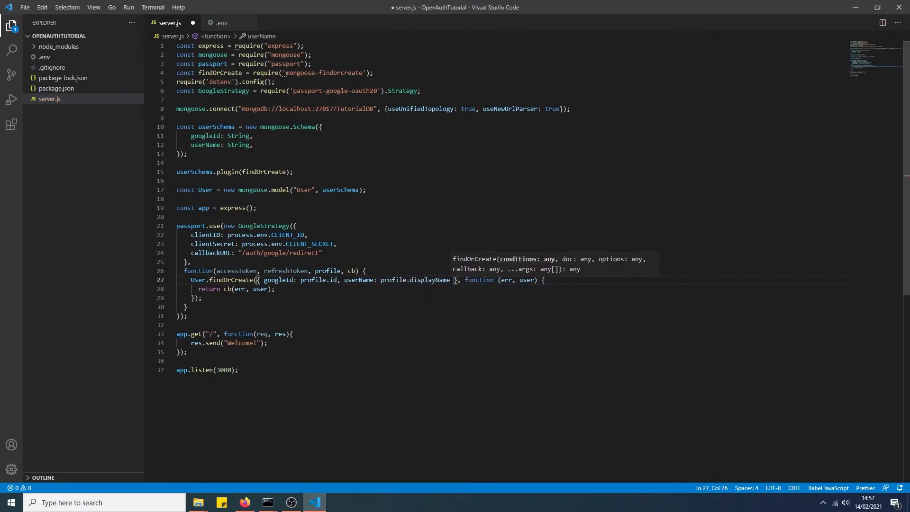
key(ctrl+s)
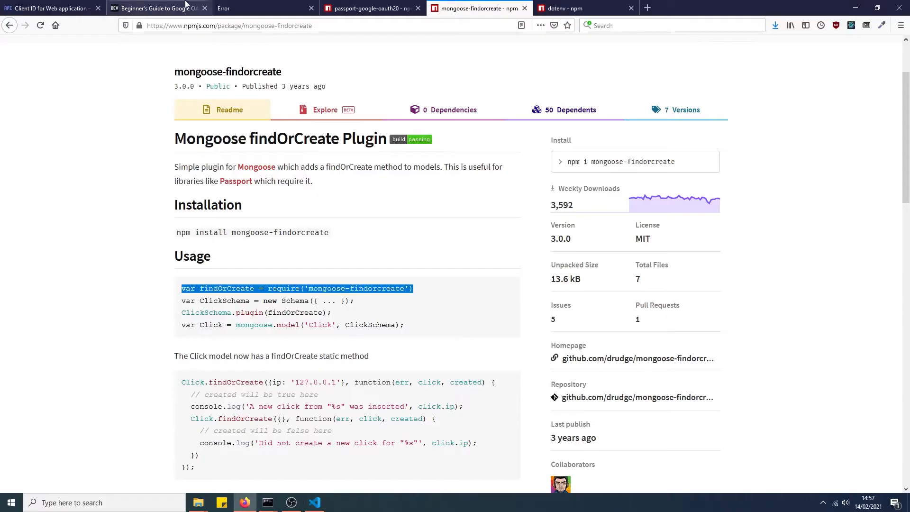
Scroll the beginner's guide article to its Step 4 serializeUser snippet, then return to server.js.
click(372, 8)
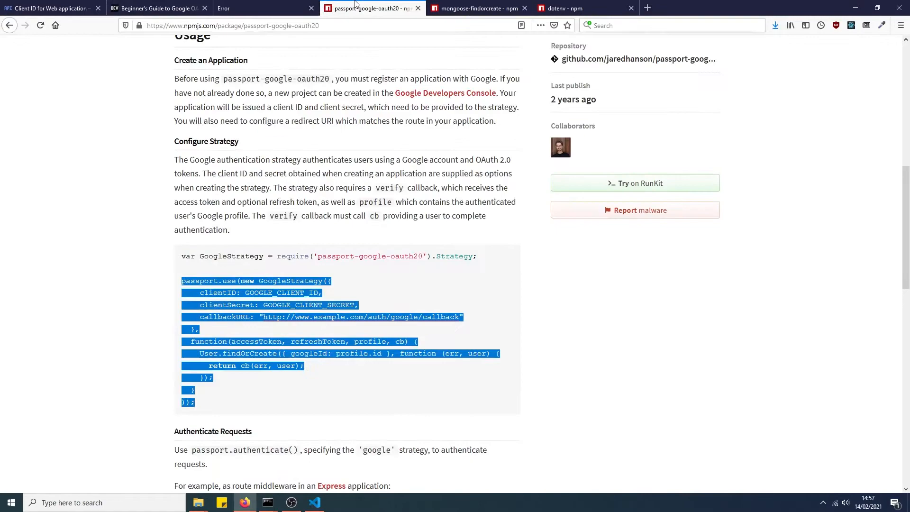
scroll(down, 3)
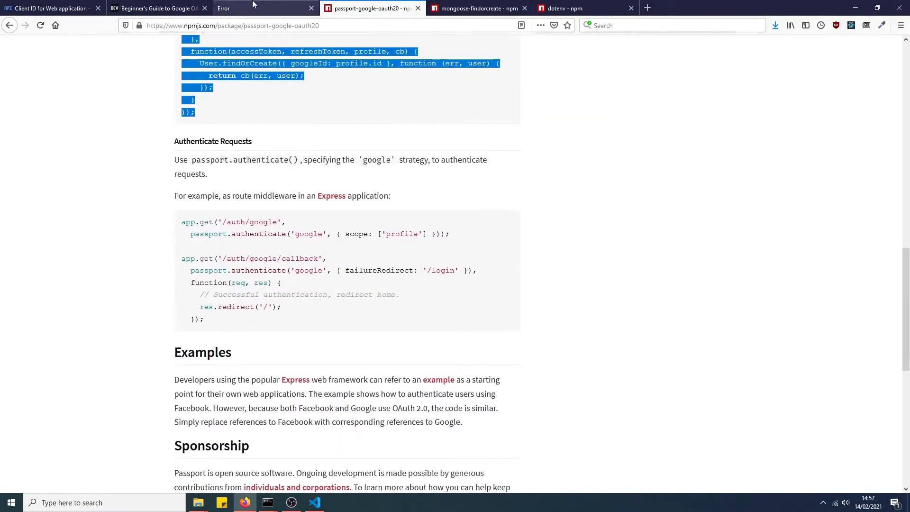
click(156, 8)
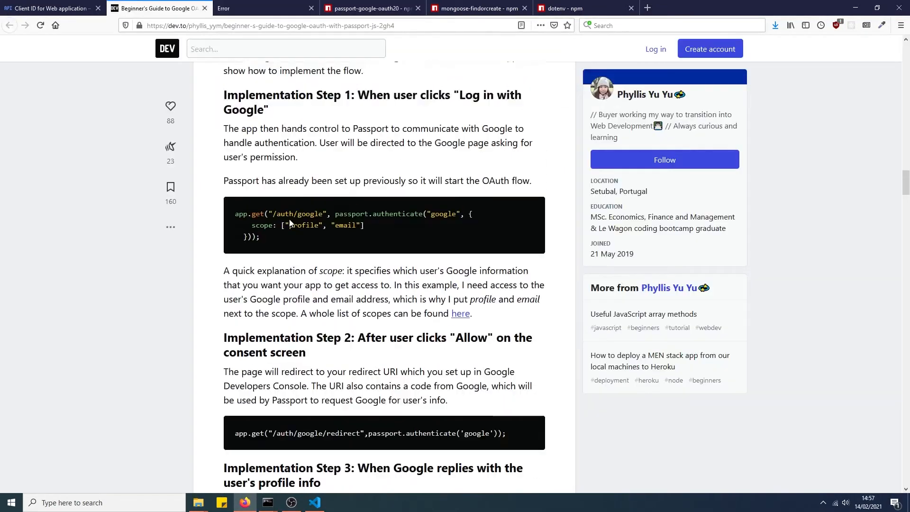
scroll(up, 3)
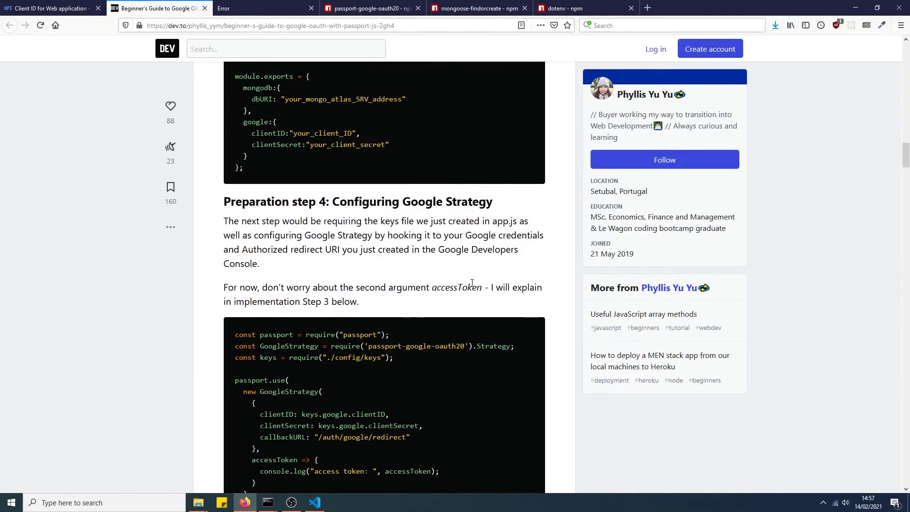
mouse_move(419, 280)
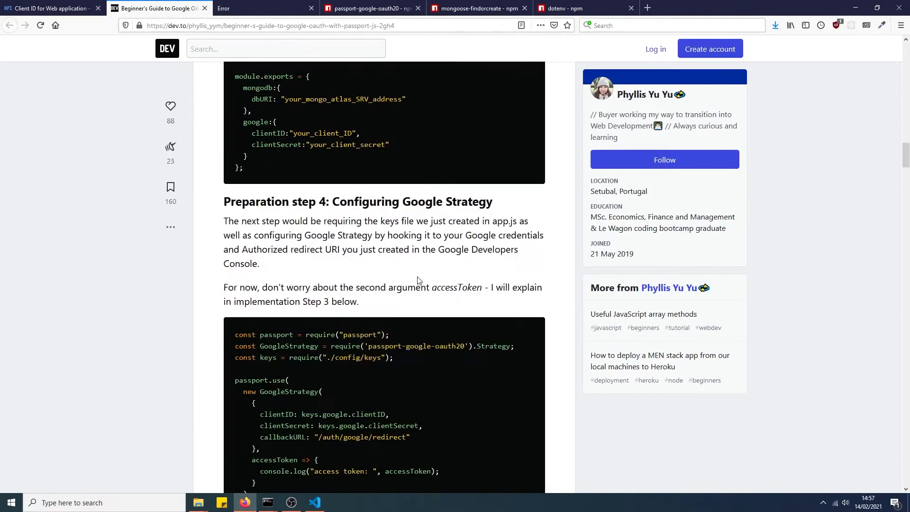
scroll(down, 3)
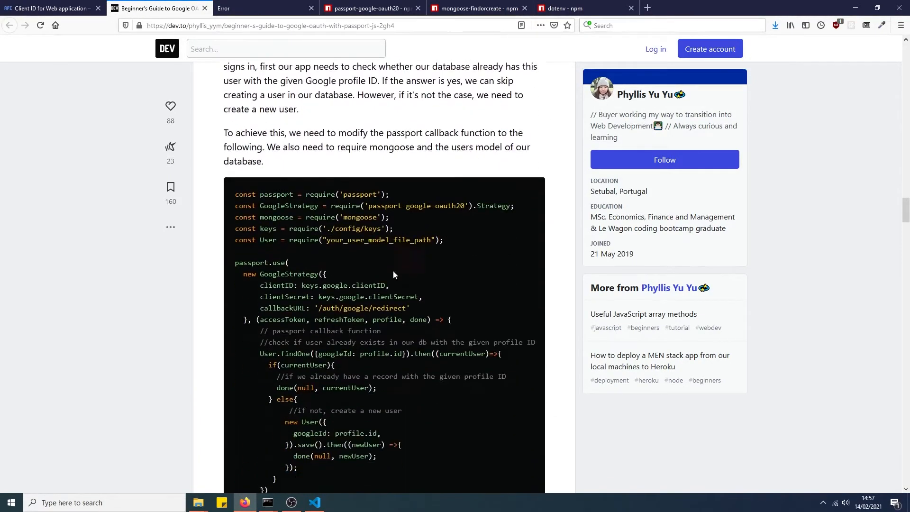
scroll(down, 3)
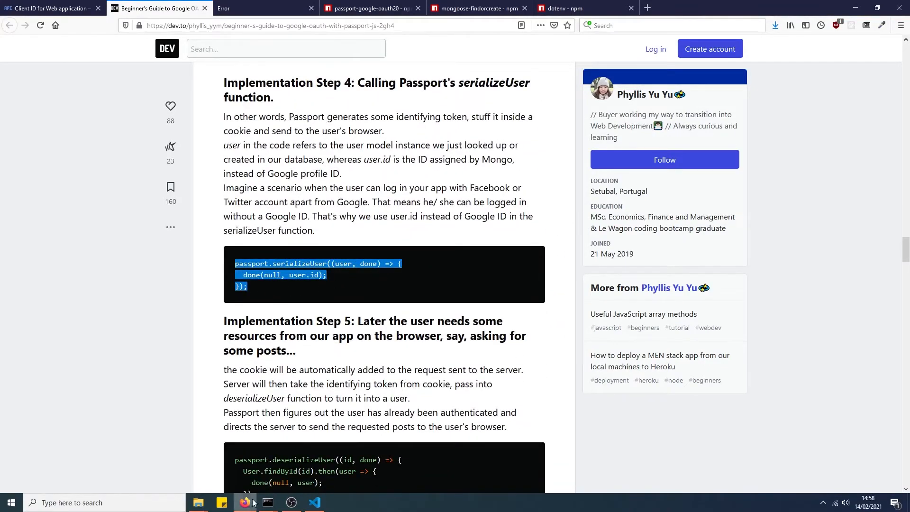
click(314, 506)
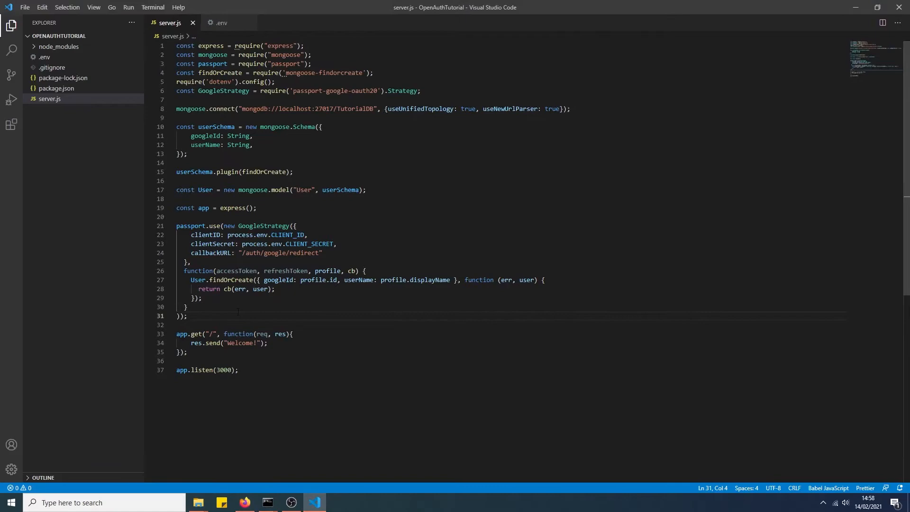
Add passport.serializeUser((user, done)) and passport.deserializeUser((id, done)) blocks below the Google strategy.
text(passport.serializeUser((user, done) => {)
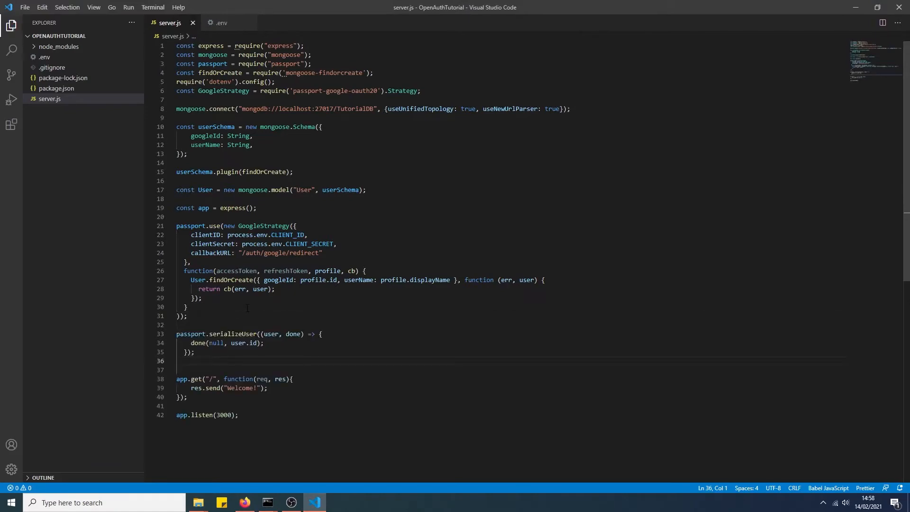
click(243, 502)
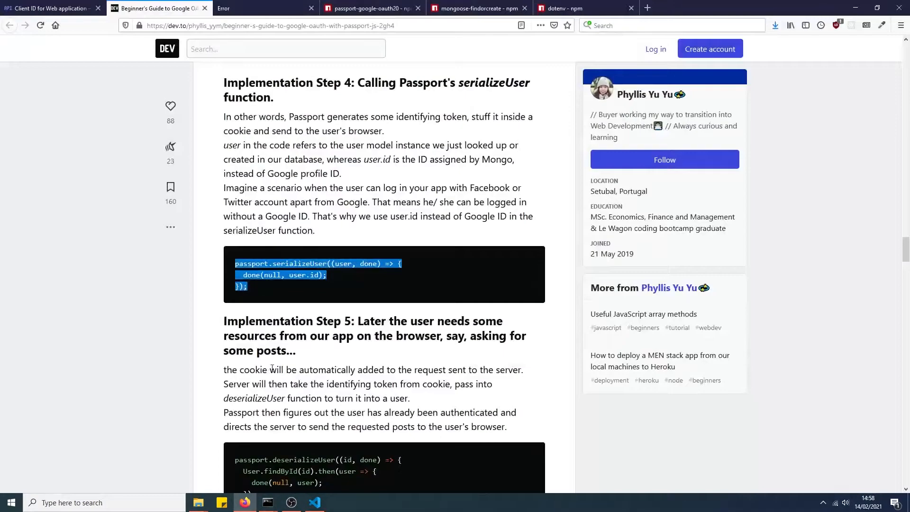
click(314, 506)
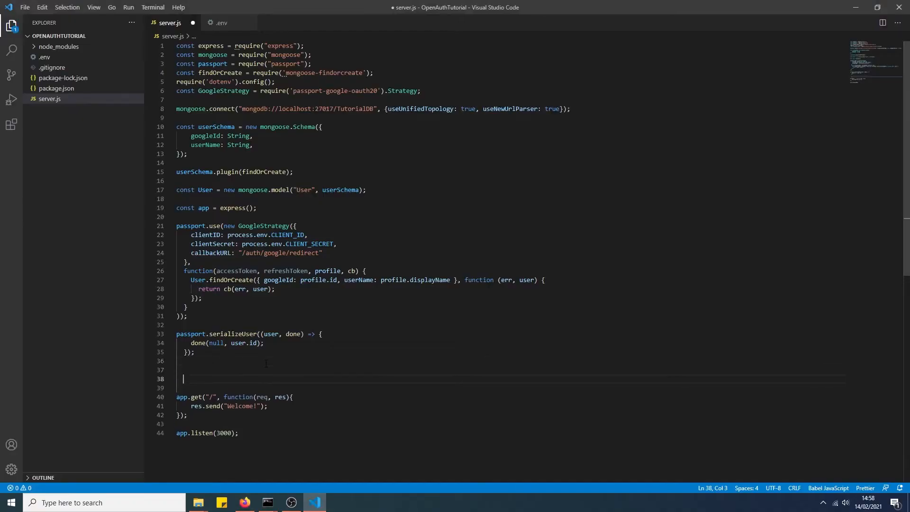
text(passport.deserializeUser((id, done) => {)
click(510, 386)
text(User.findById(id).then(user => {)
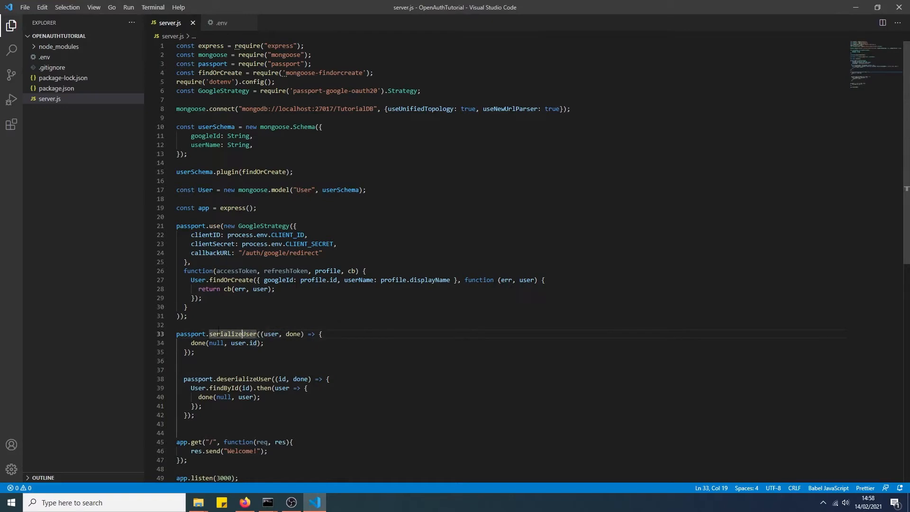
mouse_move(235, 334)
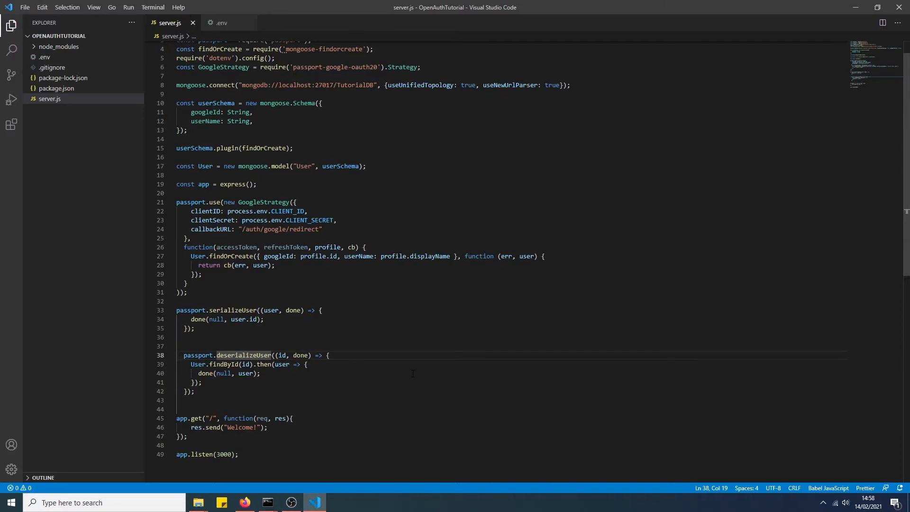
click(226, 364)
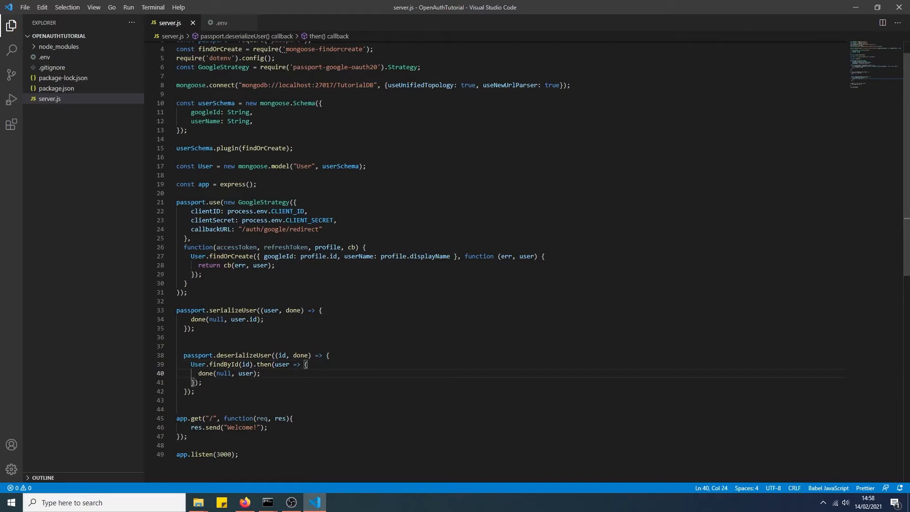
click(203, 382)
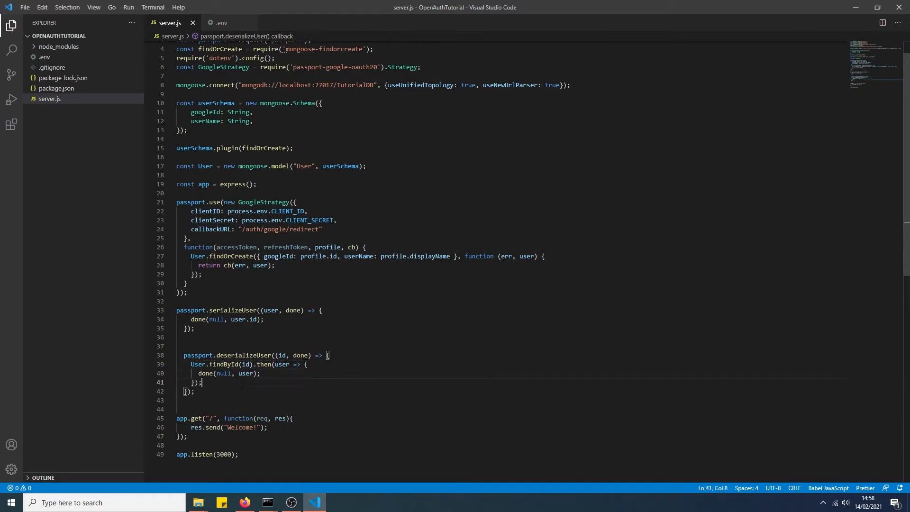
scroll(down, 3)
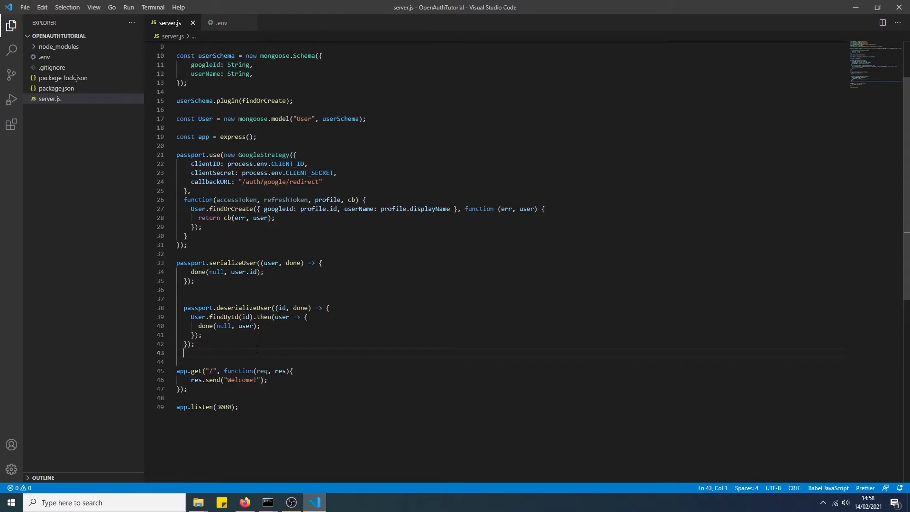
Install cookie-session into the project with npm install from the guide's instructions.
click(243, 502)
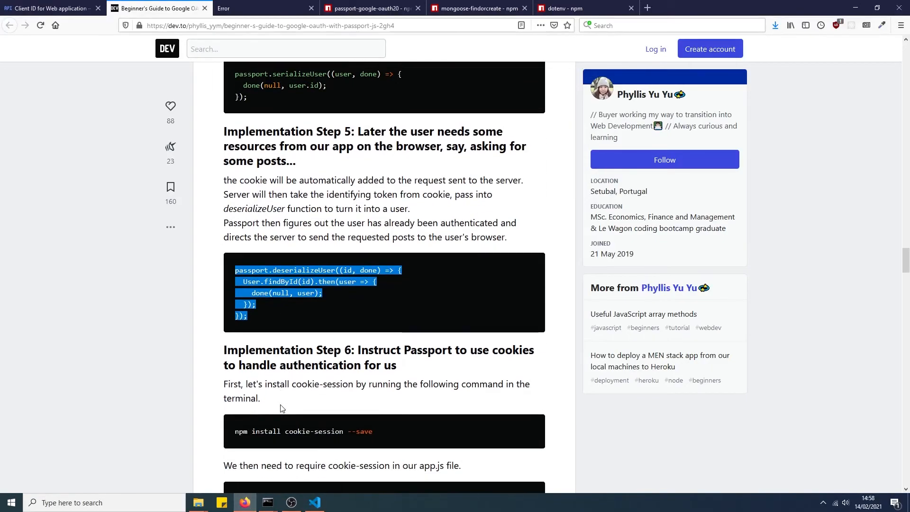
scroll(down, 3)
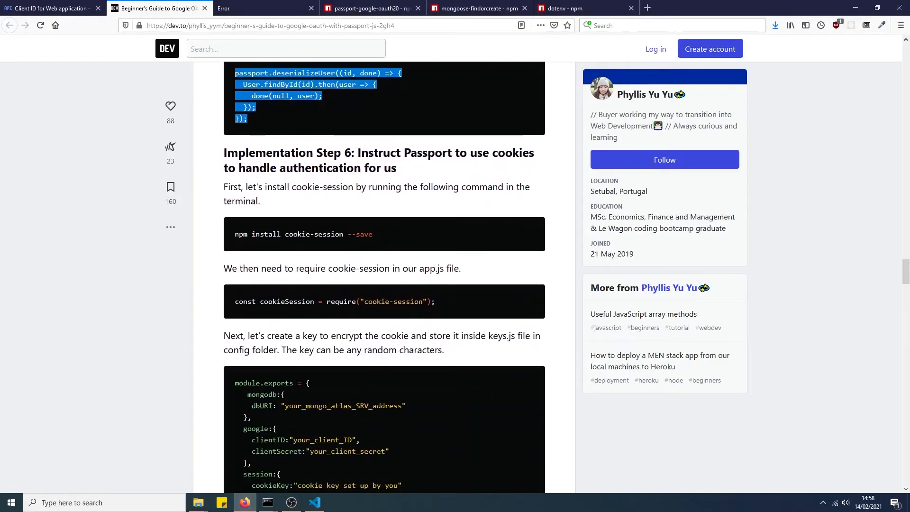
mouse_move(268, 502)
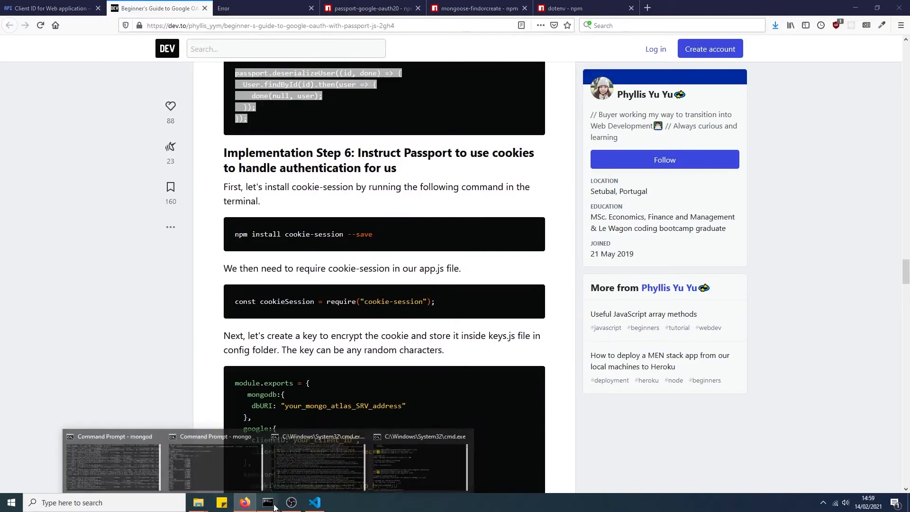
click(417, 459)
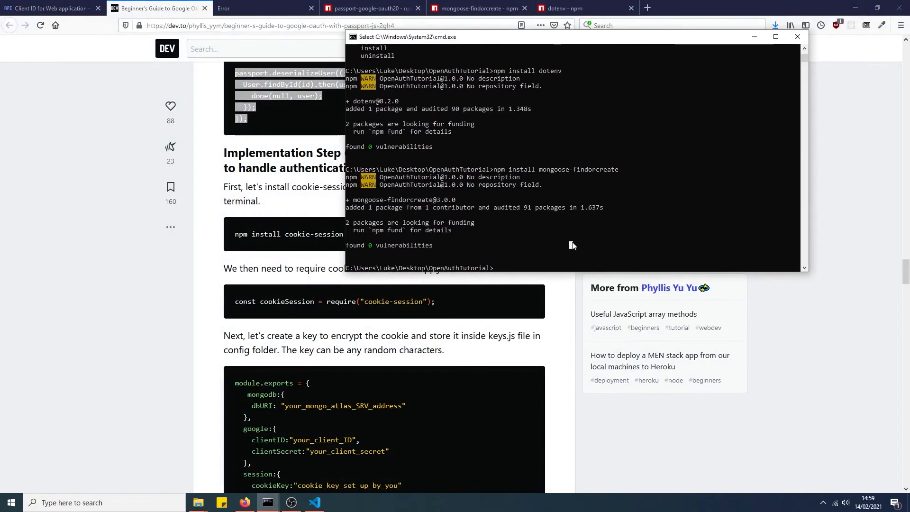
text(npm cooki)
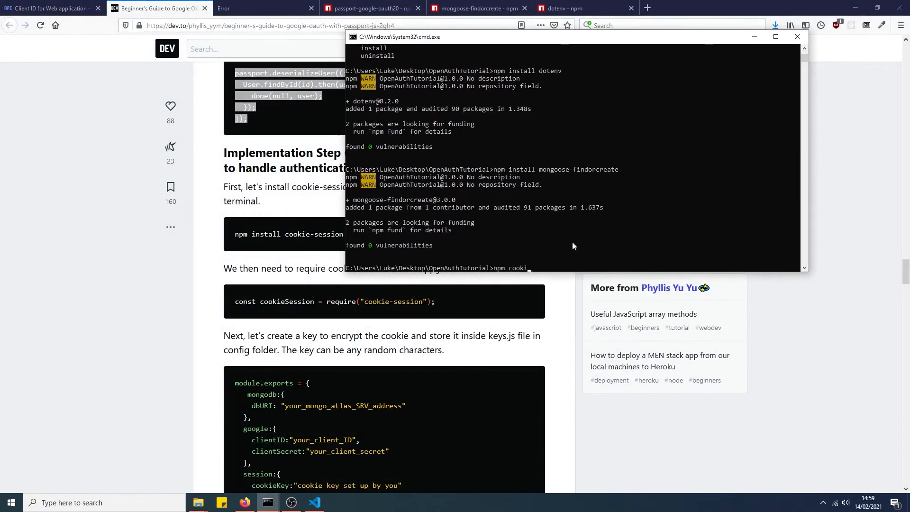
text(intall)
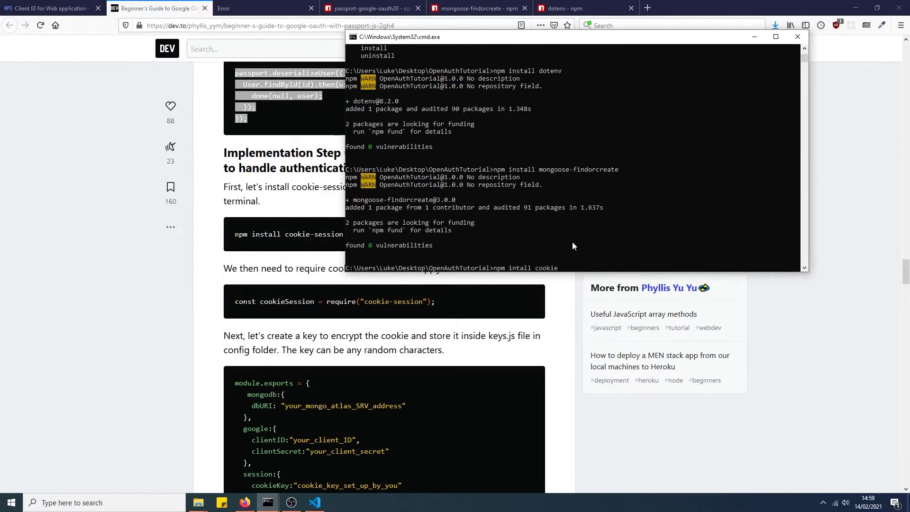
text(-session)
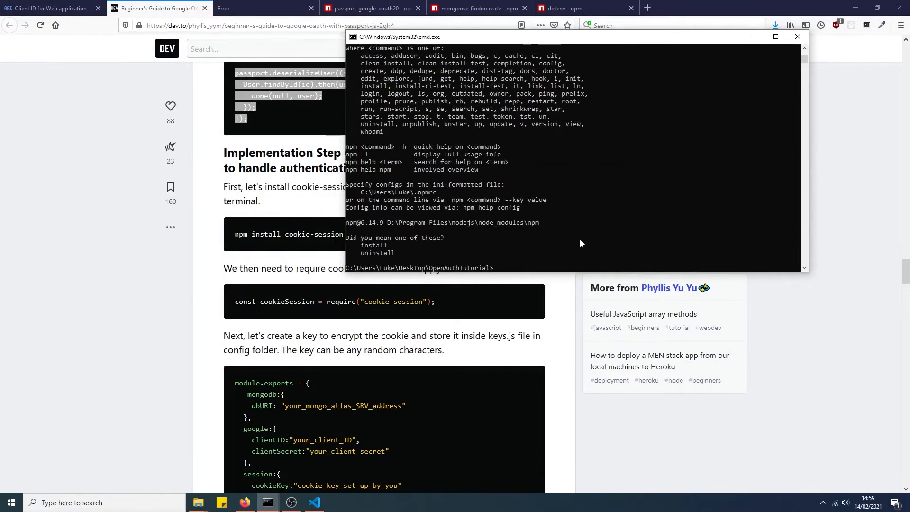
text(npm instal)
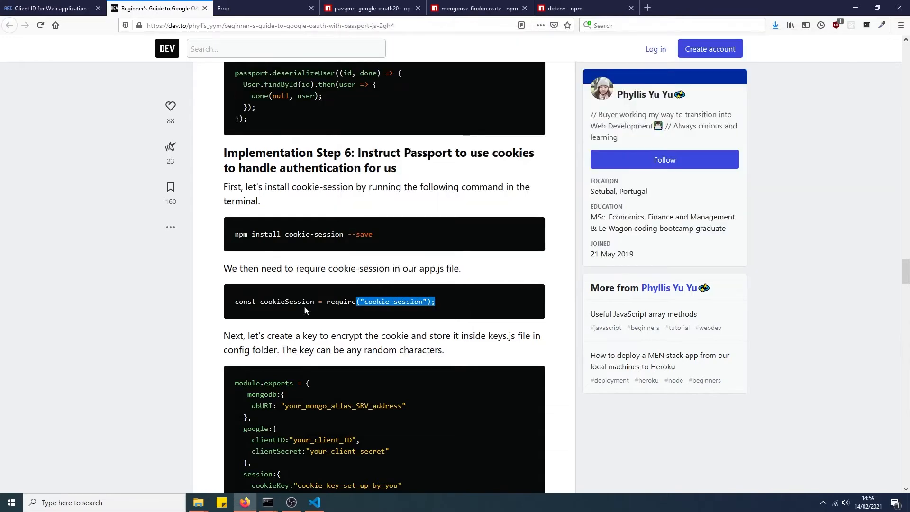
Require cookie-session in server.js, add the cookieSession, passport.initialize() and passport.session() middleware, and save.
click(315, 502)
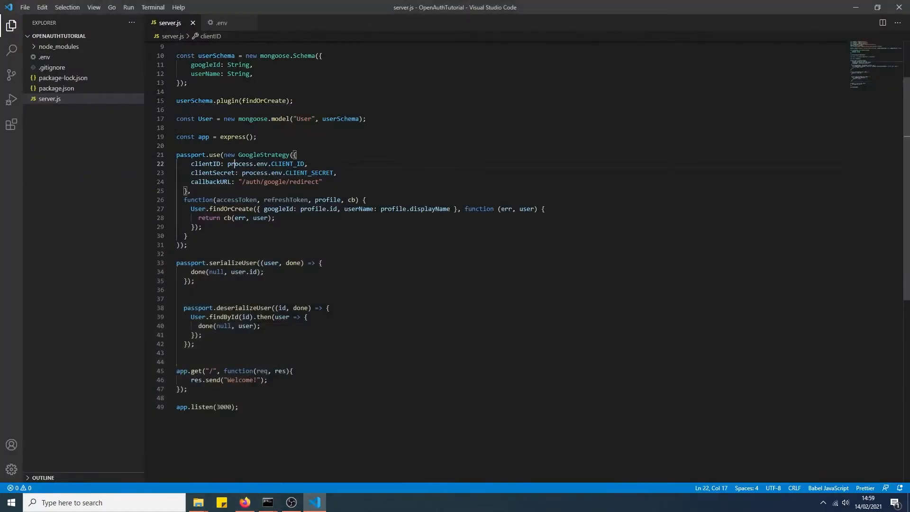
scroll(up, 3)
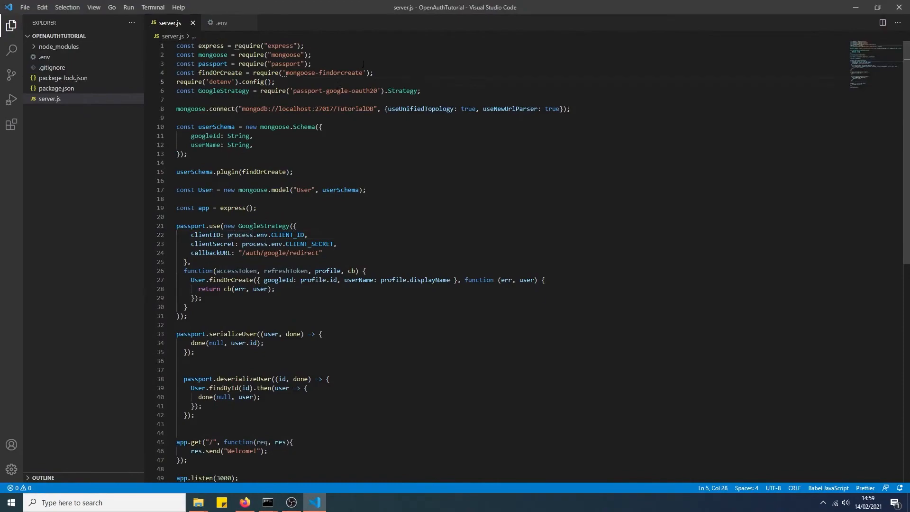
text(const cookieSession = require("cookie-session");)
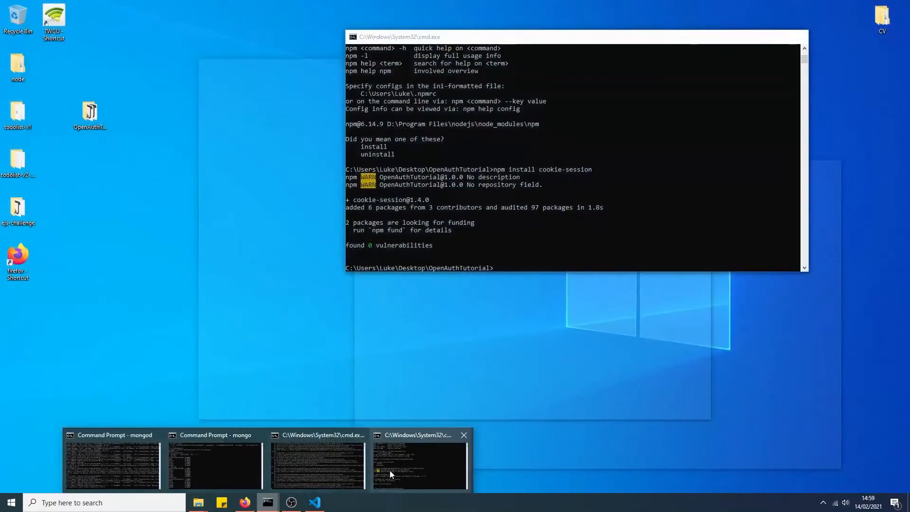
click(112, 464)
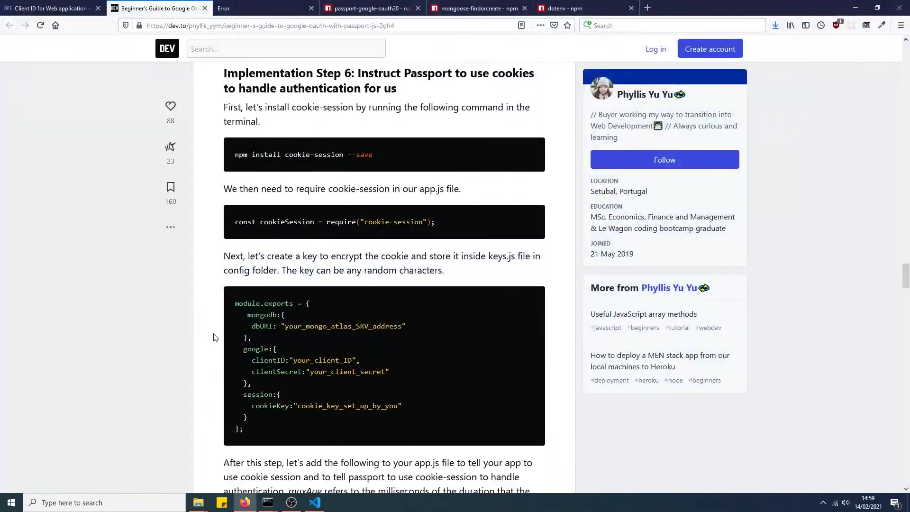
scroll(down, 3)
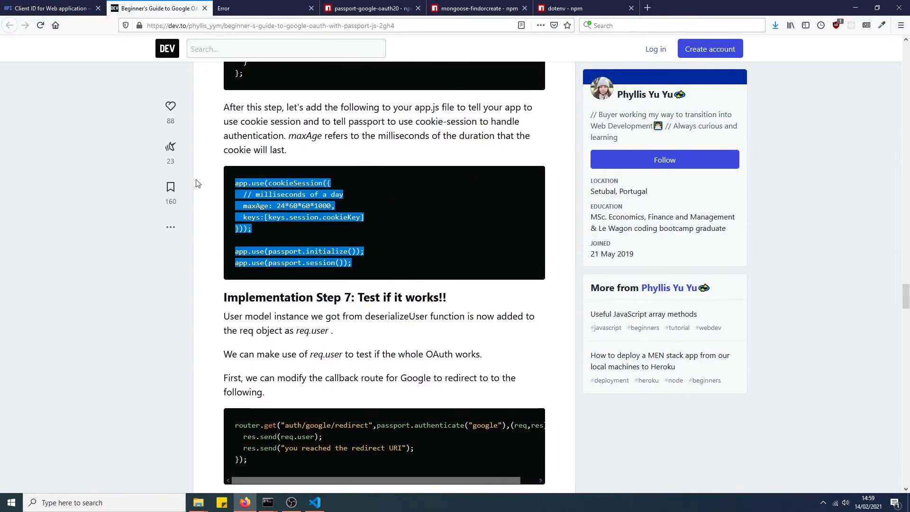
click(314, 502)
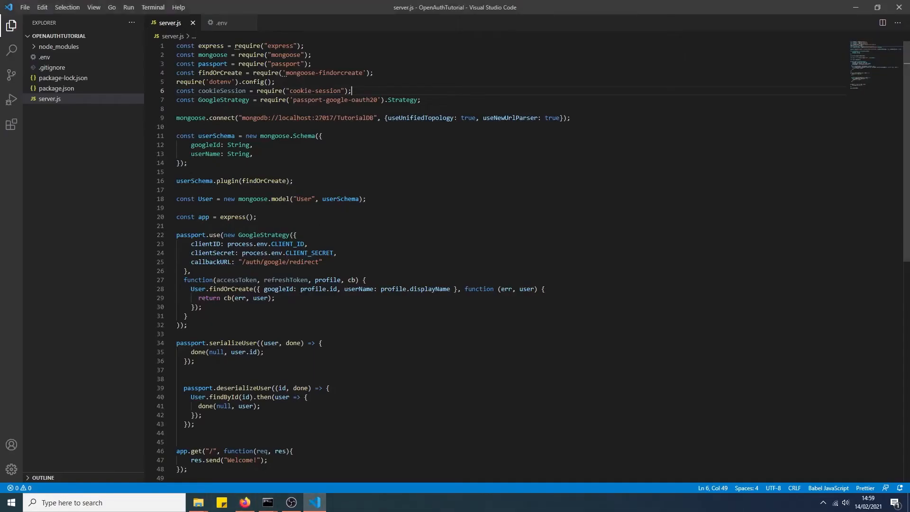
click(235, 163)
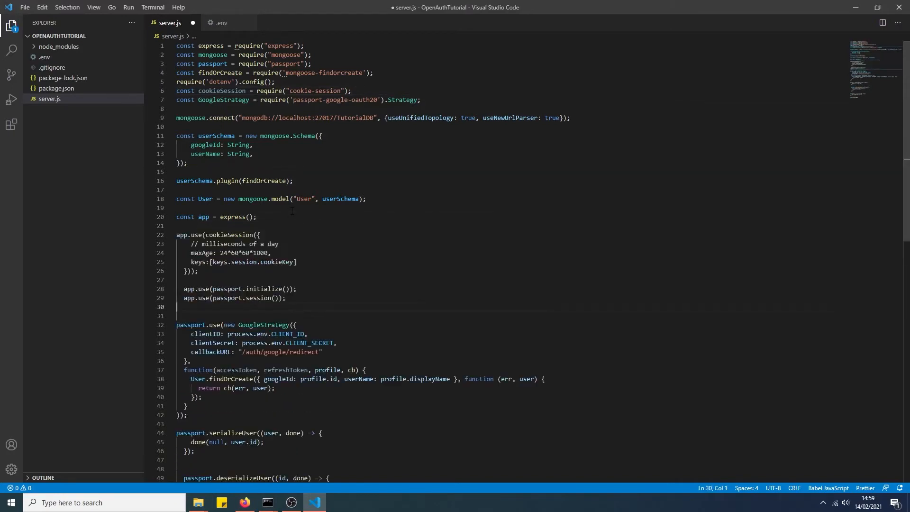
key(ctrl+s)
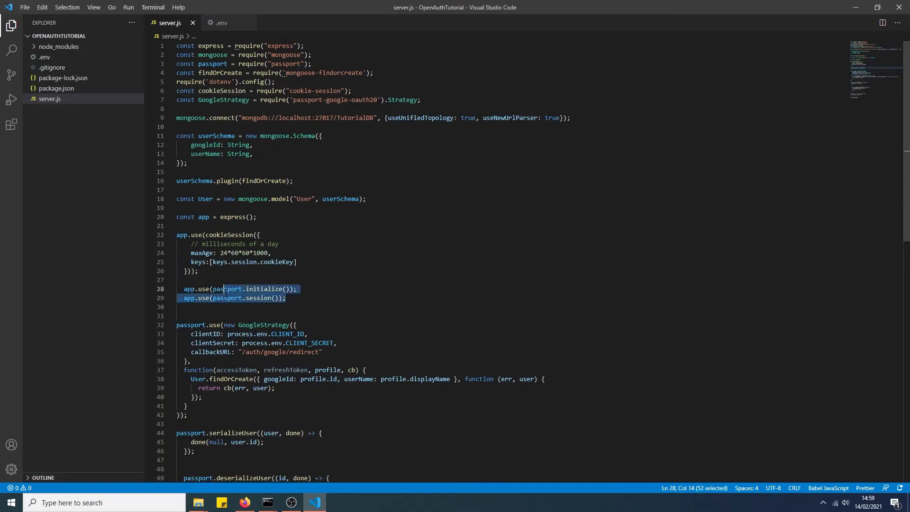
click(218, 261)
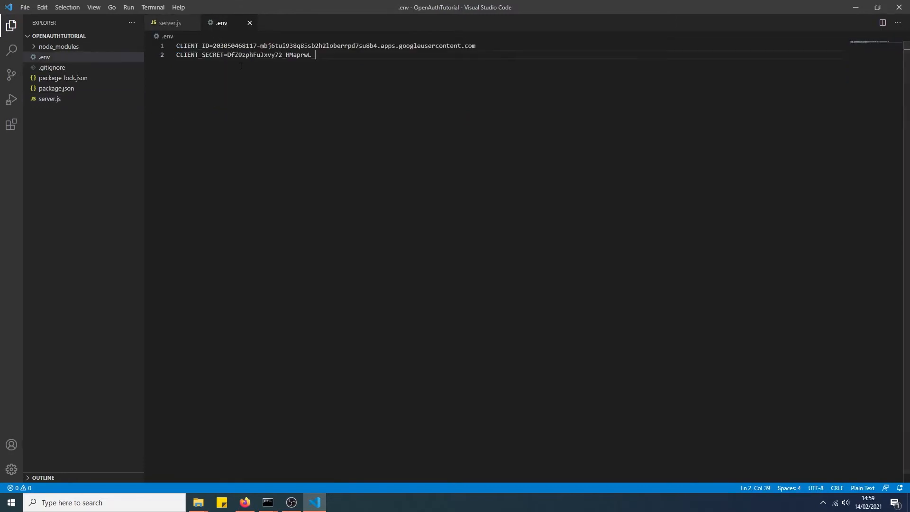
key(enter)
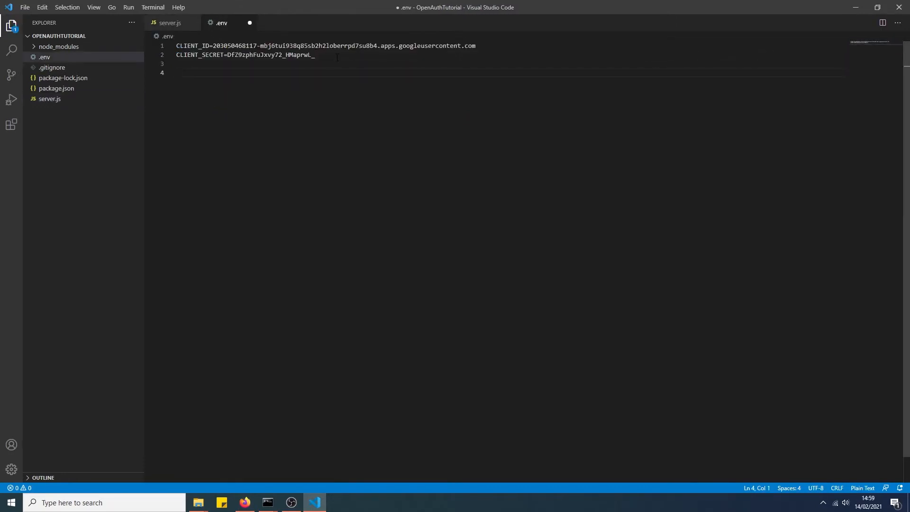
text(COOKIE)
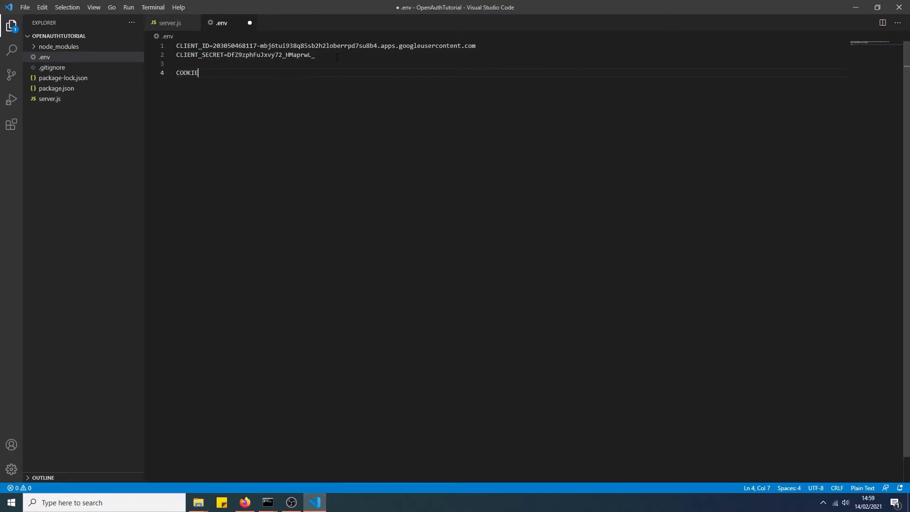
text(_SECRET=)
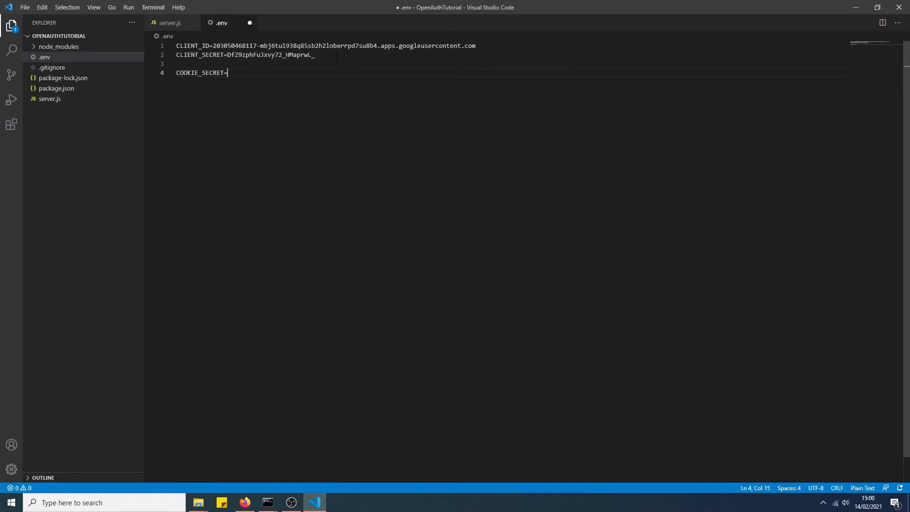
text(thisisase)
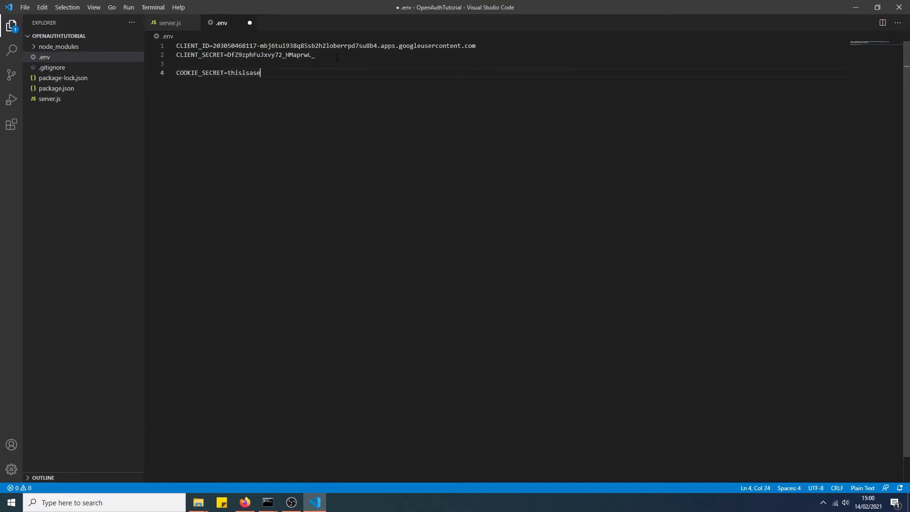
text(cret)
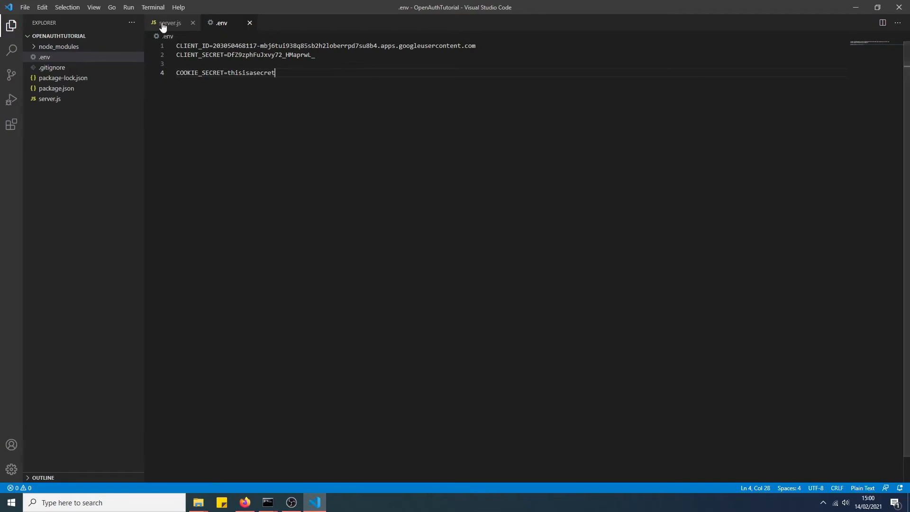
Make cookieSession in server.js read its key from process.env.COOKIE_SECRET.
click(169, 23)
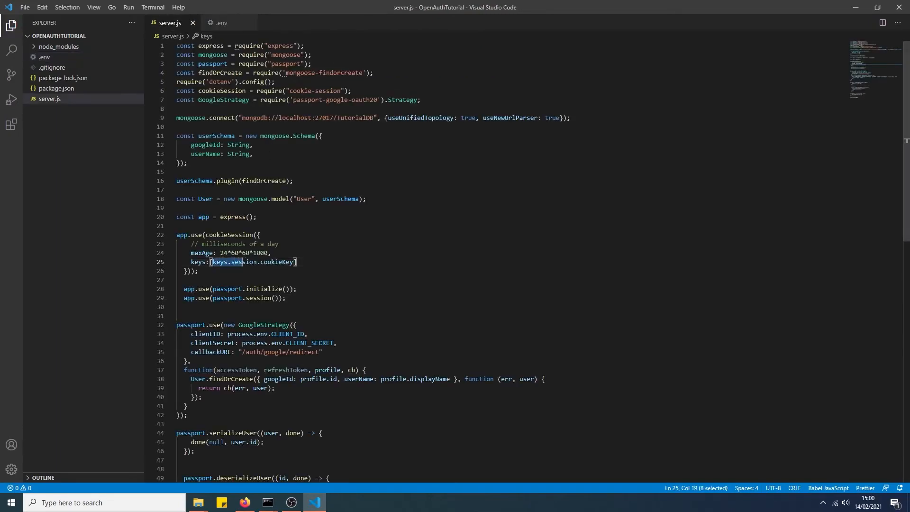
text(process.env.])
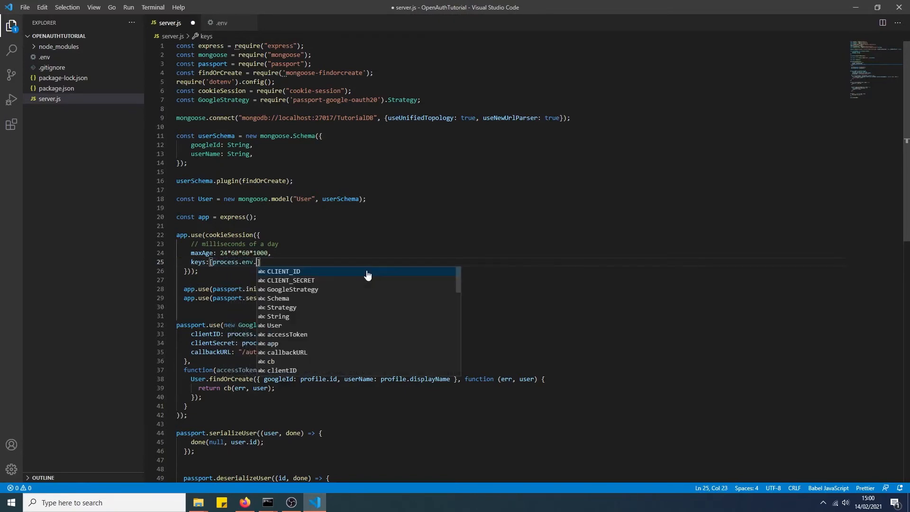
text(COOKIE_SECRET)
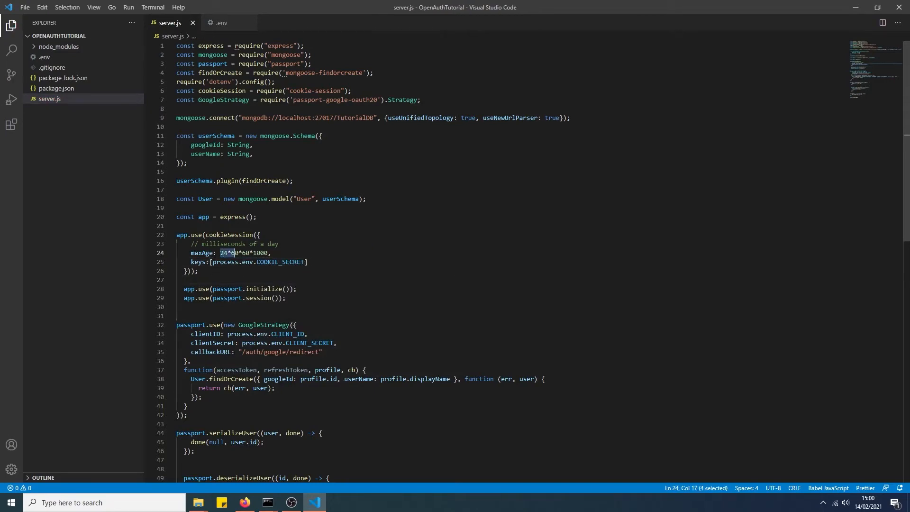
double_click(244, 252)
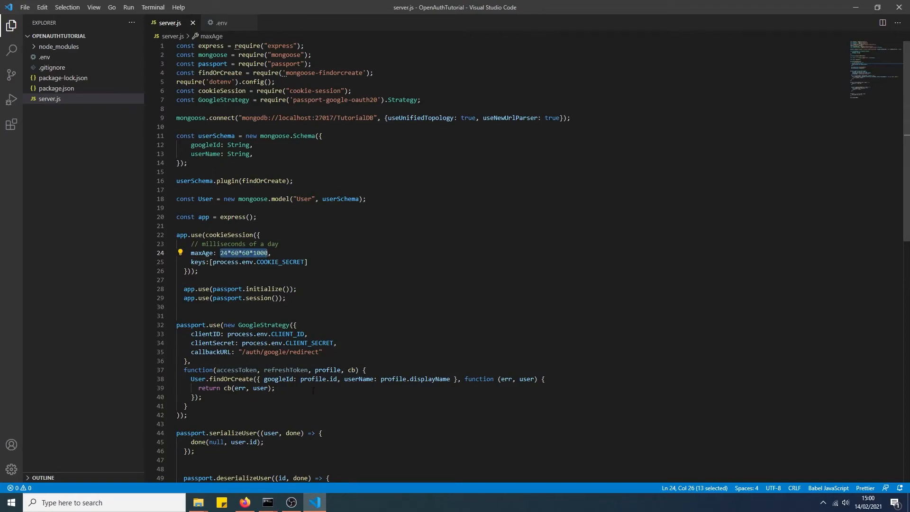
scroll(down, 3)
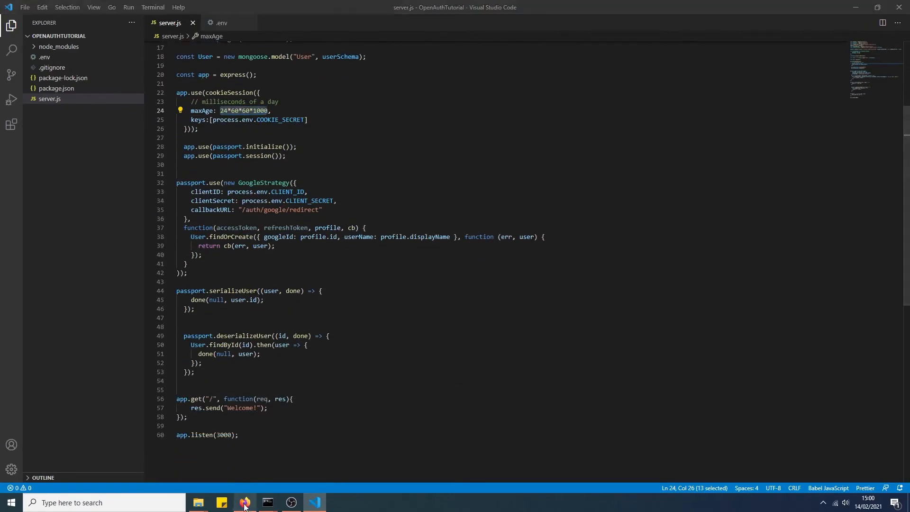
Give the /auth/google passport.authenticate call scope ["profile","email"] and prompt "select_account".
click(243, 502)
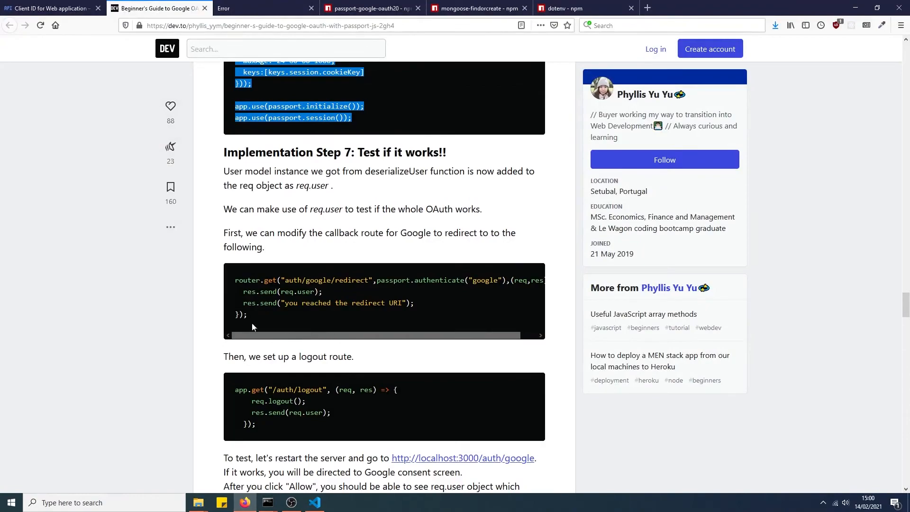
scroll(up, 3)
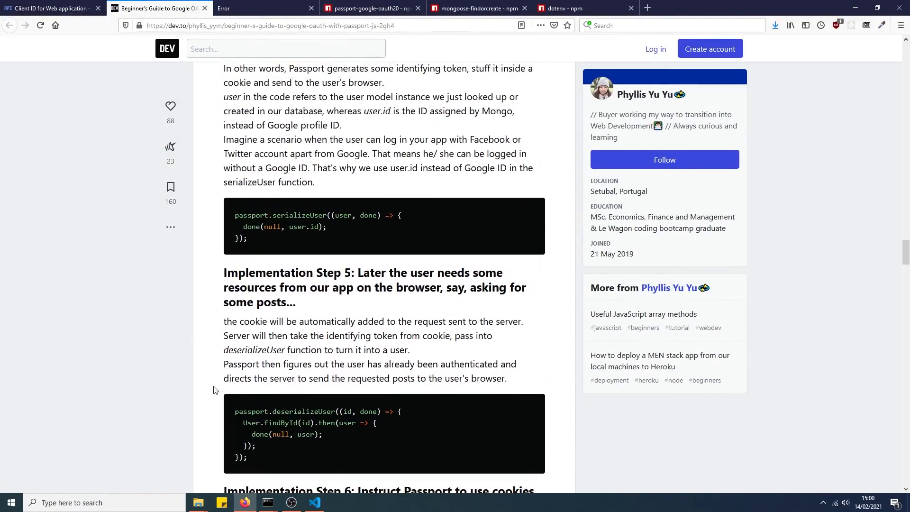
scroll(up, 3)
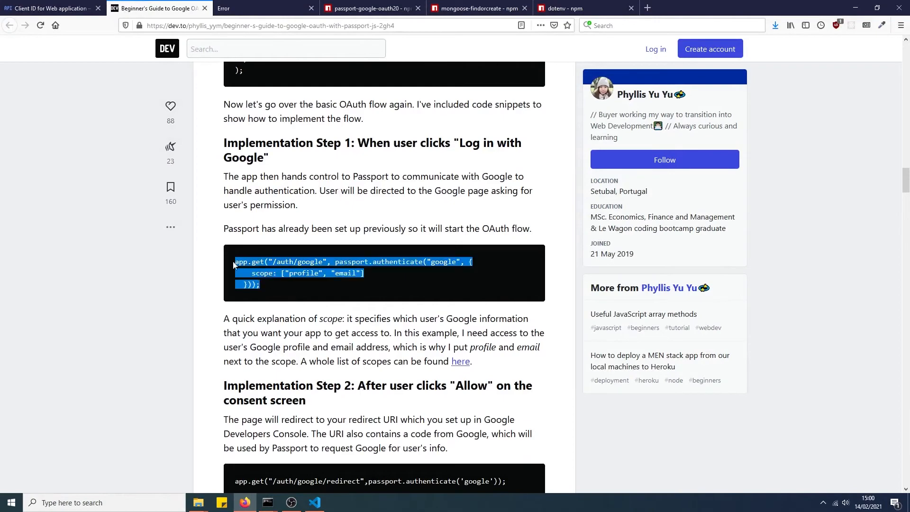
click(270, 286)
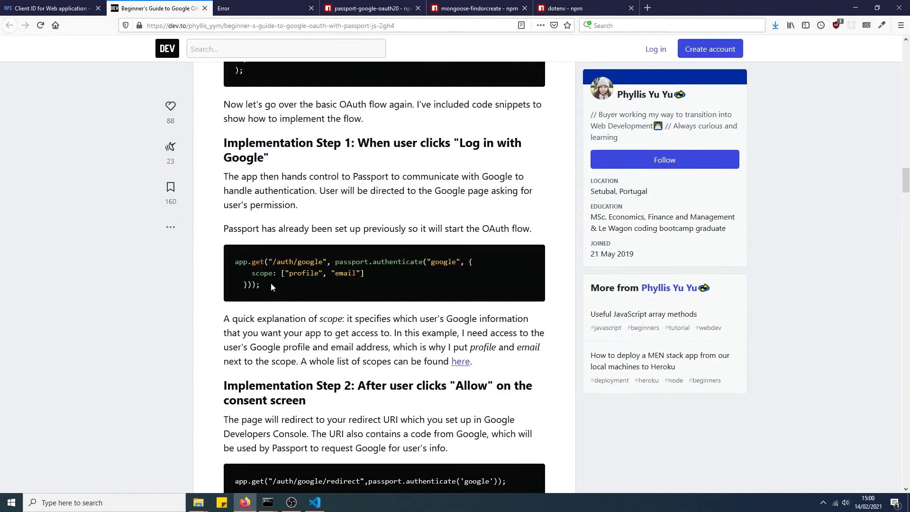
click(313, 506)
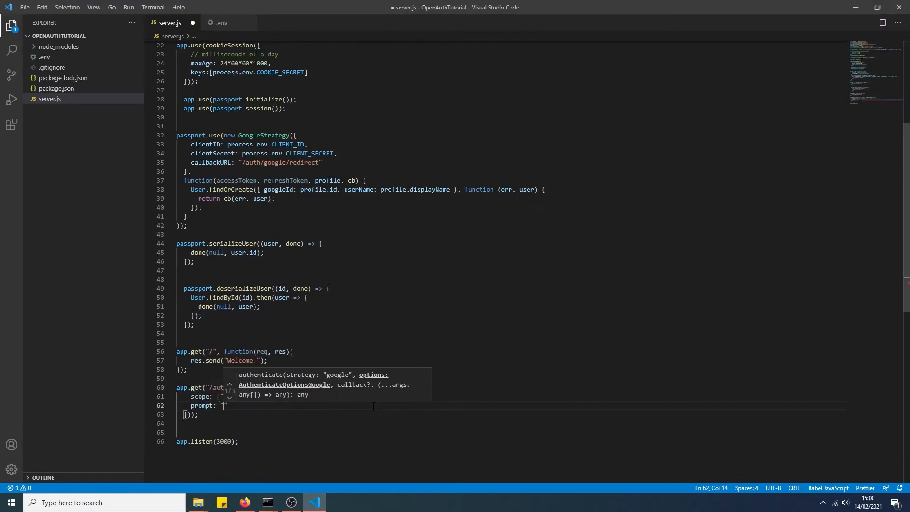
text(select_account)
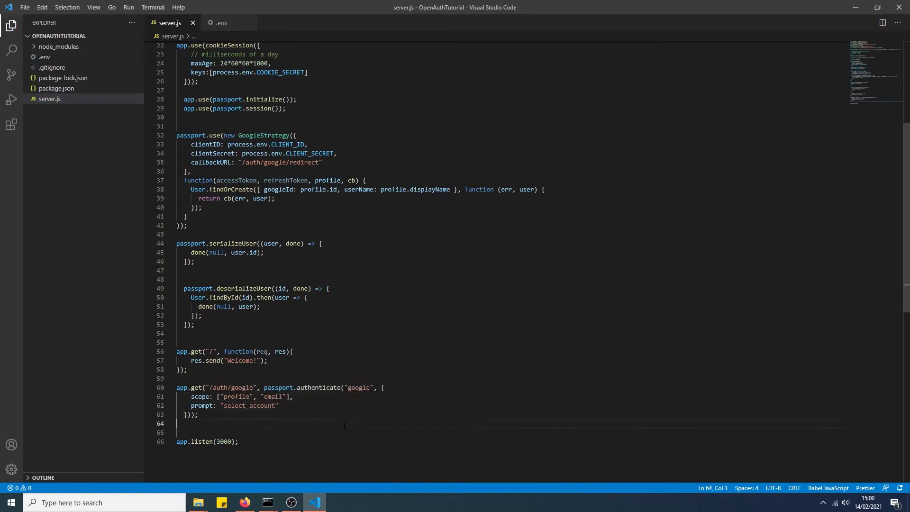
scroll(up, 3)
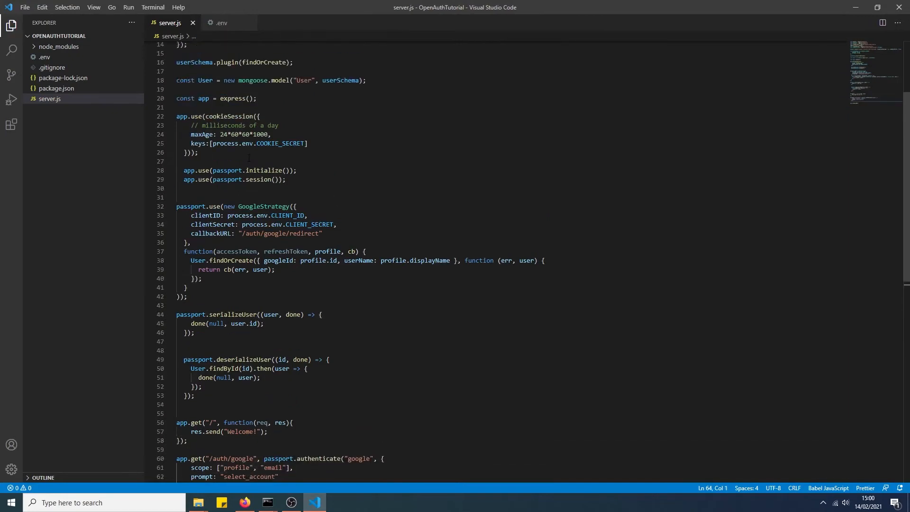
scroll(down, 3)
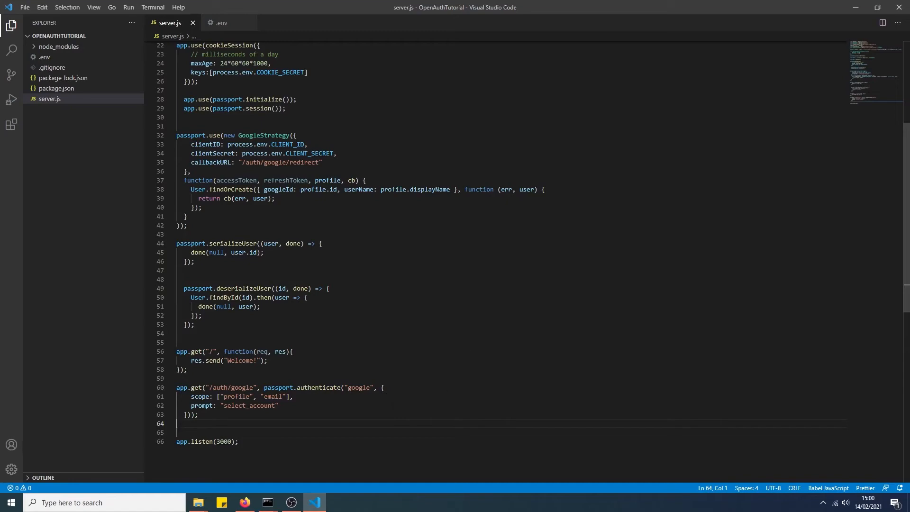
Copy the guide's router.get /auth/google/redirect snippet into server.js.
click(243, 503)
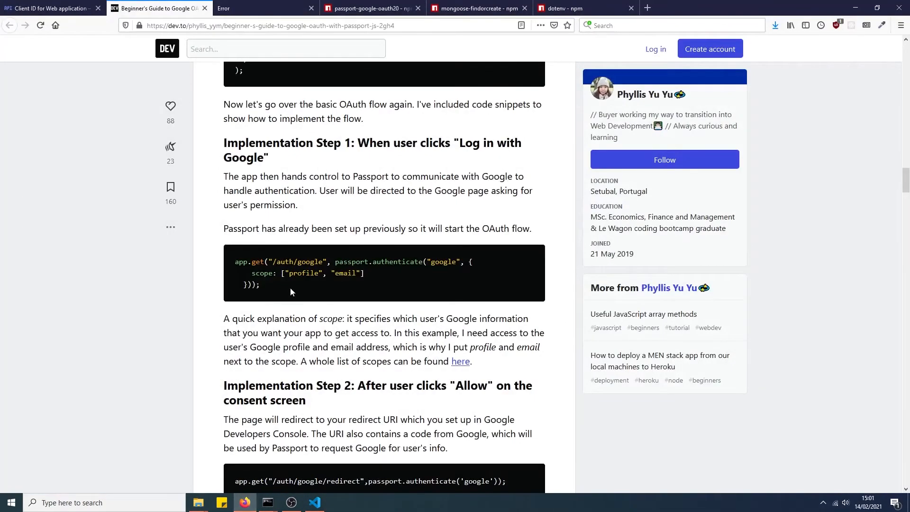
scroll(down, 3)
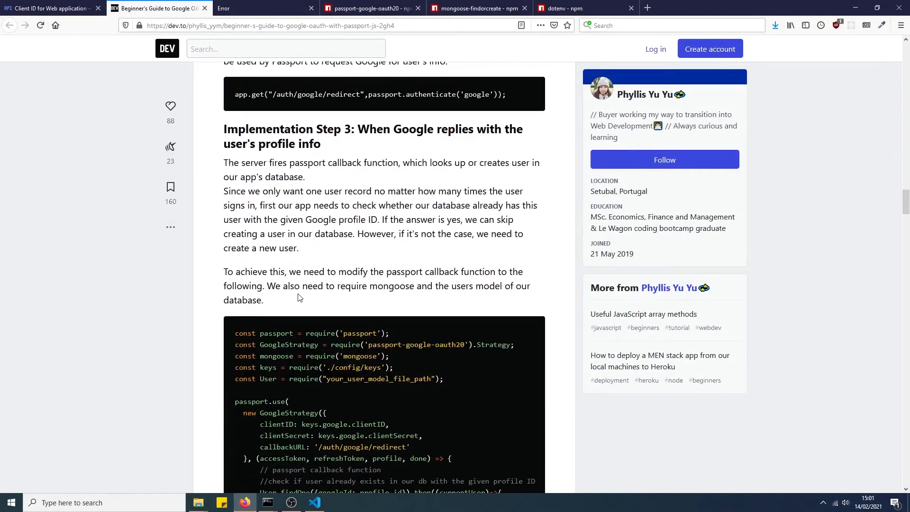
scroll(up, 3)
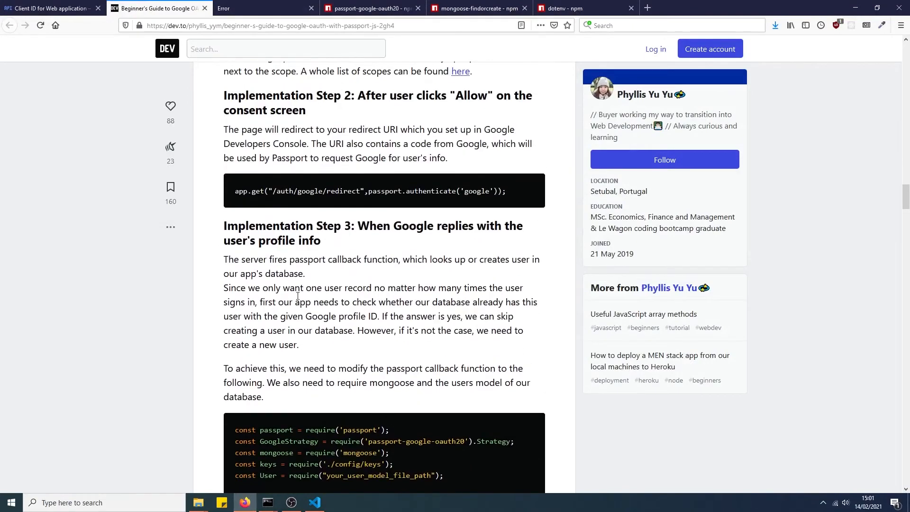
scroll(down, 3)
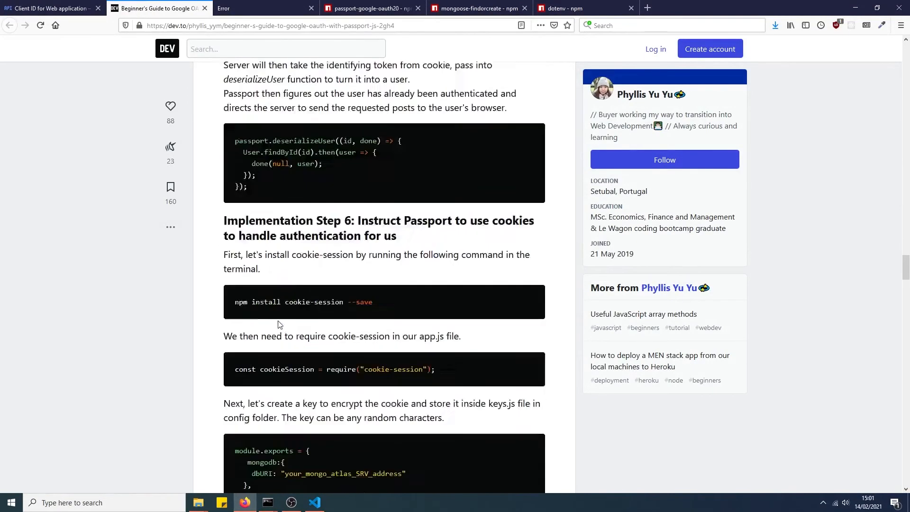
scroll(down, 3)
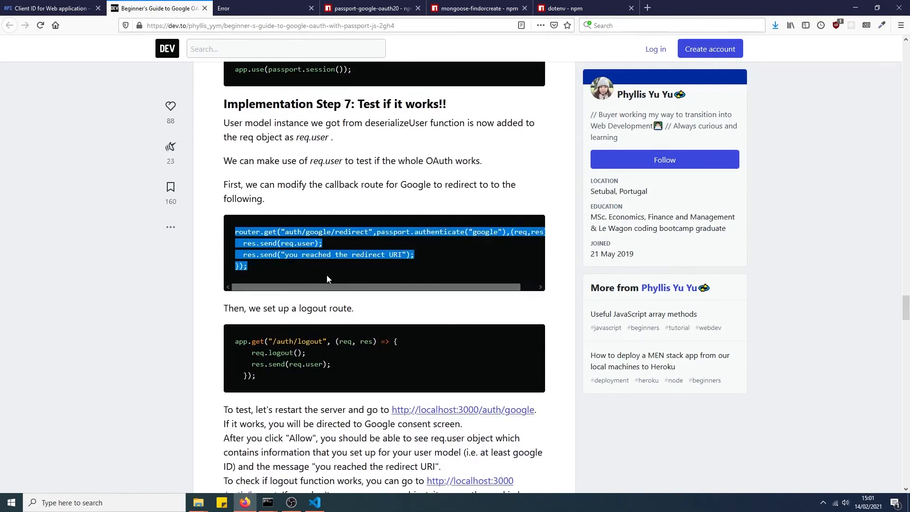
mouse_move(233, 228)
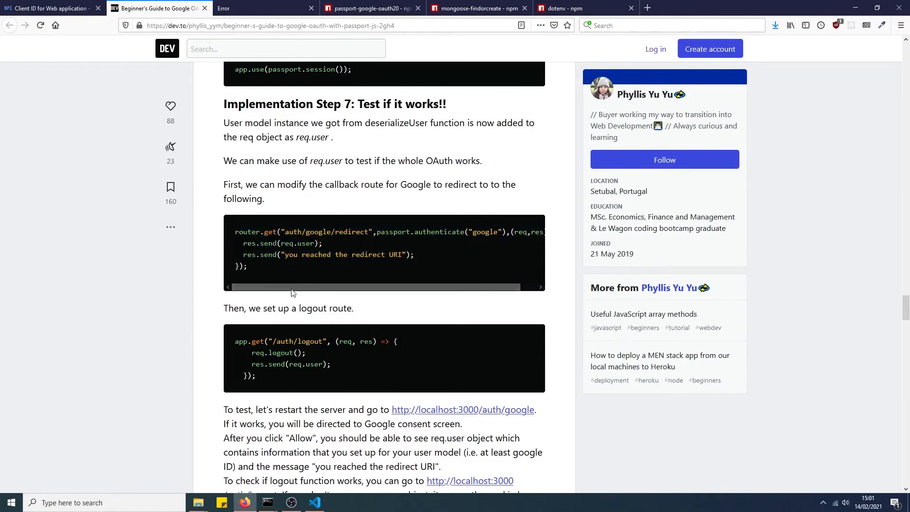
click(314, 502)
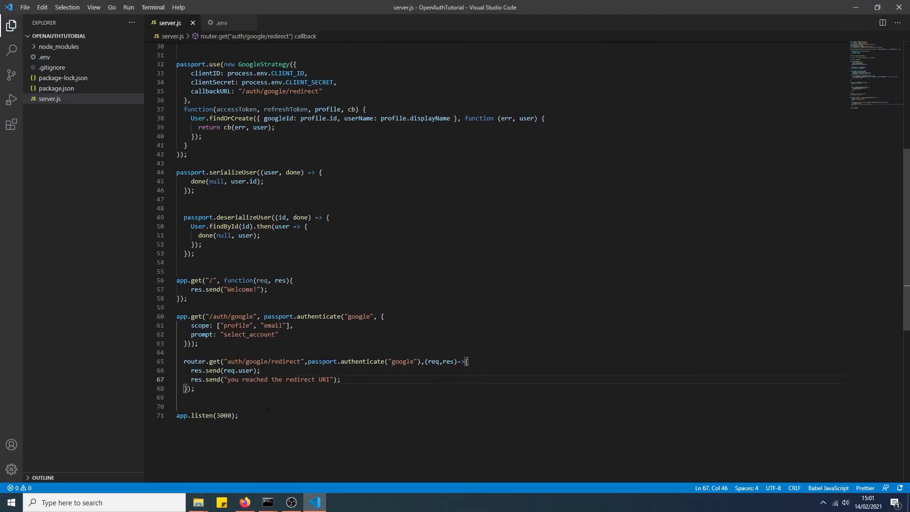
Select the guide's one-line app.get redirect route to use instead.
click(245, 502)
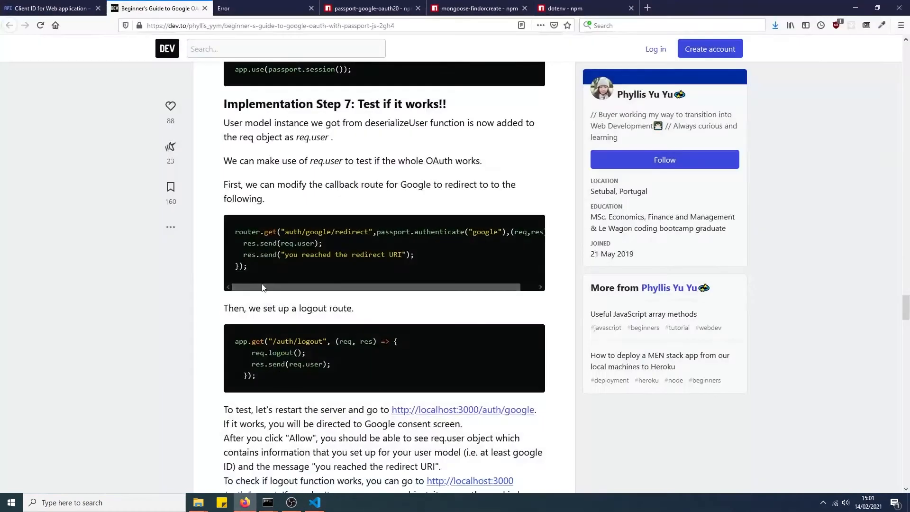
scroll(up, 3)
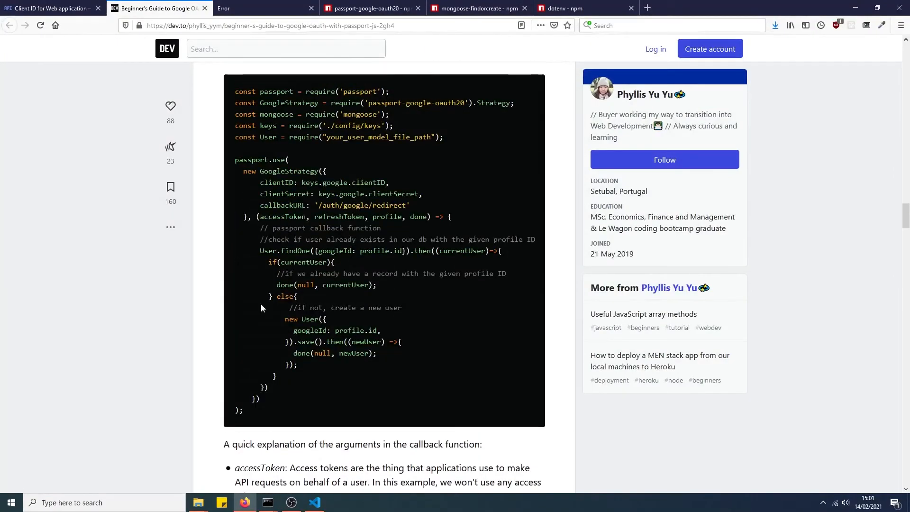
scroll(down, 3)
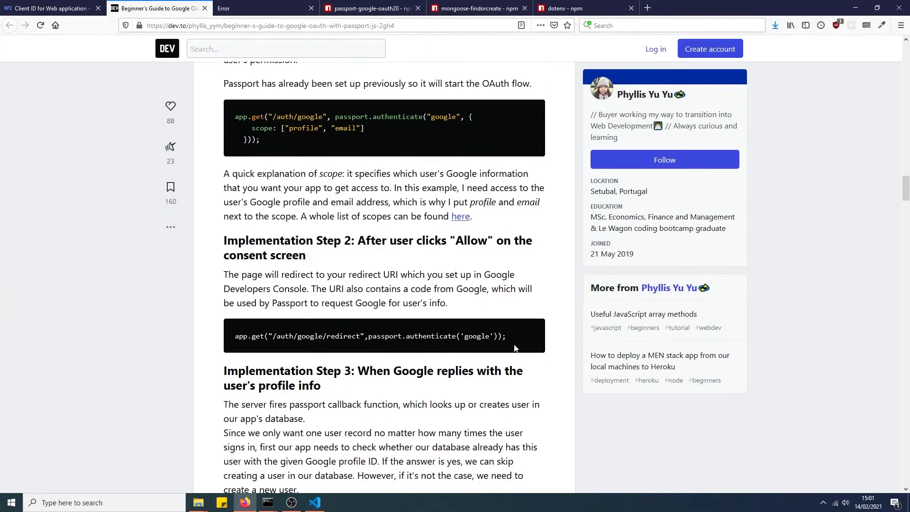
triple_click(369, 336)
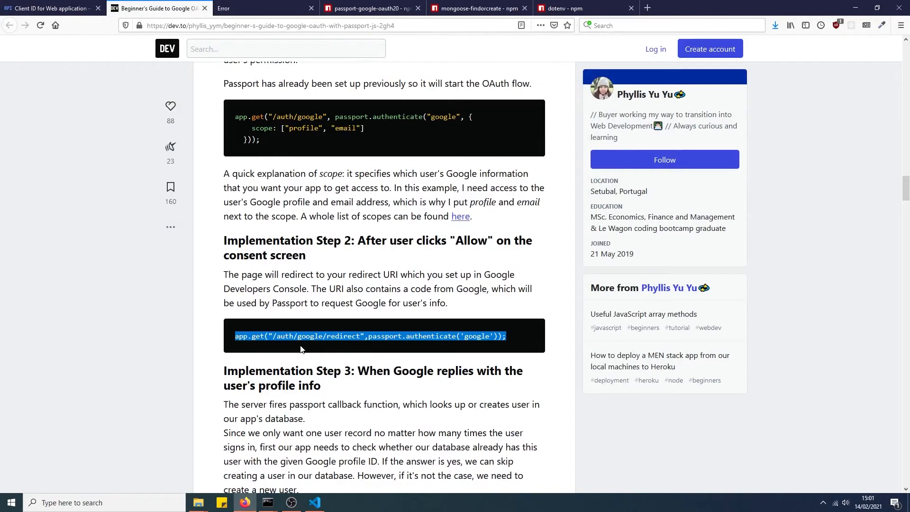
Add a callback to the /auth/google/redirect route that sends req.user.userName after passport.authenticate('google').
click(314, 502)
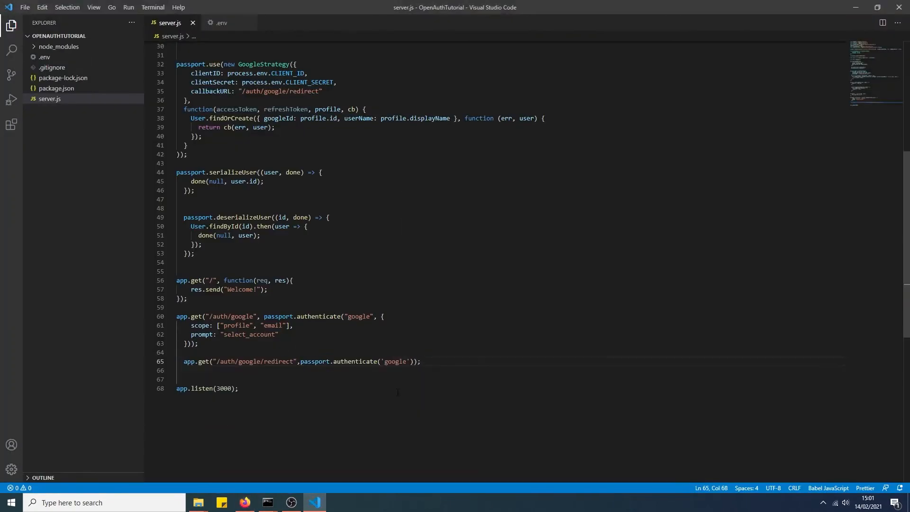
text(, function(req)
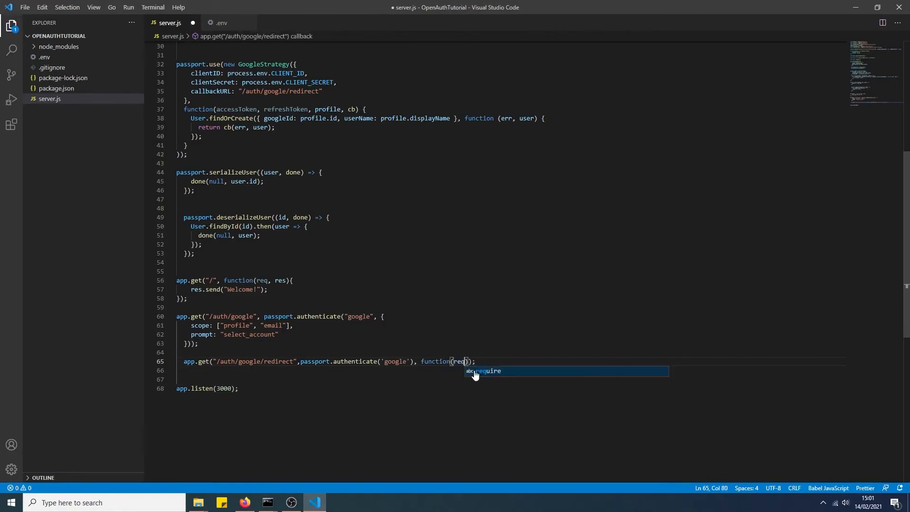
key(Enter)
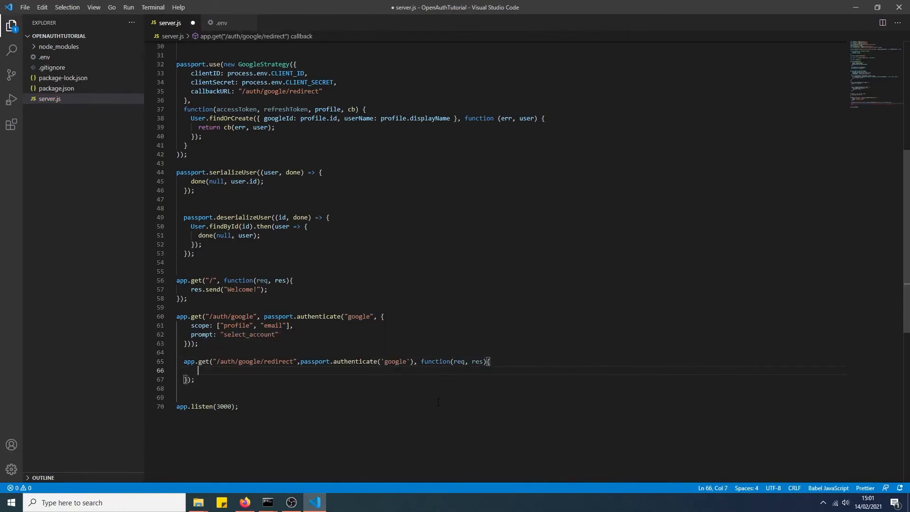
text(res.send()
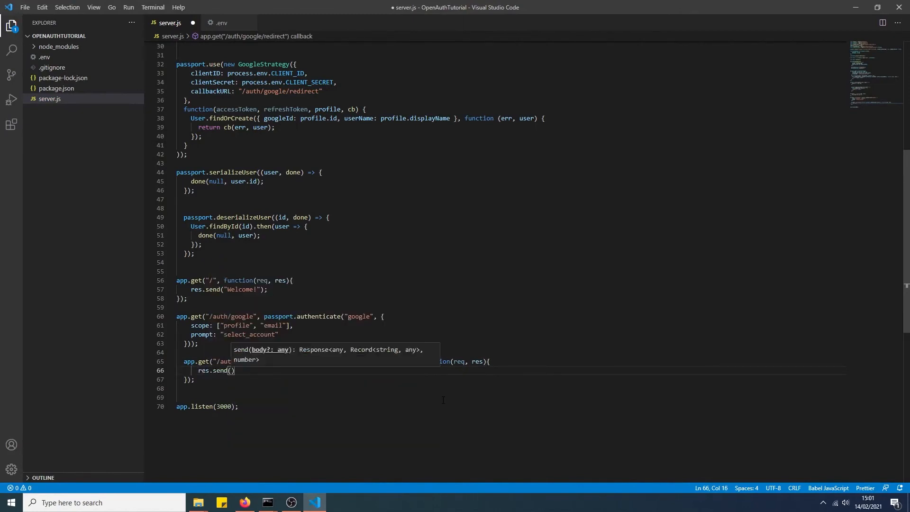
text(user.)
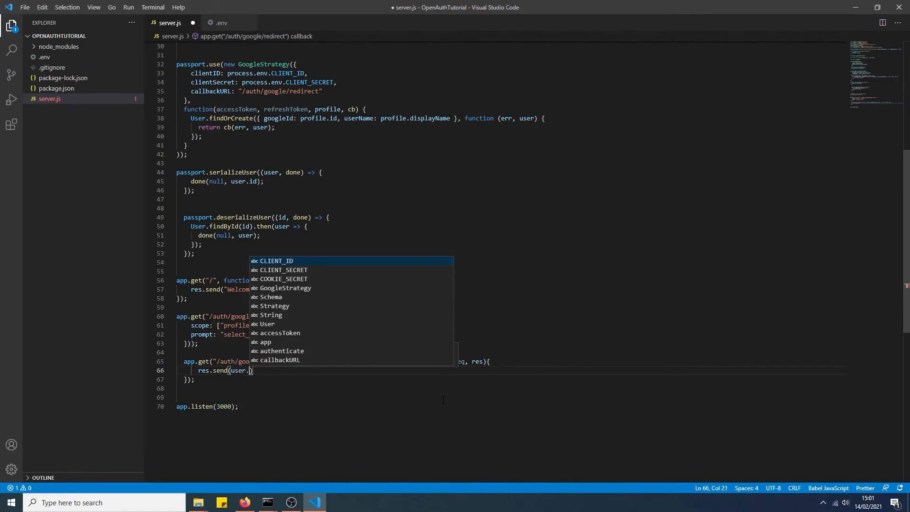
text(req.)
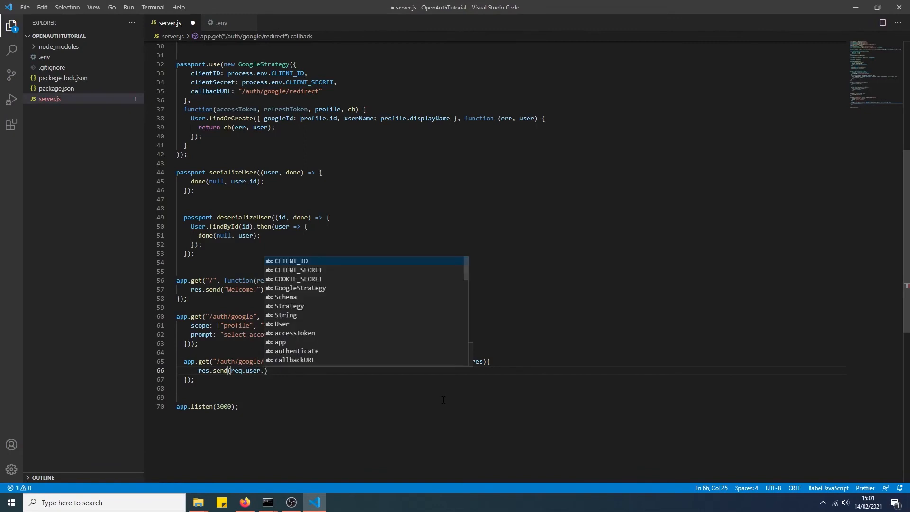
mouse_move(327, 341)
text(userName)
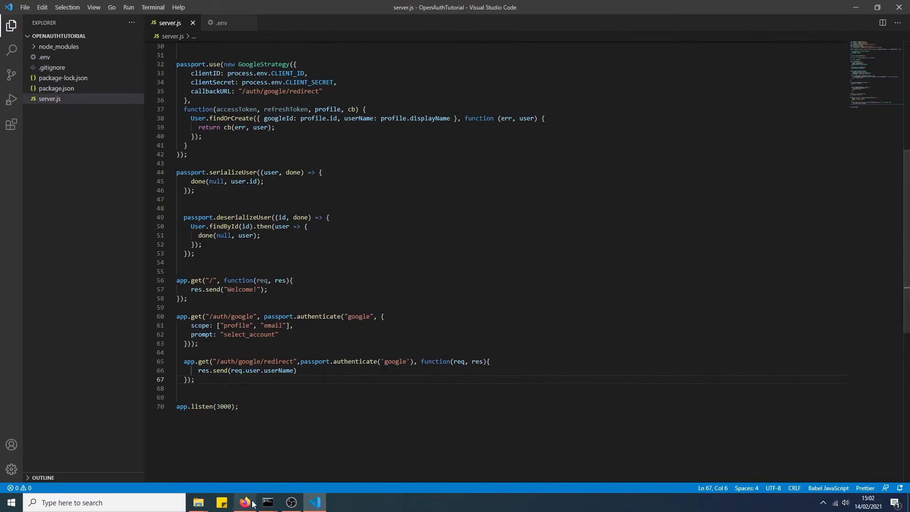
Write the /auth/logout handler with req.logout(), req.session = null and res.send(req.user), then save.
click(244, 502)
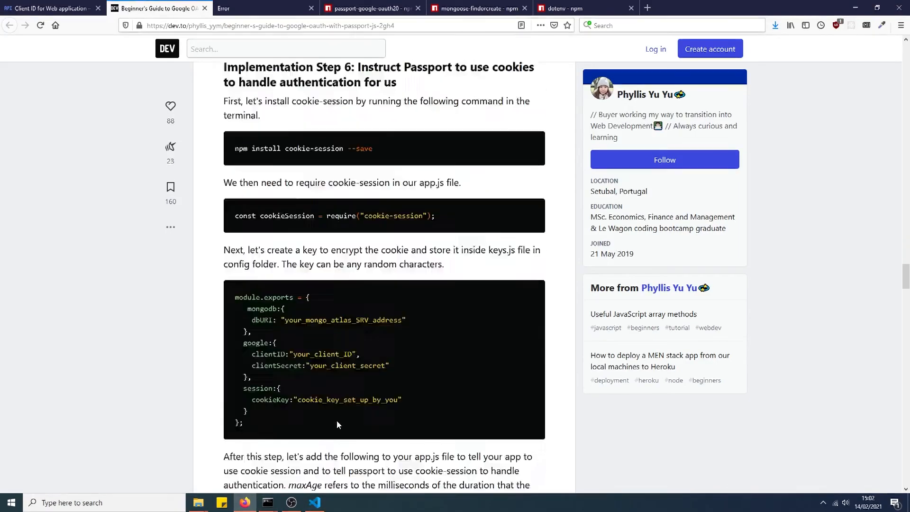
scroll(down, 3)
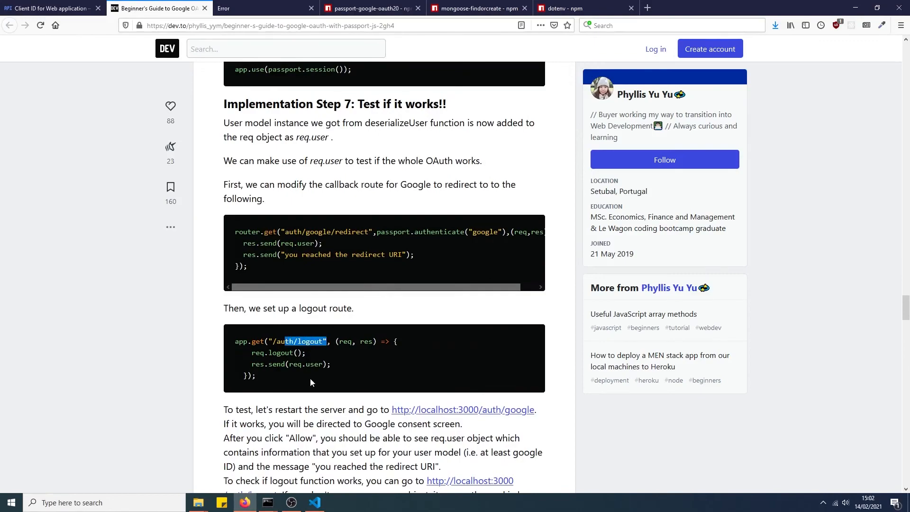
click(314, 502)
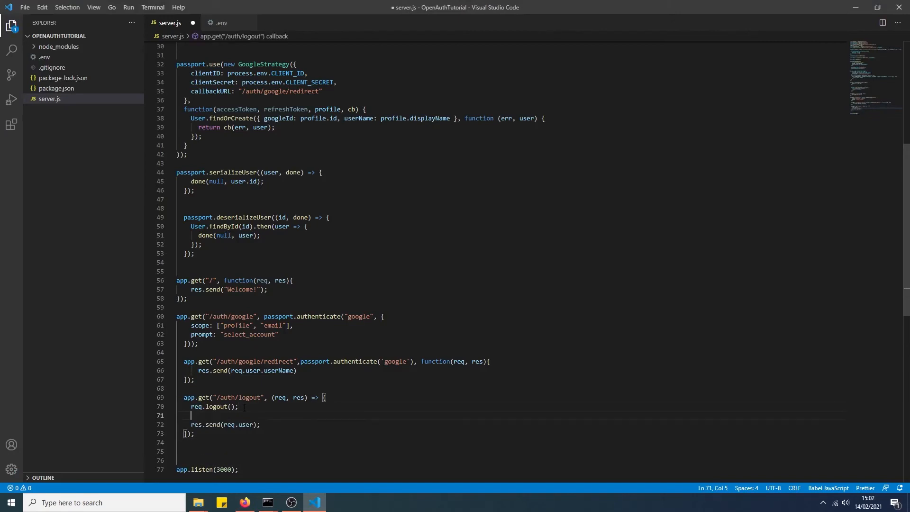
key(enter)
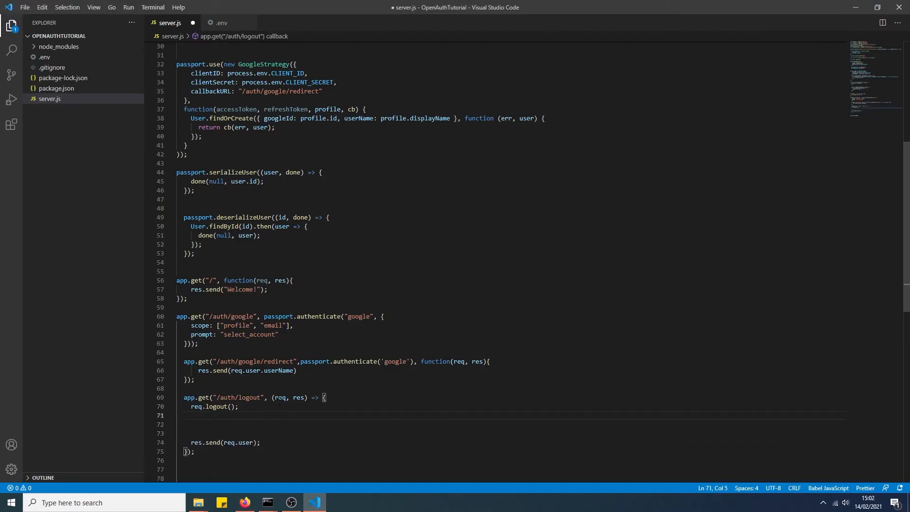
scroll(up, 3)
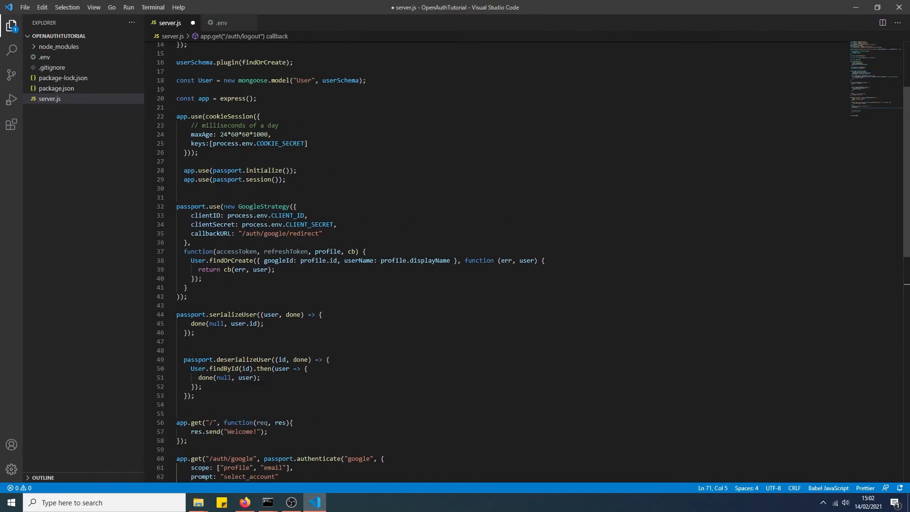
scroll(up, 3)
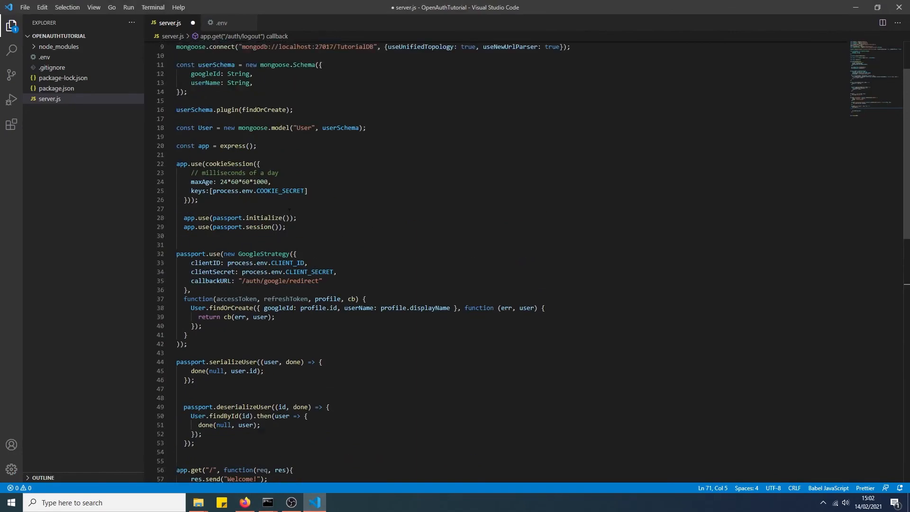
scroll(down, 3)
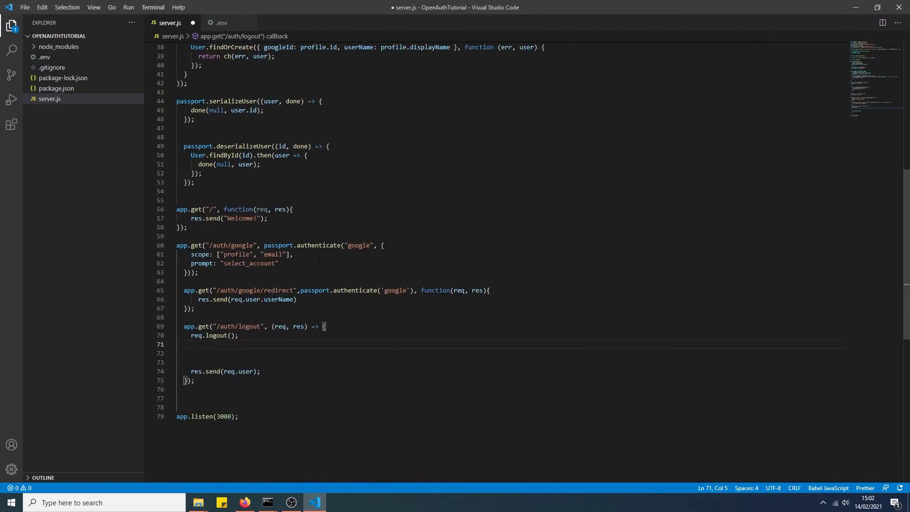
text(req.sessi)
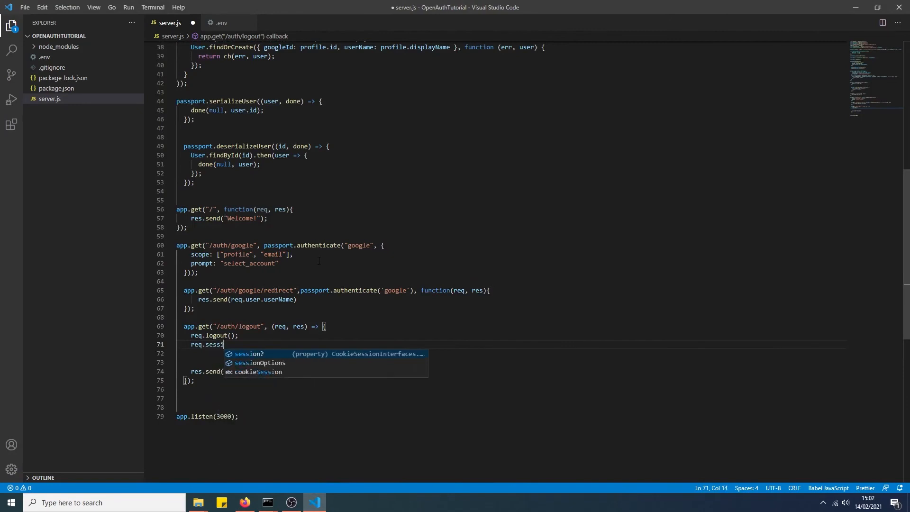
text(on = null;)
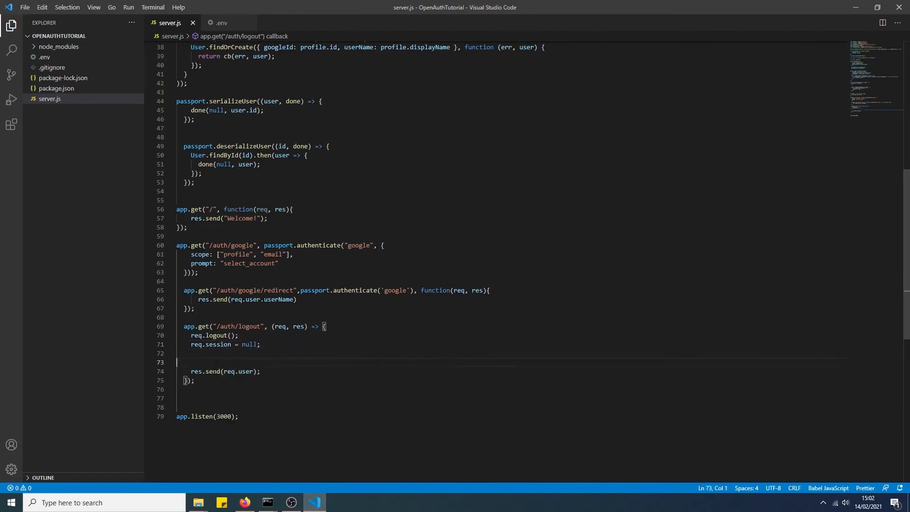
click(249, 372)
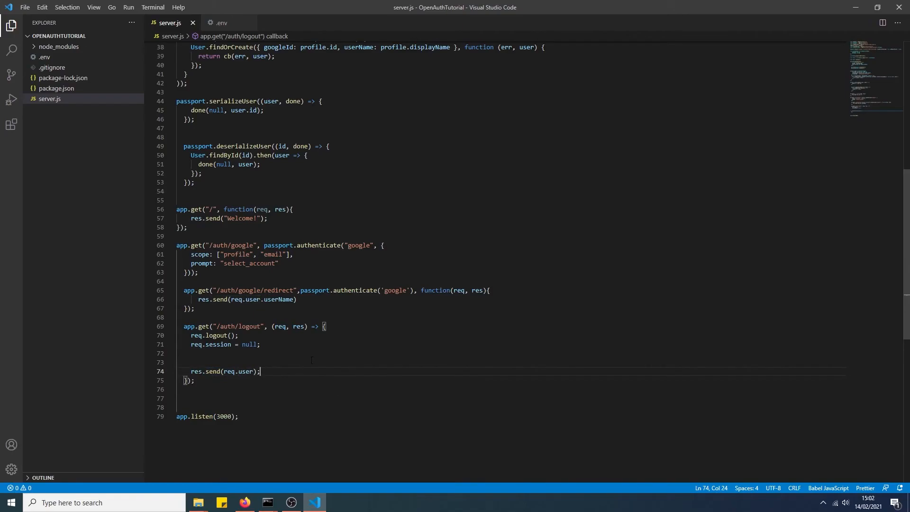
click(243, 502)
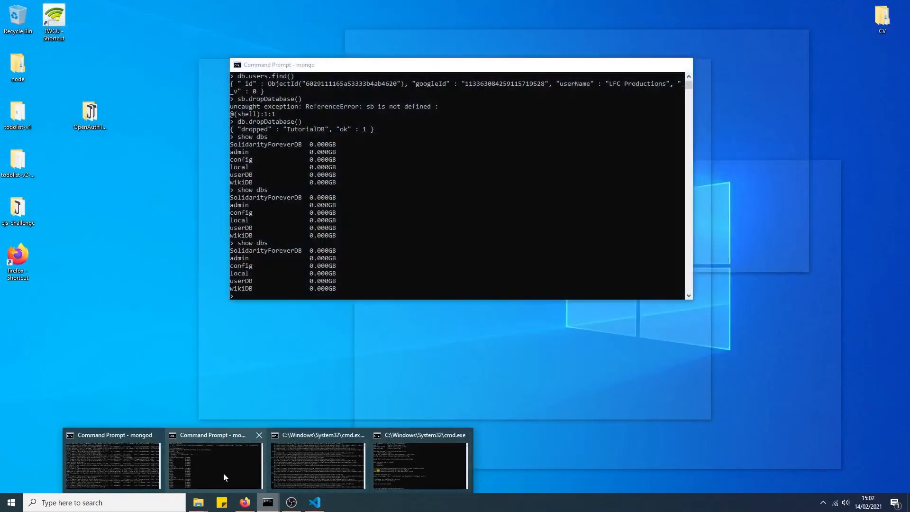
Visit localhost:3000/auth/google in Firefox to sign in and see the account's display name.
click(419, 464)
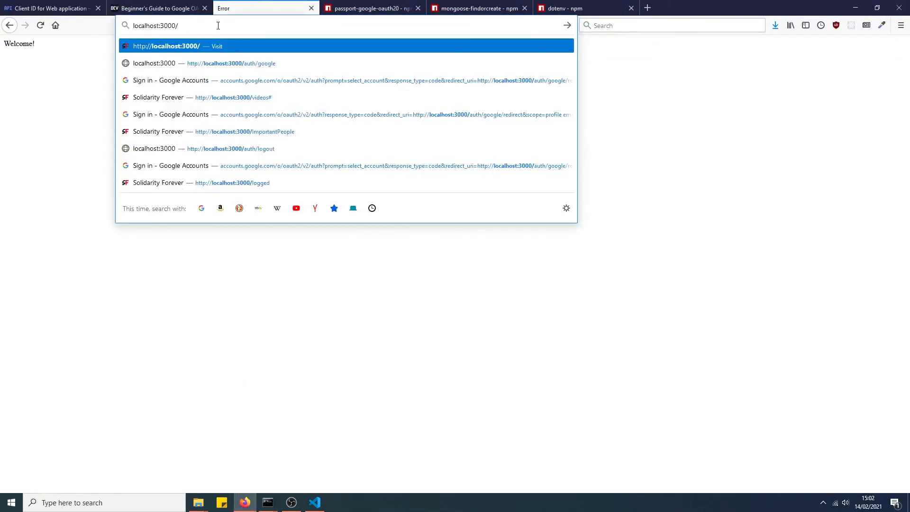
text(auth/)
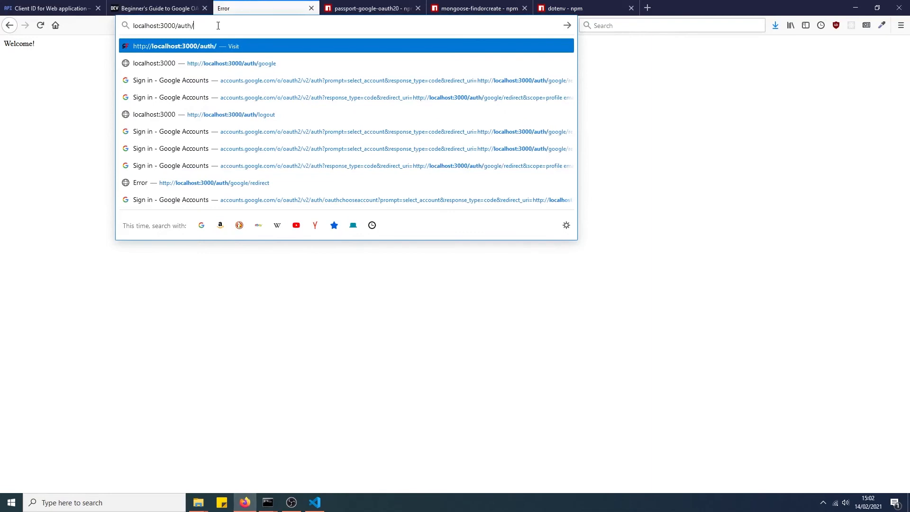
text(google/)
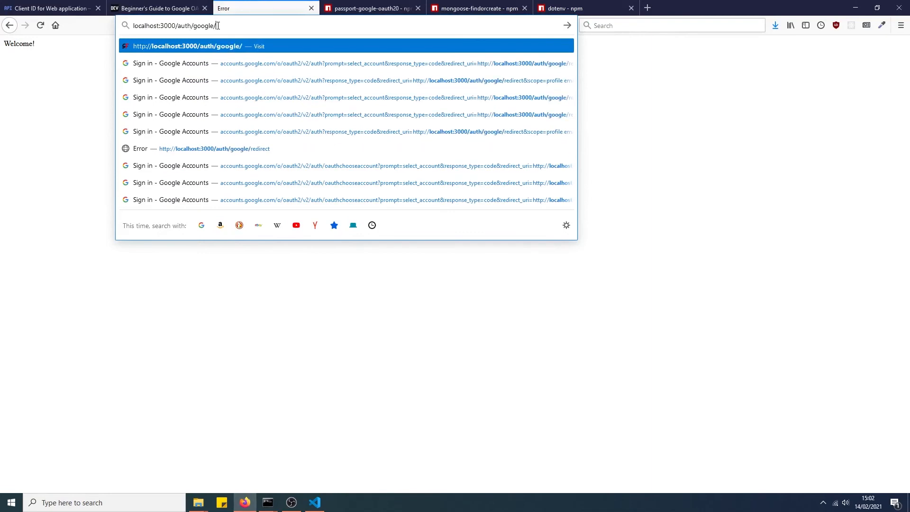
key(Backspace)
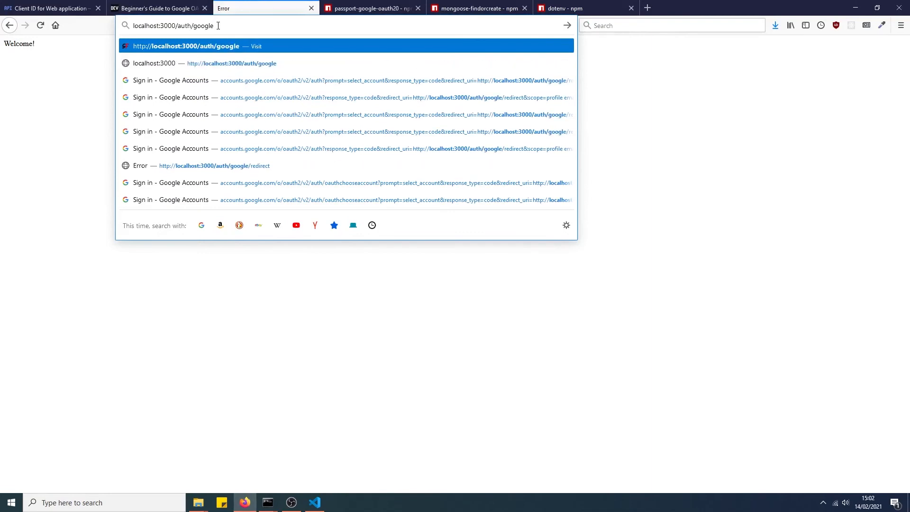
click(315, 502)
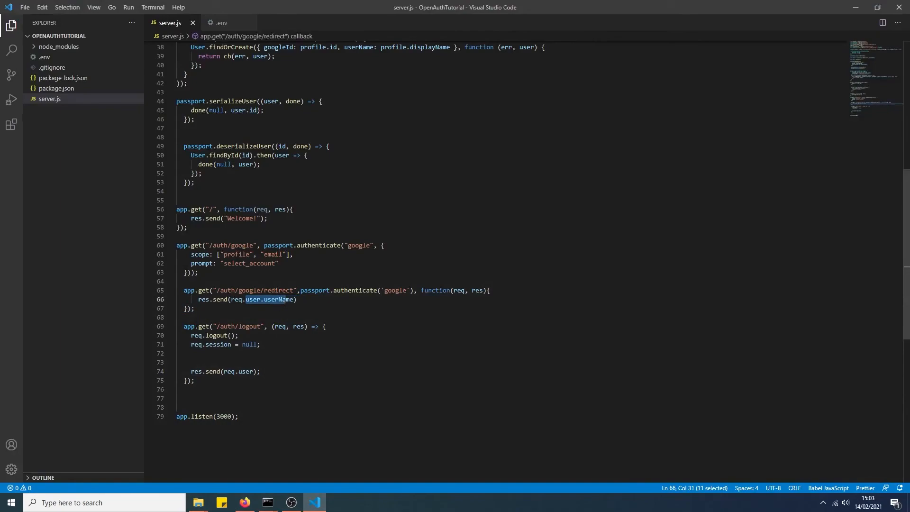
Request localhost:3000/auth/logout in Firefox to log the user out.
click(243, 502)
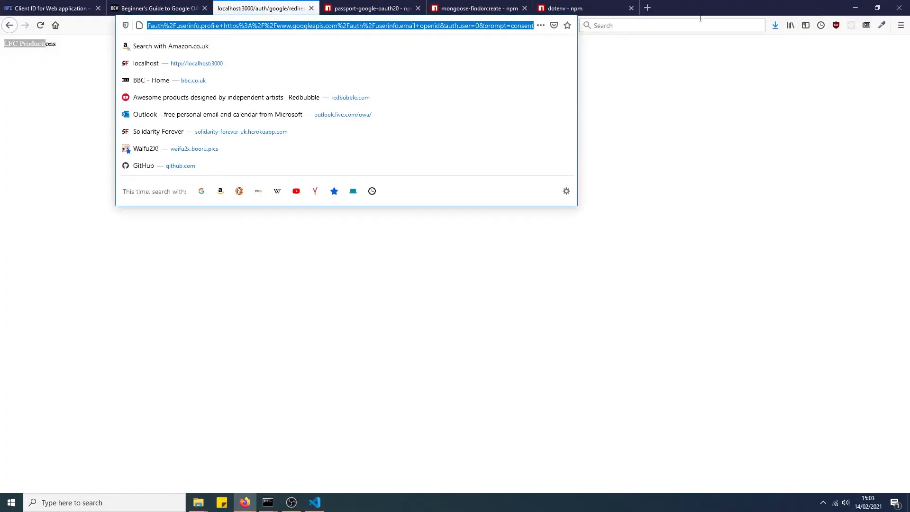
text(localhost:3000/auth/l)
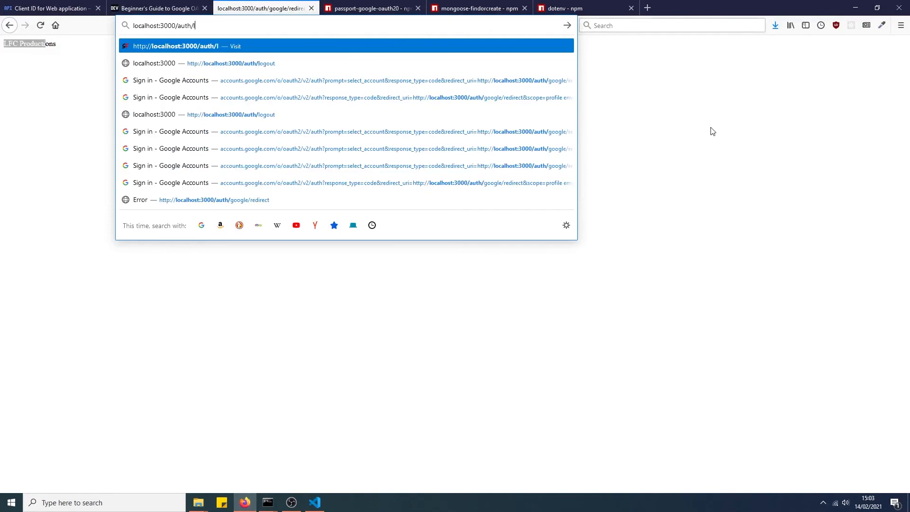
click(313, 507)
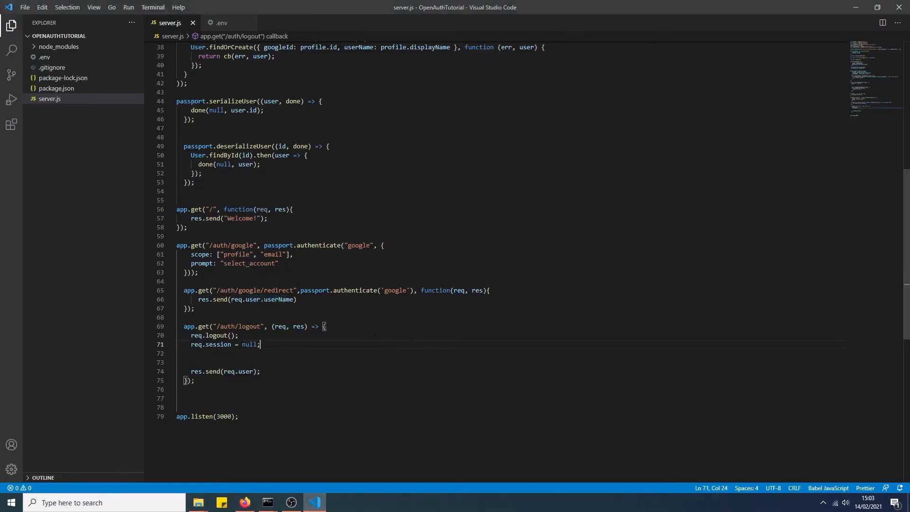
scroll(up, 3)
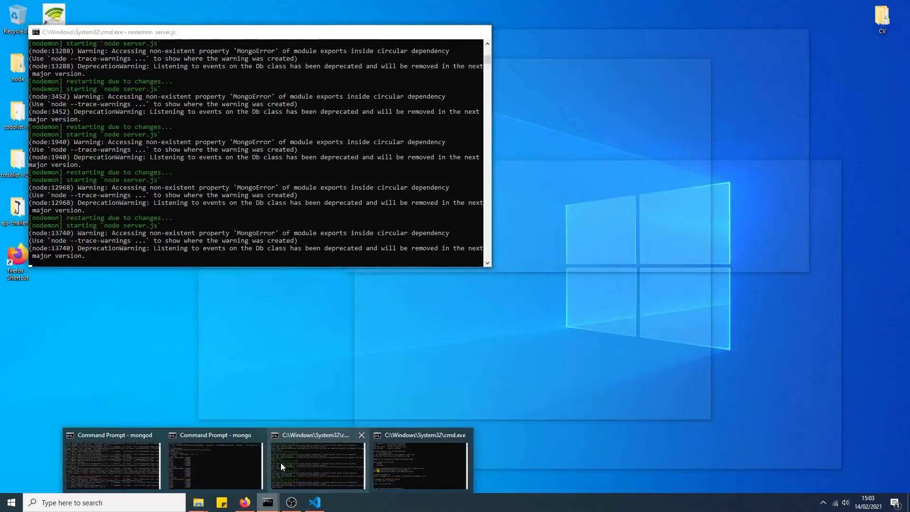
Switch the mongo shell to TutorialDB and show its collections to find the stored users.
click(420, 465)
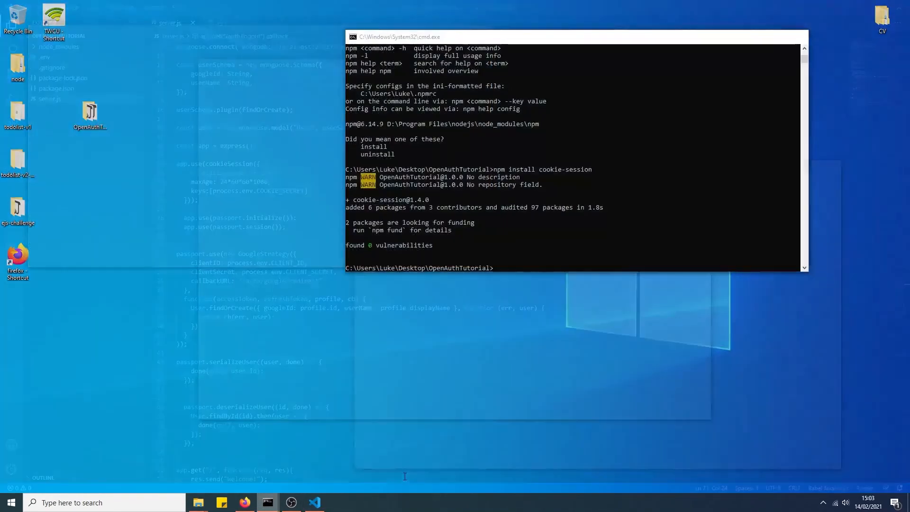
mouse_move(268, 502)
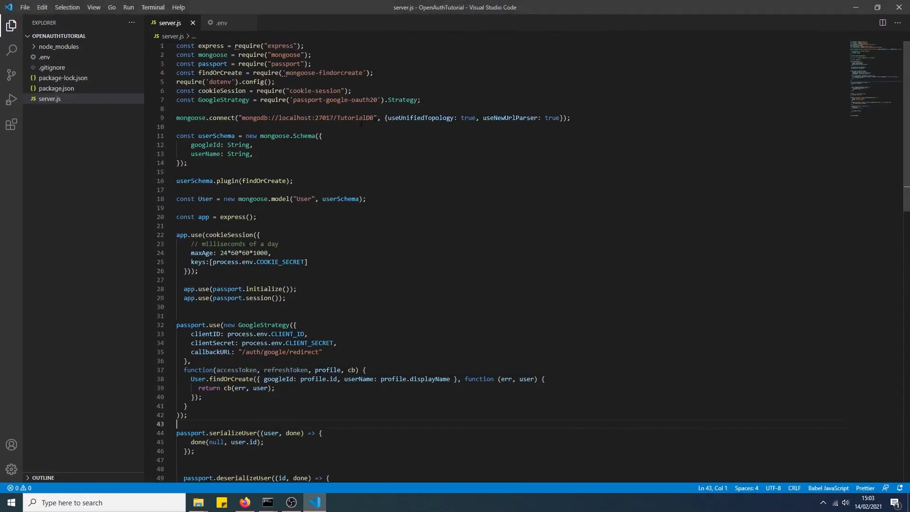
mouse_move(267, 503)
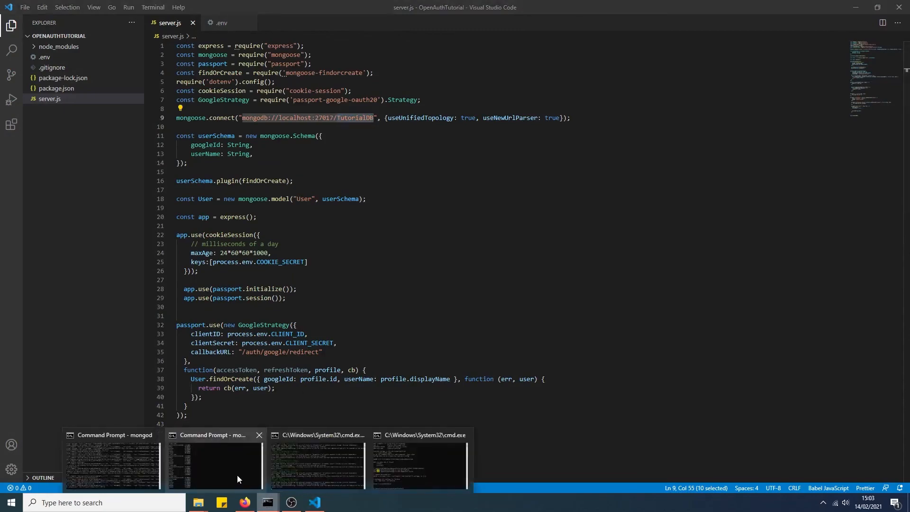
click(215, 462)
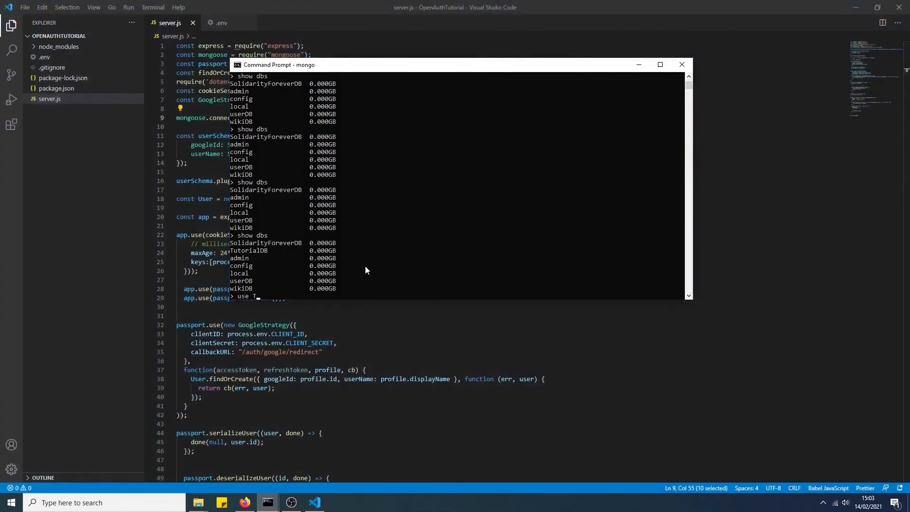
text(utorialDB)
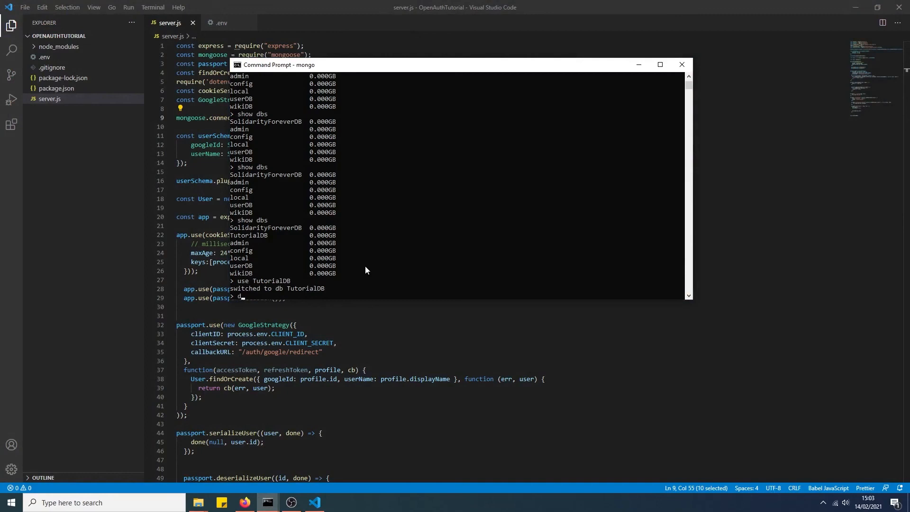
text(b)
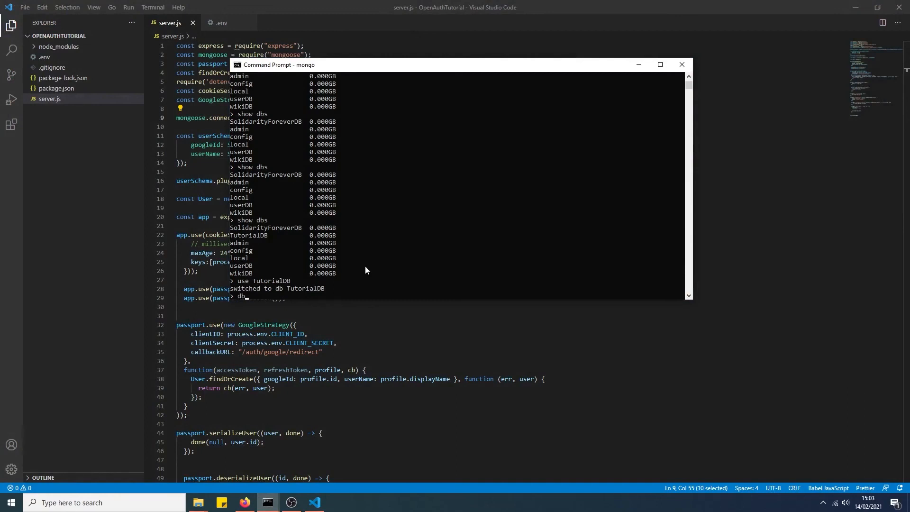
text(show collections)
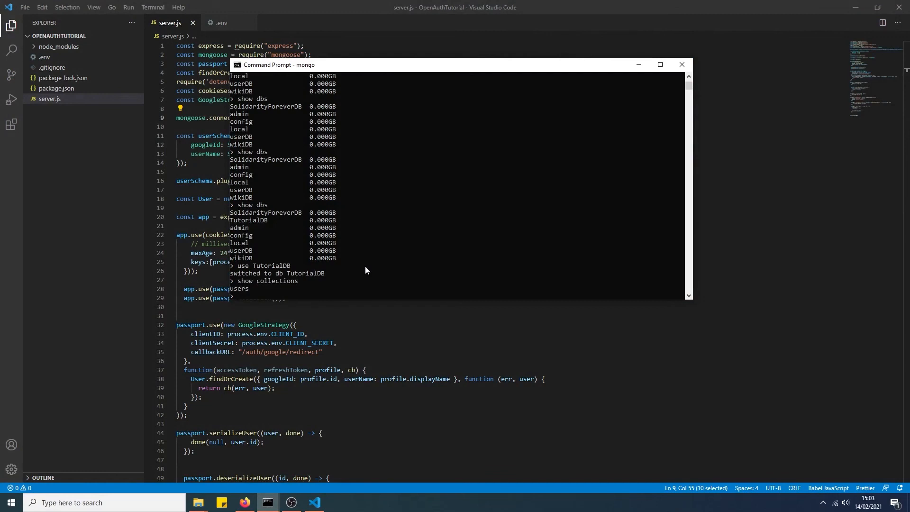
mouse_move(322, 266)
text(db.users.find())
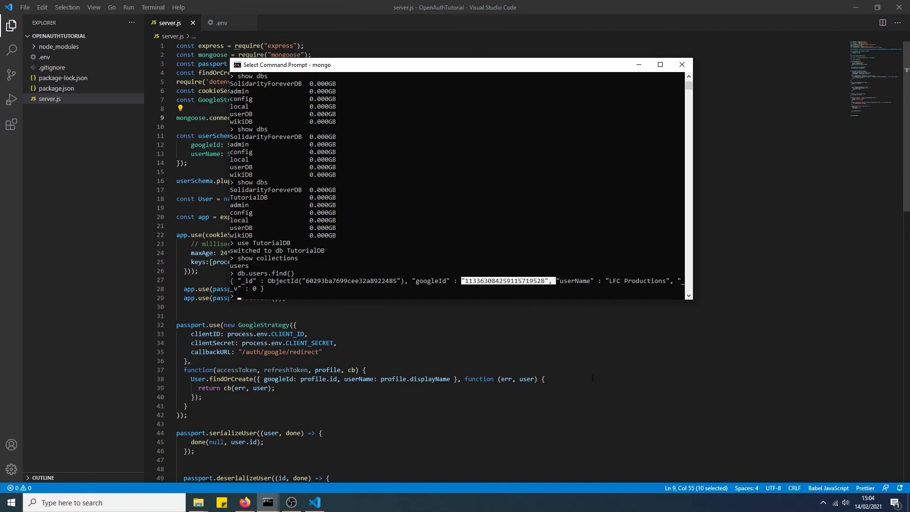
mouse_move(612, 290)
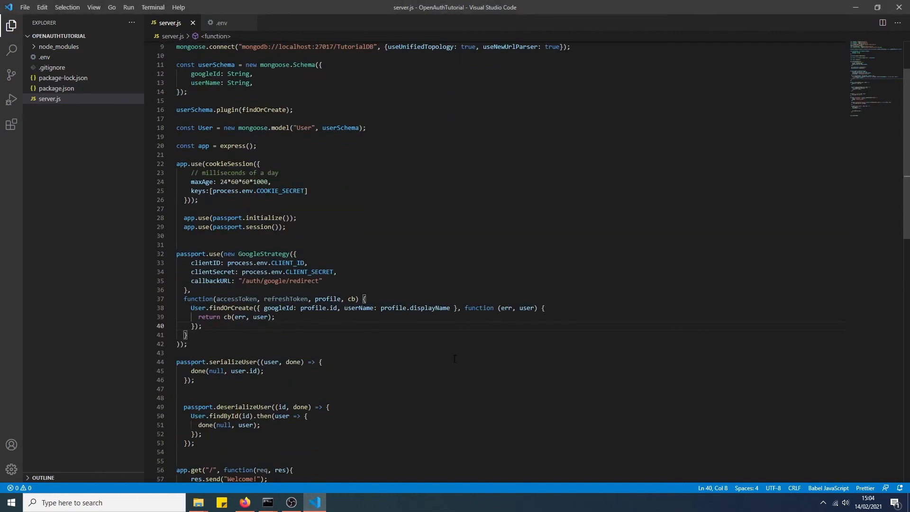
scroll(down, 3)
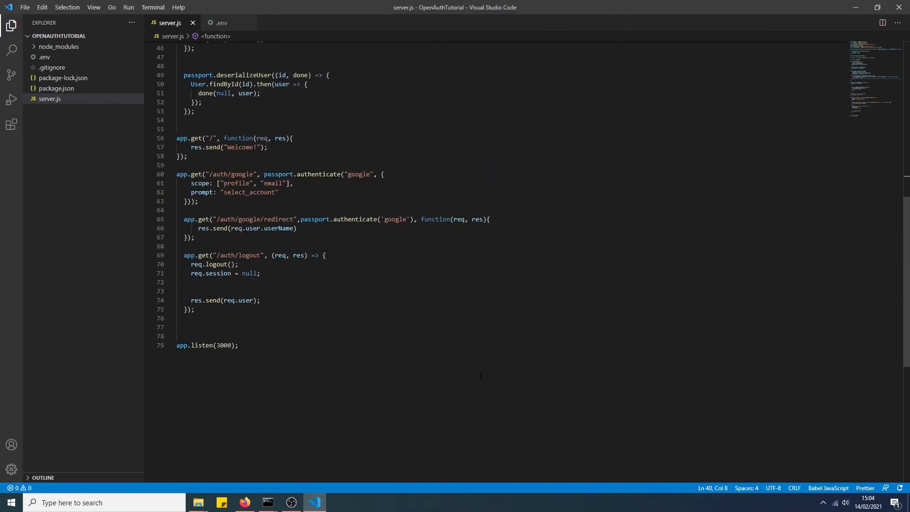
scroll(up, 3)
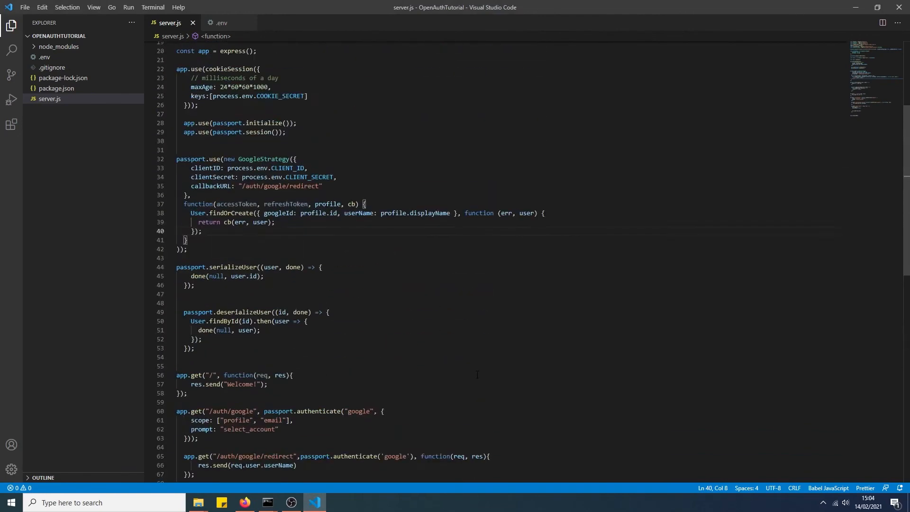
scroll(up, 3)
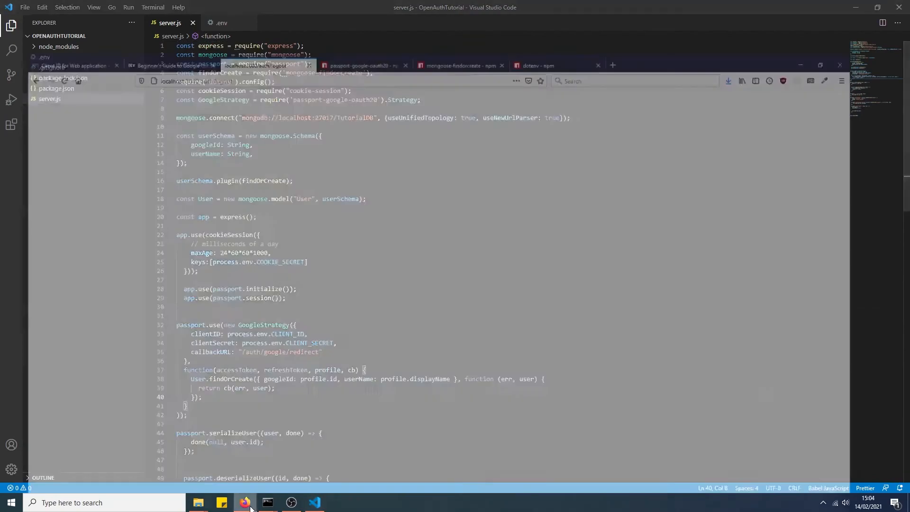
click(243, 502)
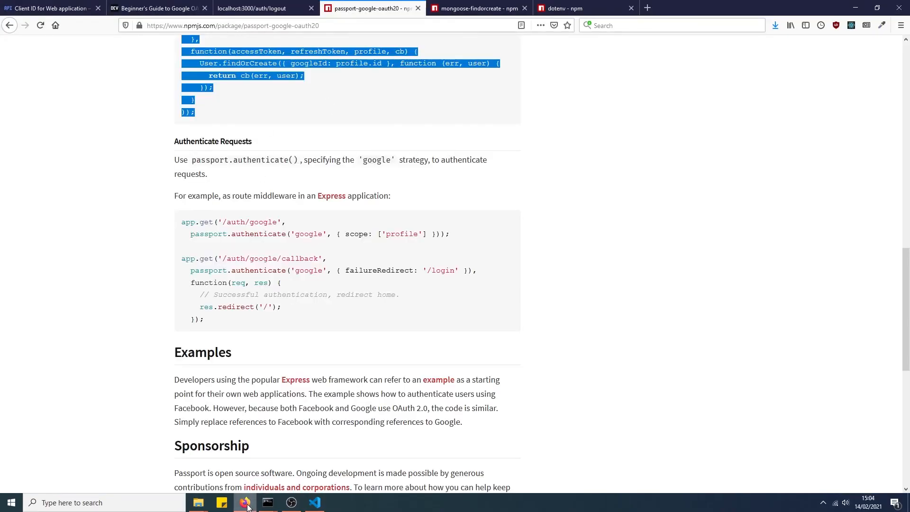
click(313, 502)
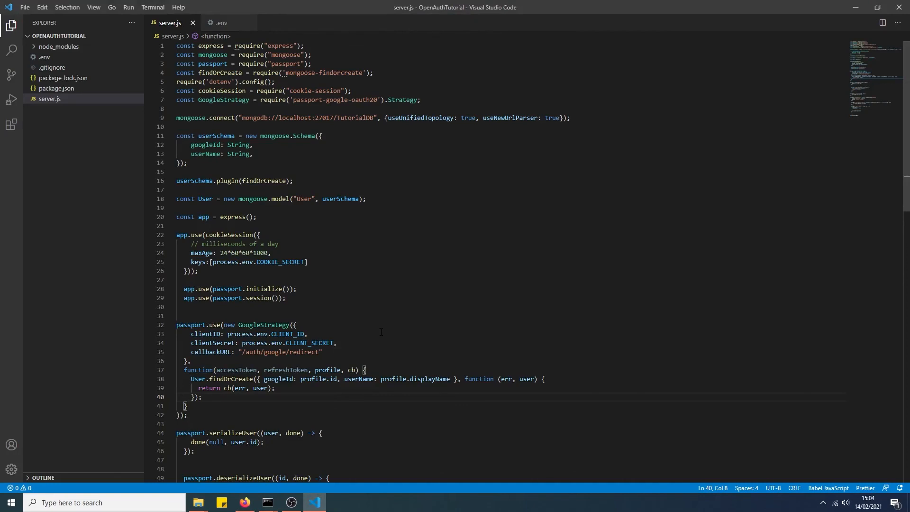
click(295, 324)
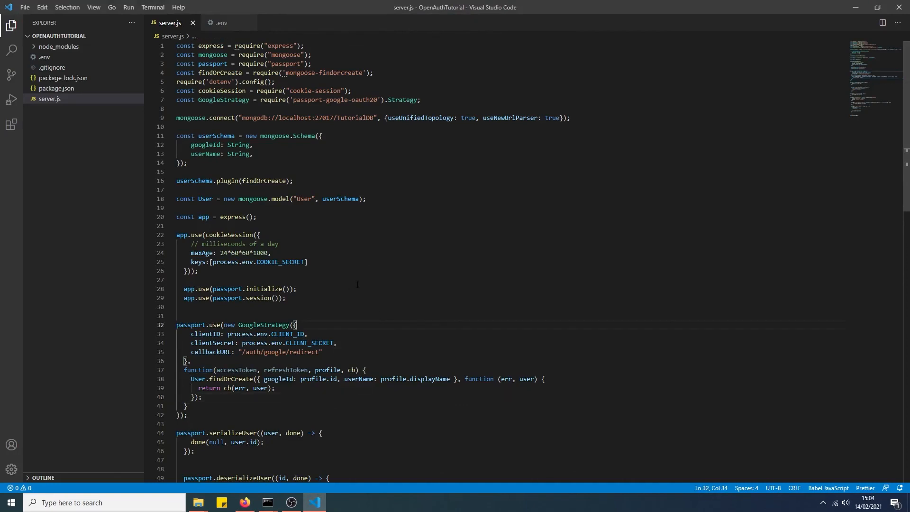